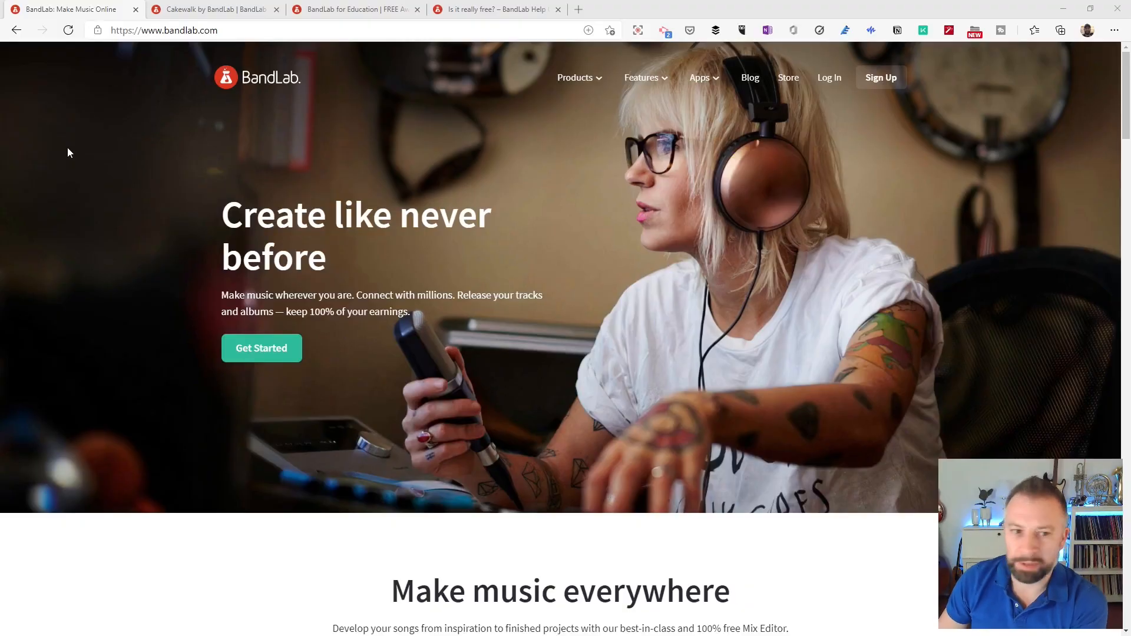
- Browse the BandLab site tabs and land on the BandLab for Education page
click(173, 30)
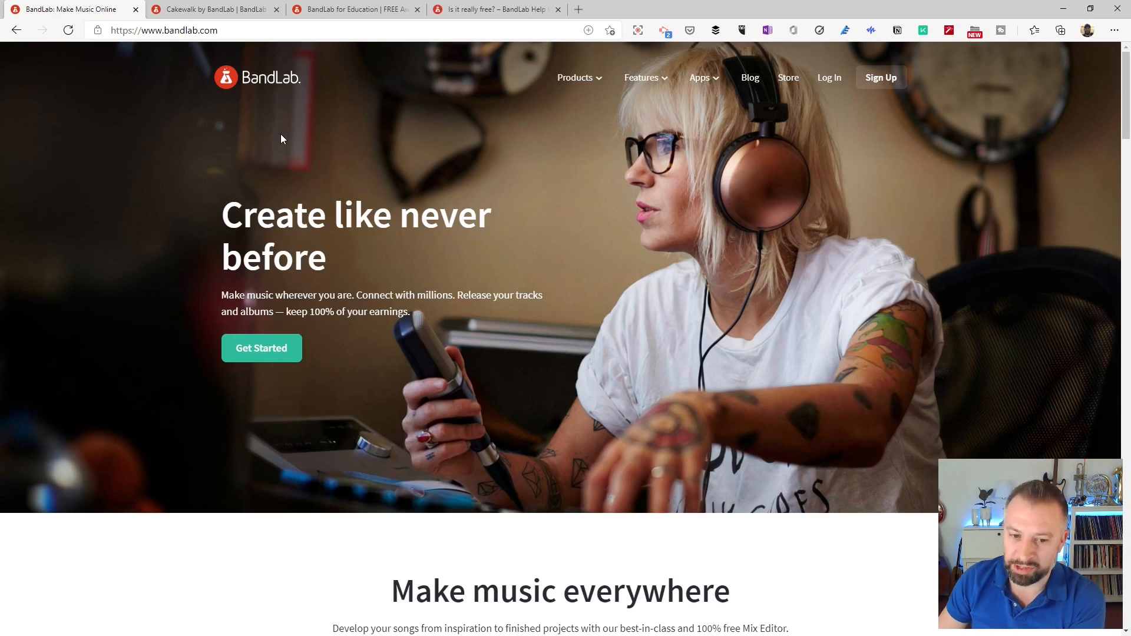
mouse_move(260, 141)
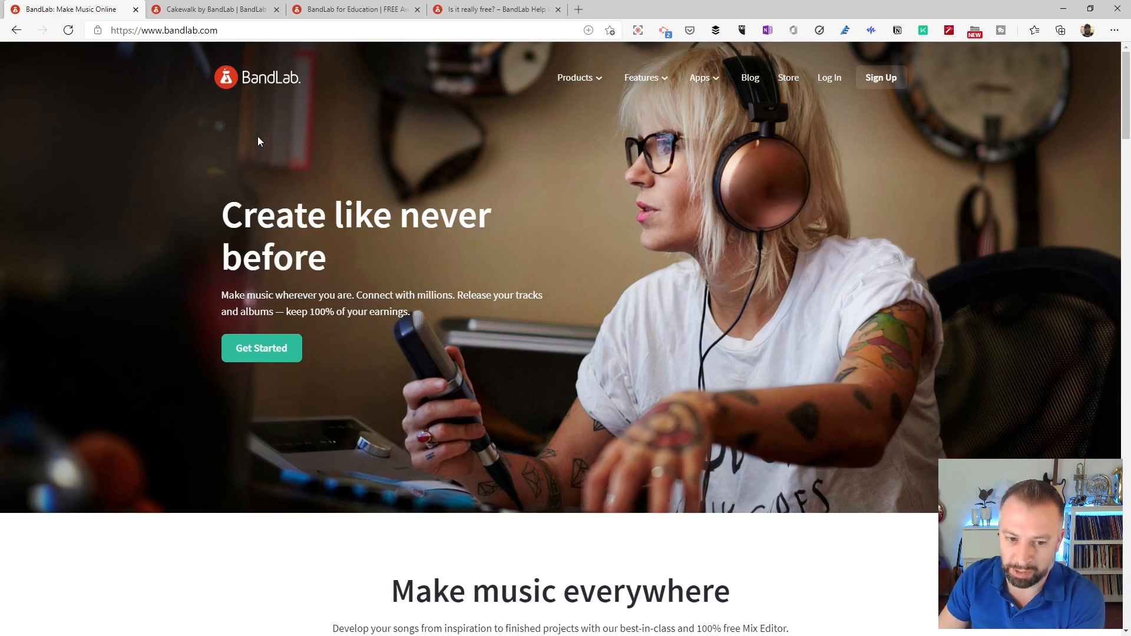
mouse_move(161, 206)
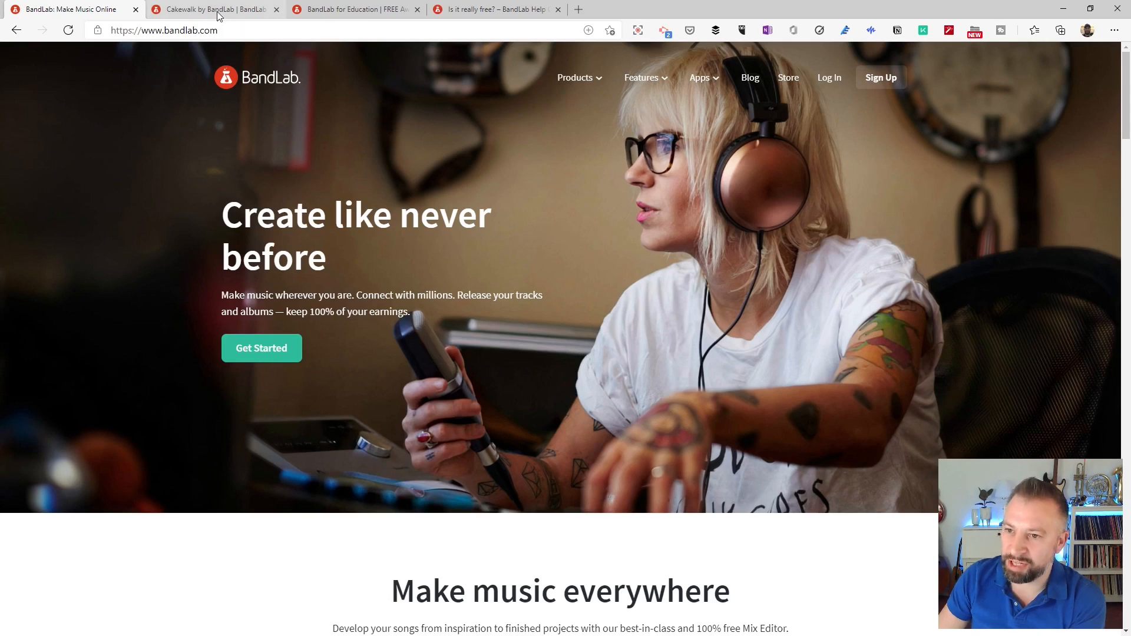
click(213, 10)
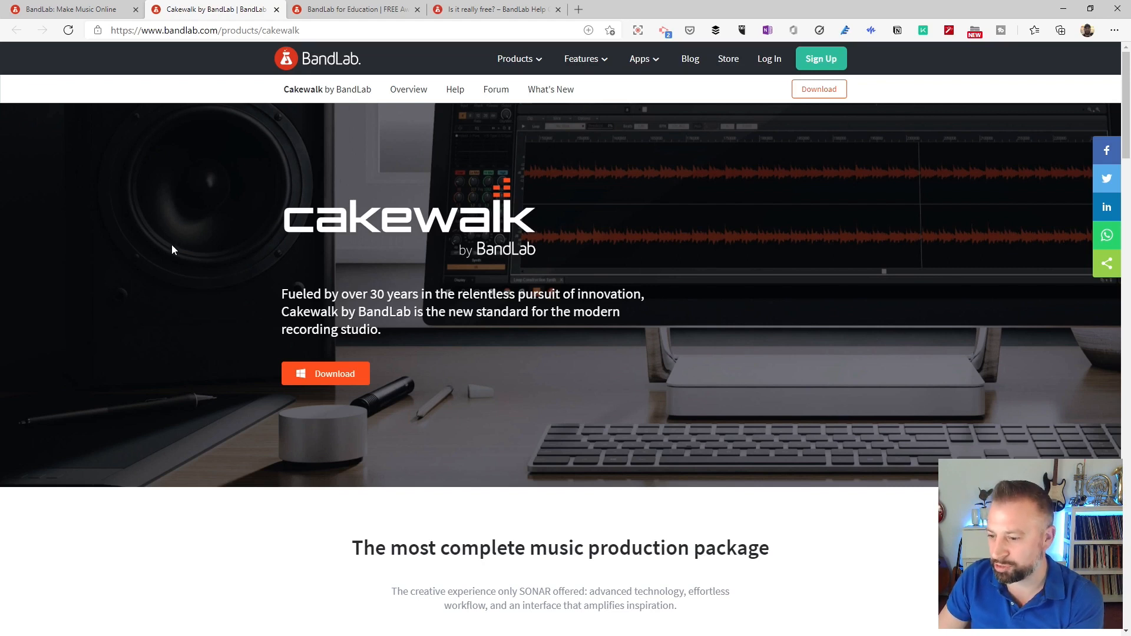
mouse_move(190, 175)
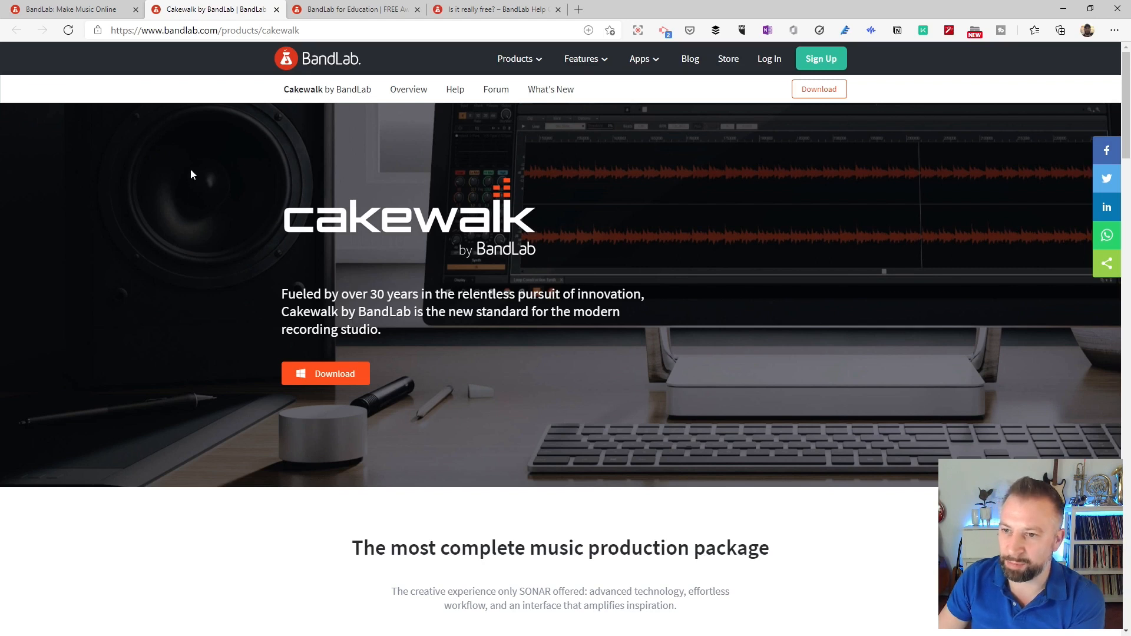
mouse_move(450, 119)
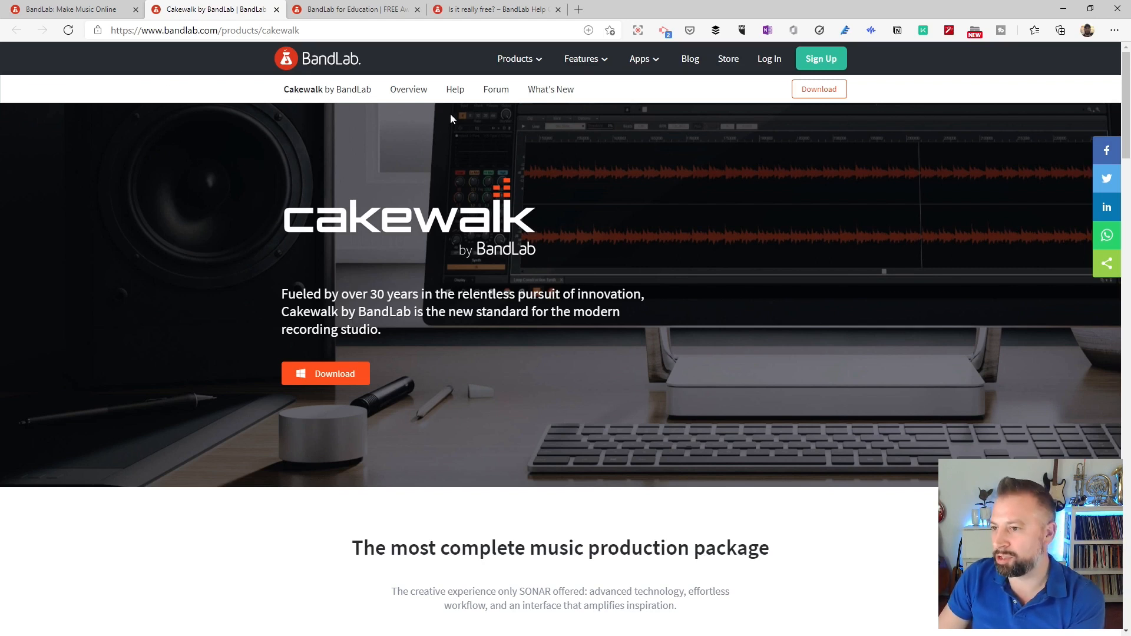
click(494, 10)
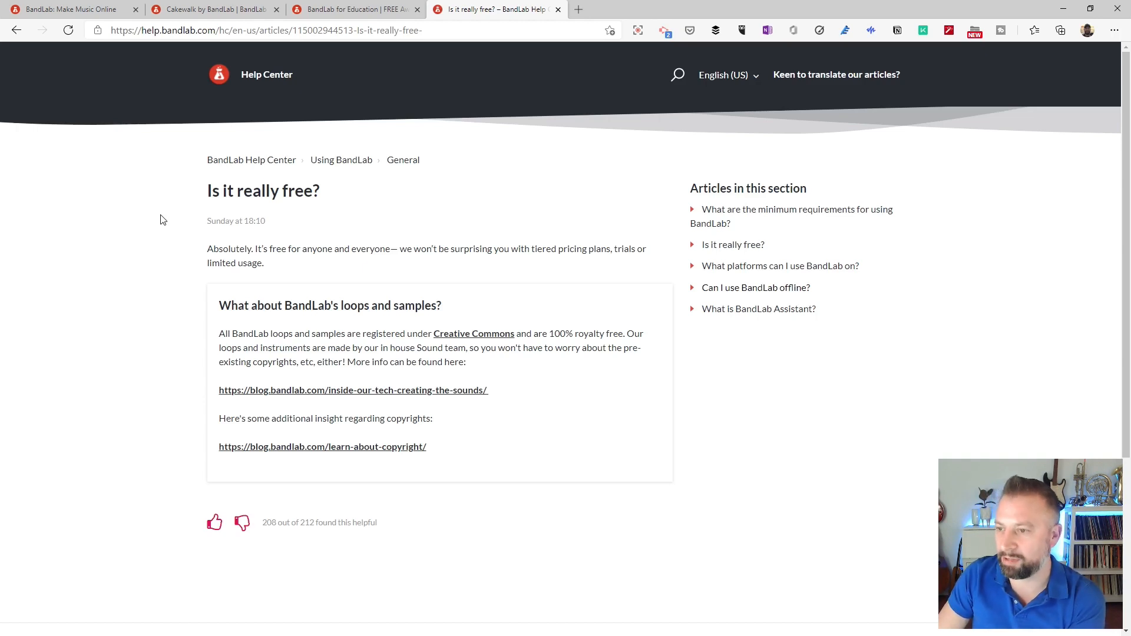
click(68, 10)
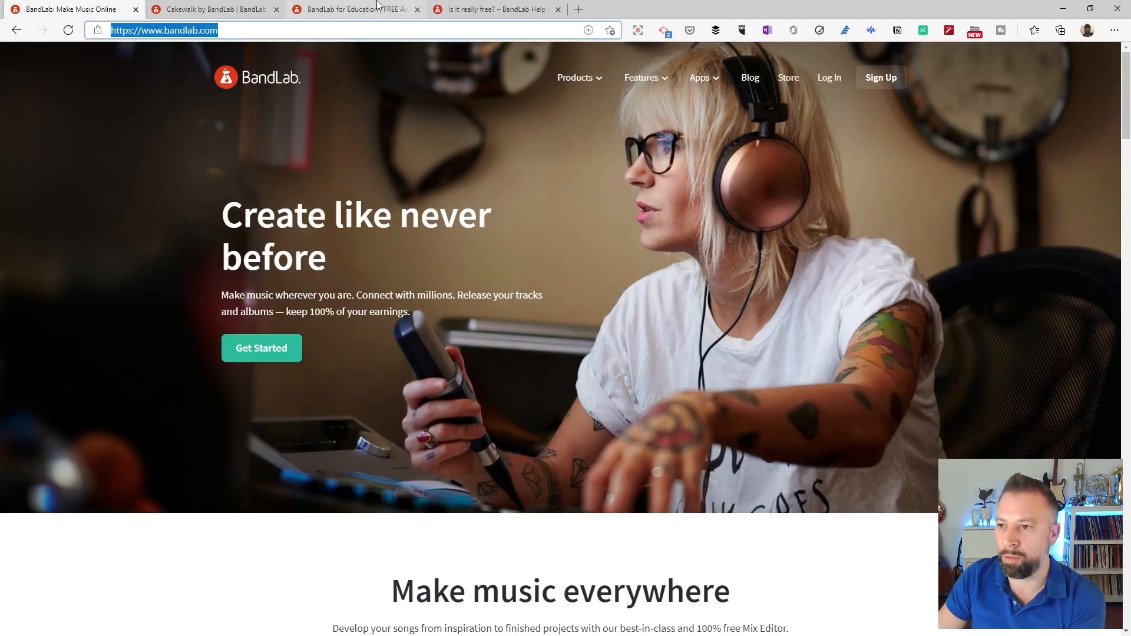
click(353, 9)
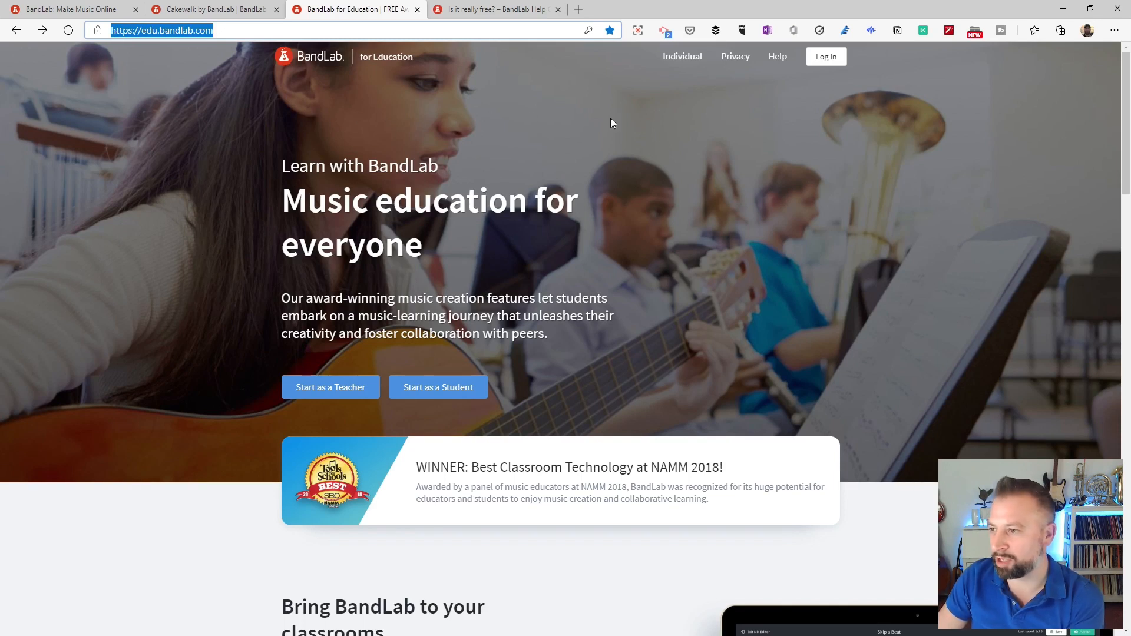
mouse_move(697, 141)
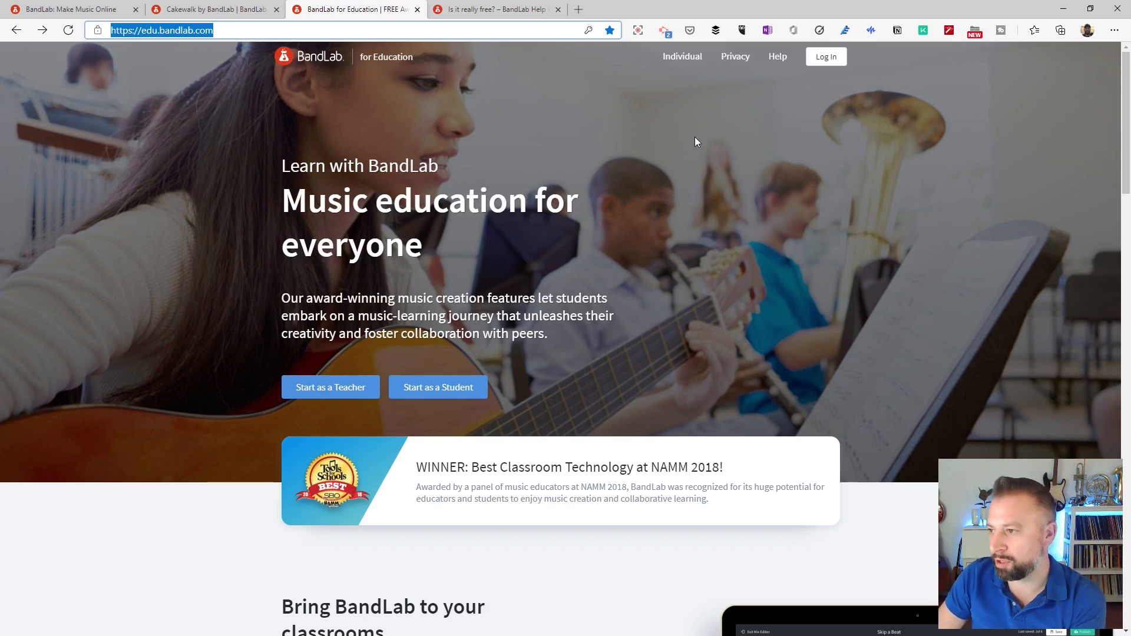
mouse_move(731, 150)
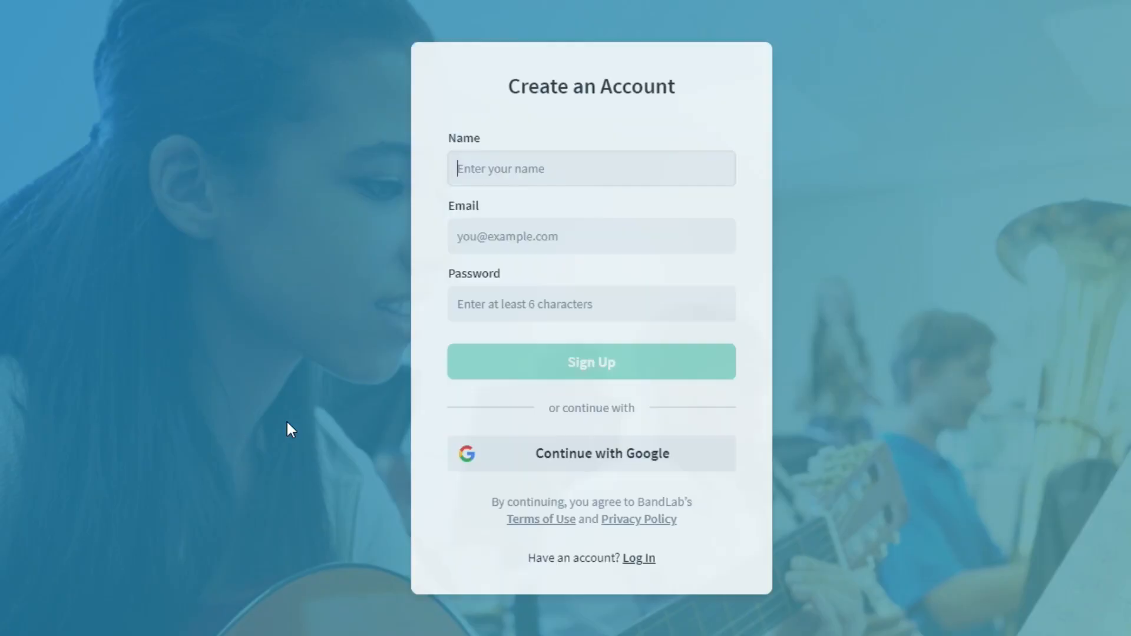
click(590, 361)
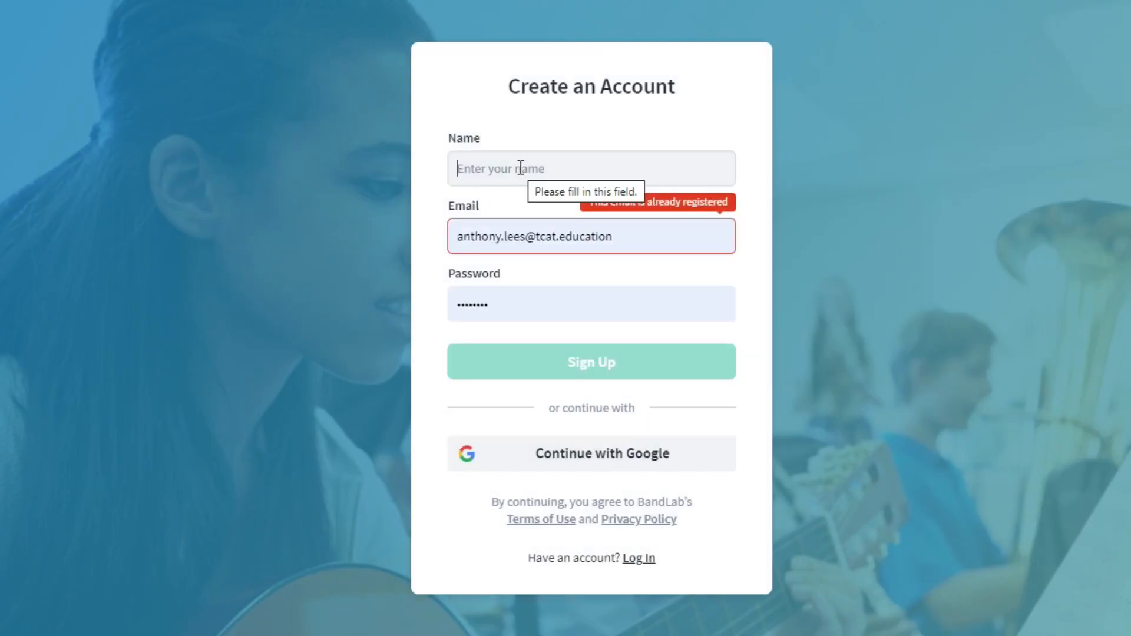
click(591, 168)
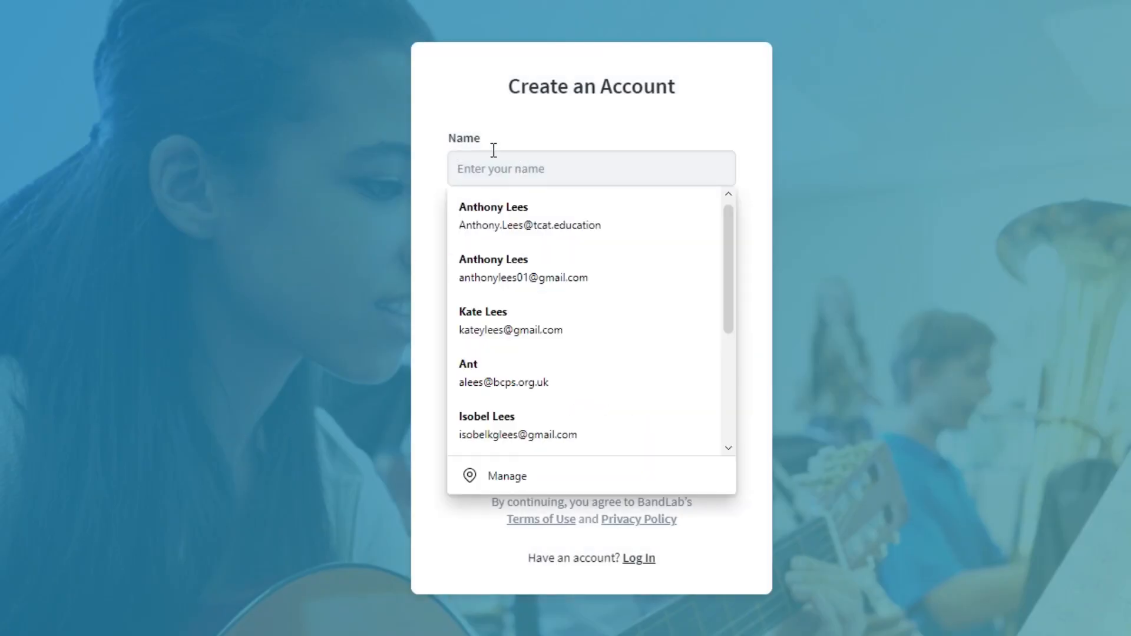
text(Anthony L)
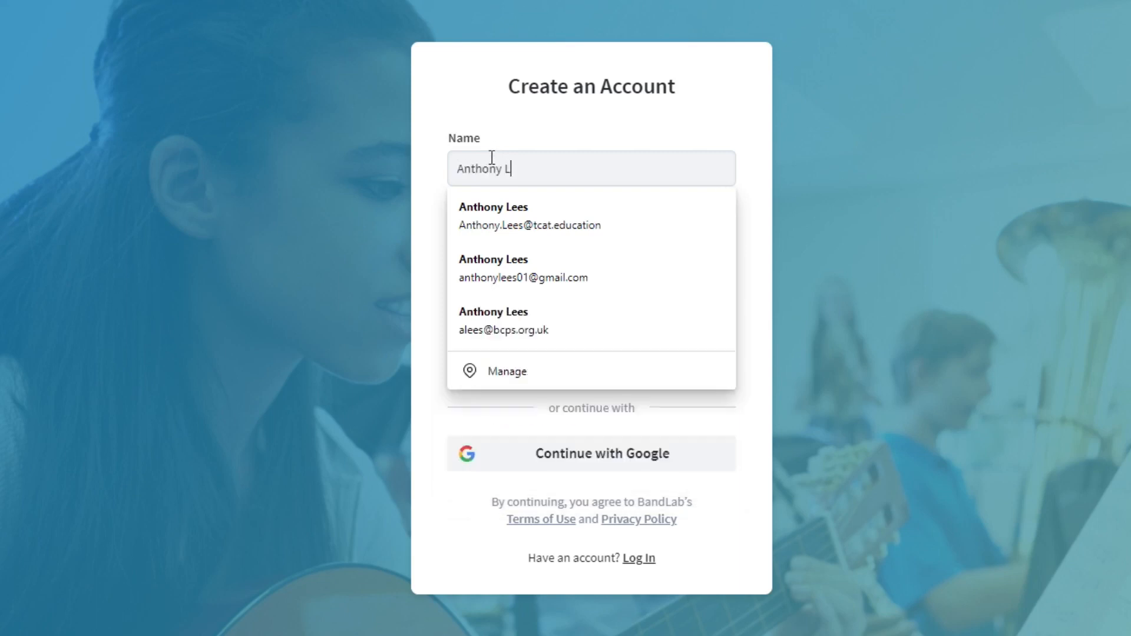
click(529, 216)
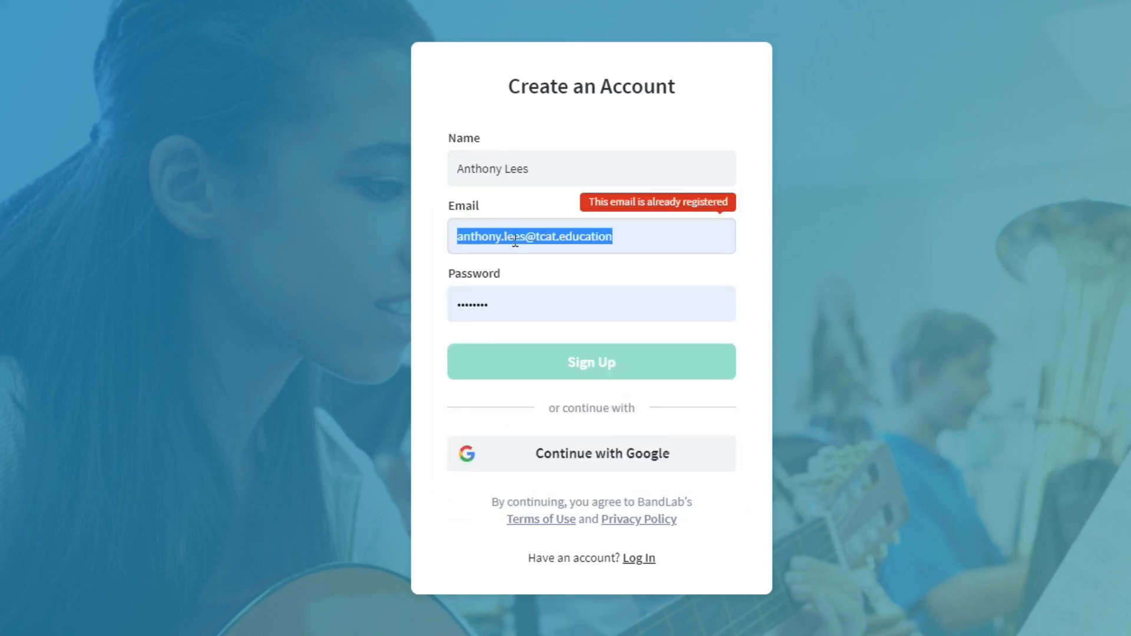
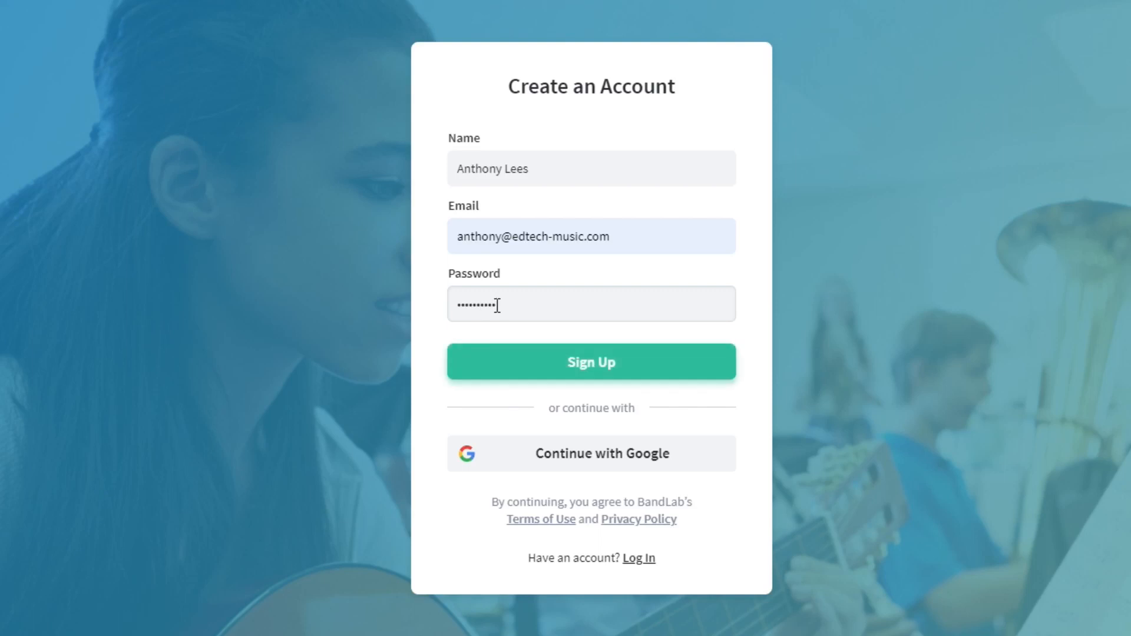
click(591, 361)
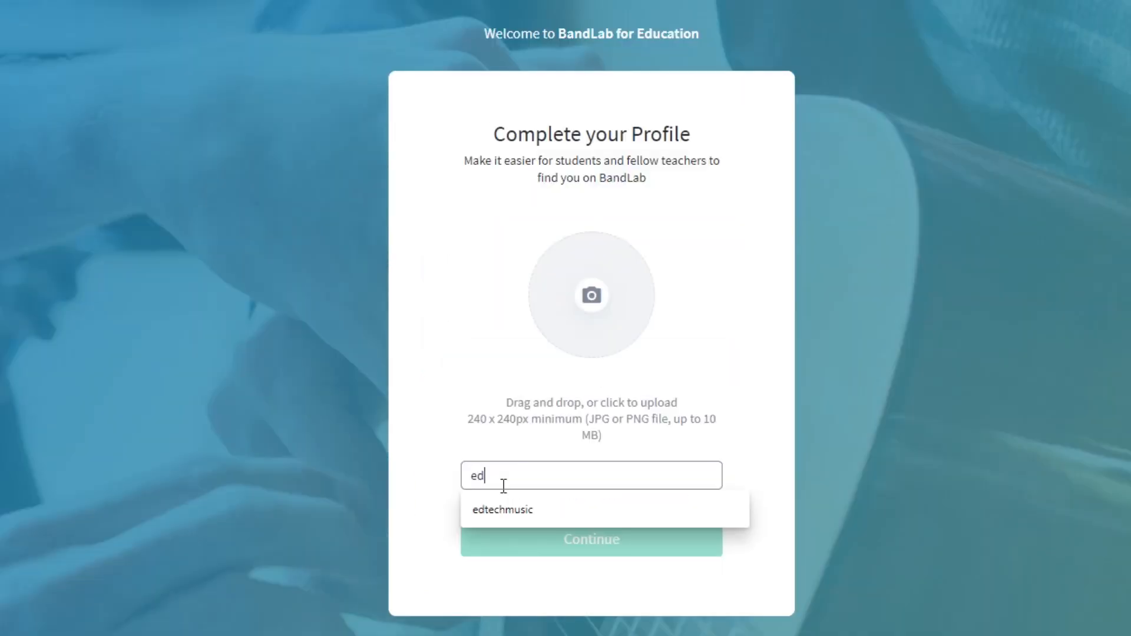
- Accept the suggested username and set the monochrome EdTech logo as profile picture
click(502, 509)
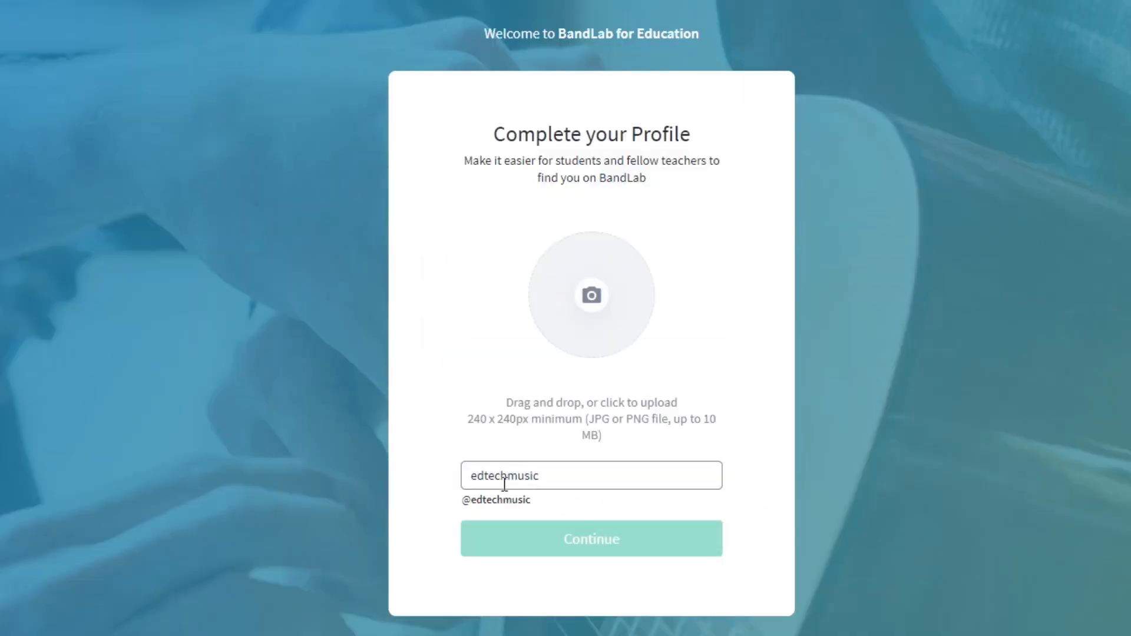
click(591, 294)
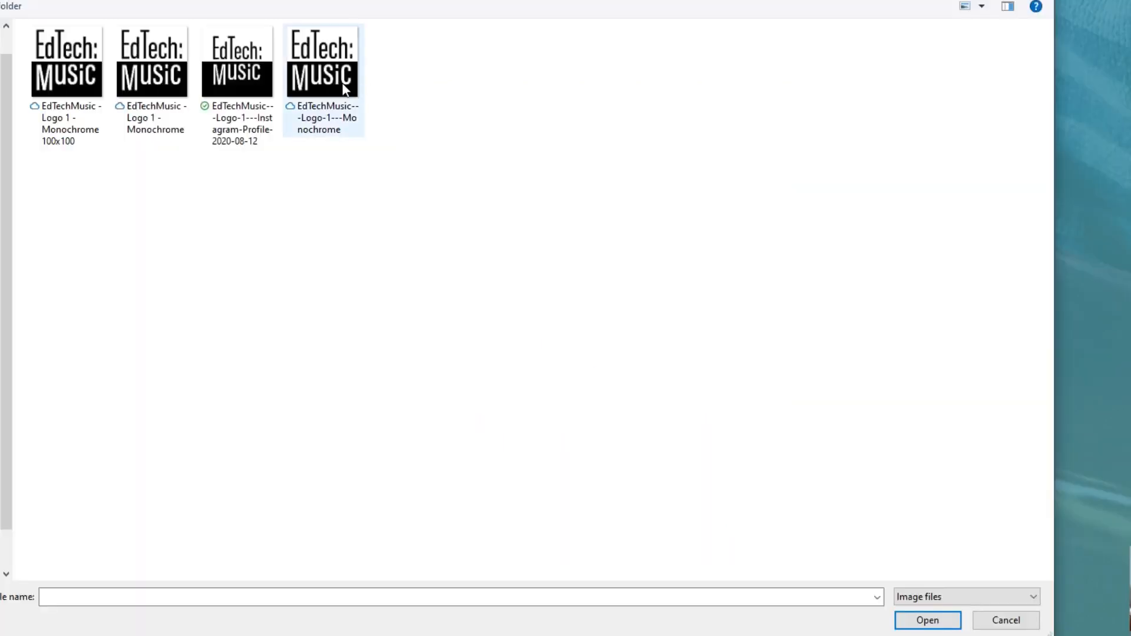
click(926, 620)
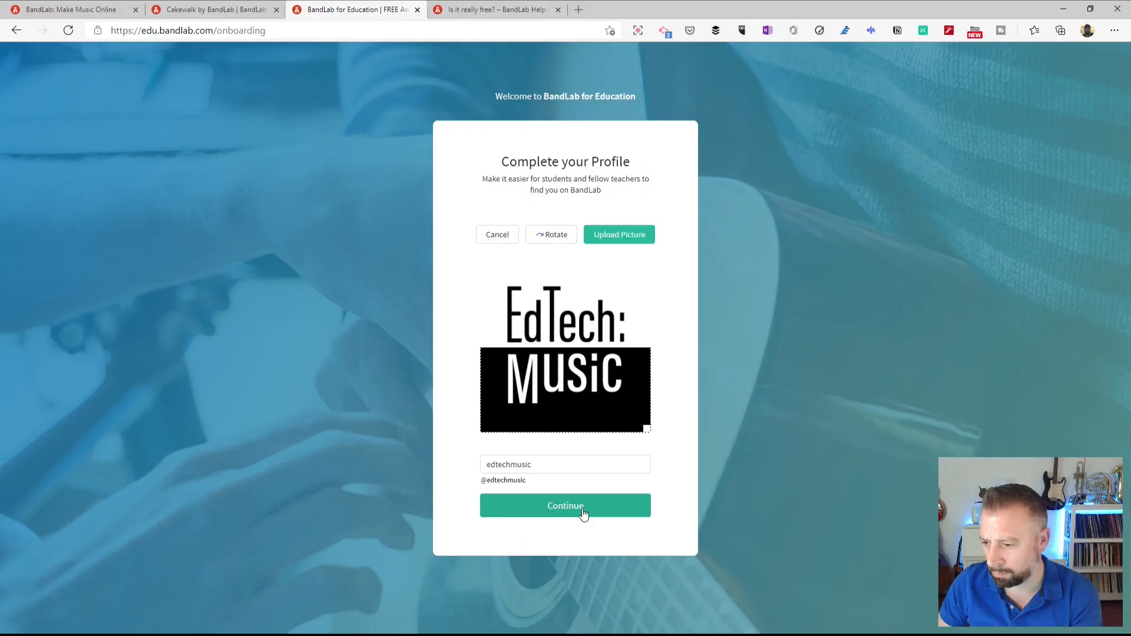
click(565, 505)
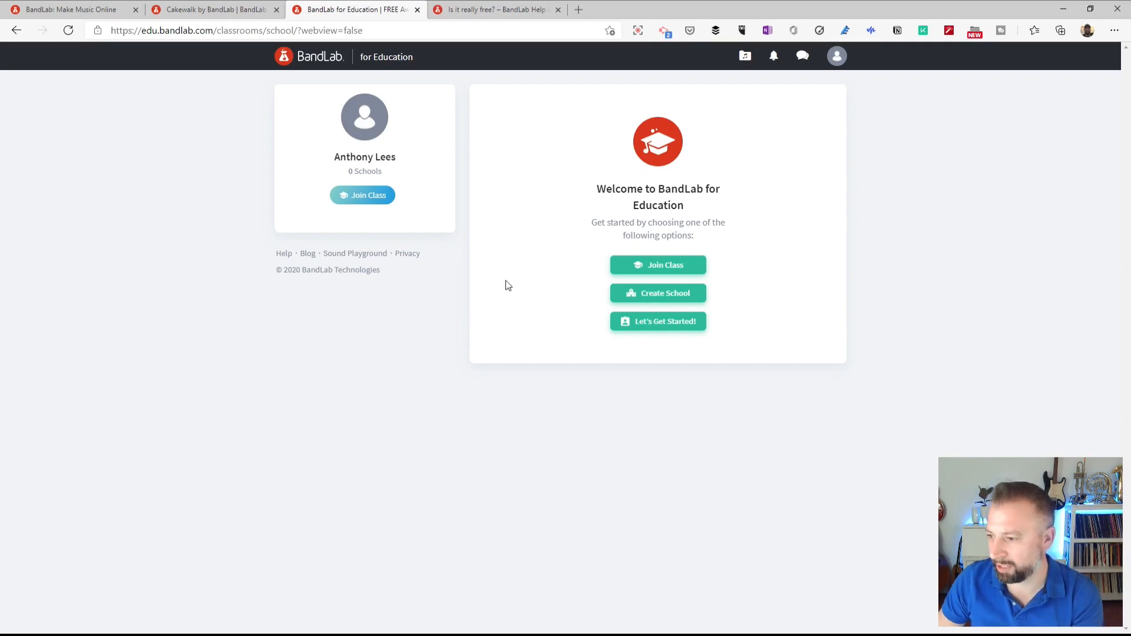
mouse_move(533, 271)
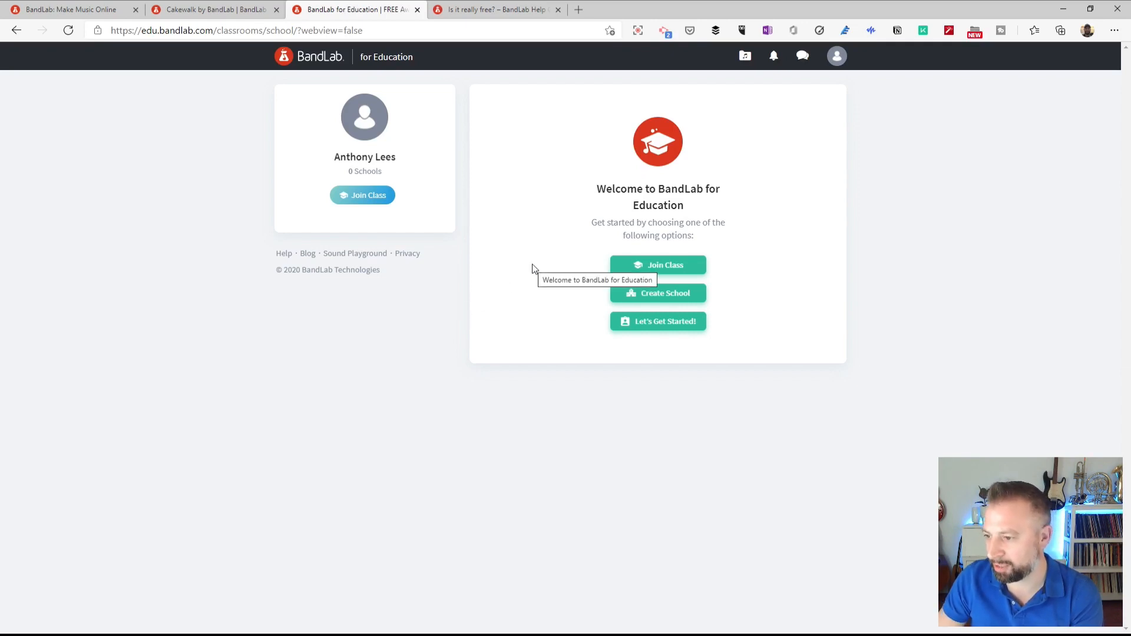
mouse_move(541, 222)
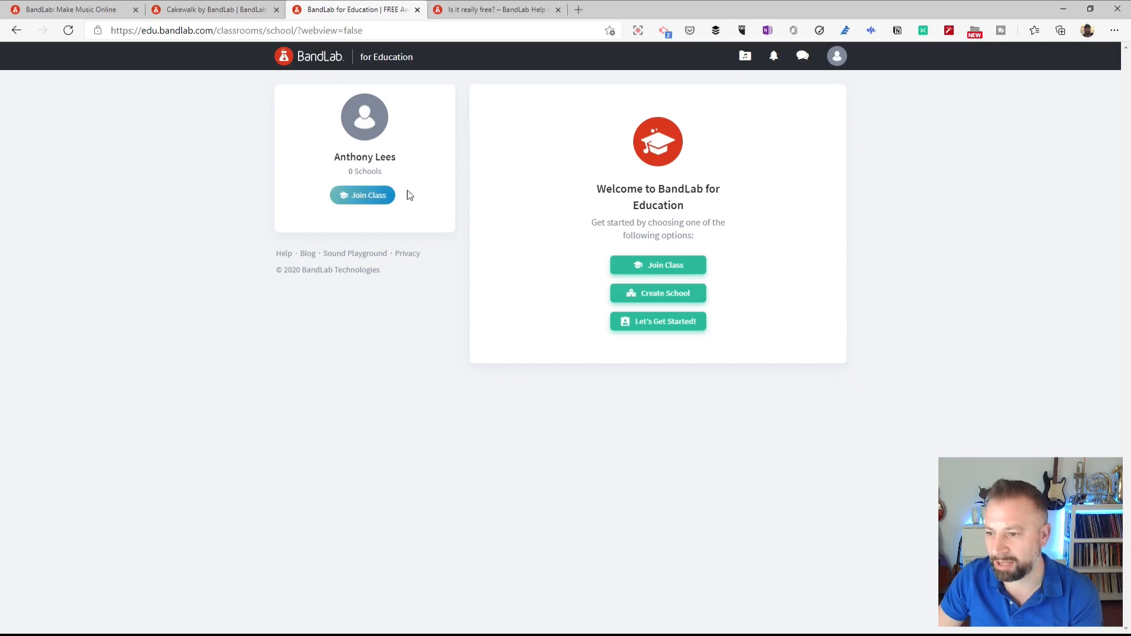
mouse_move(609, 137)
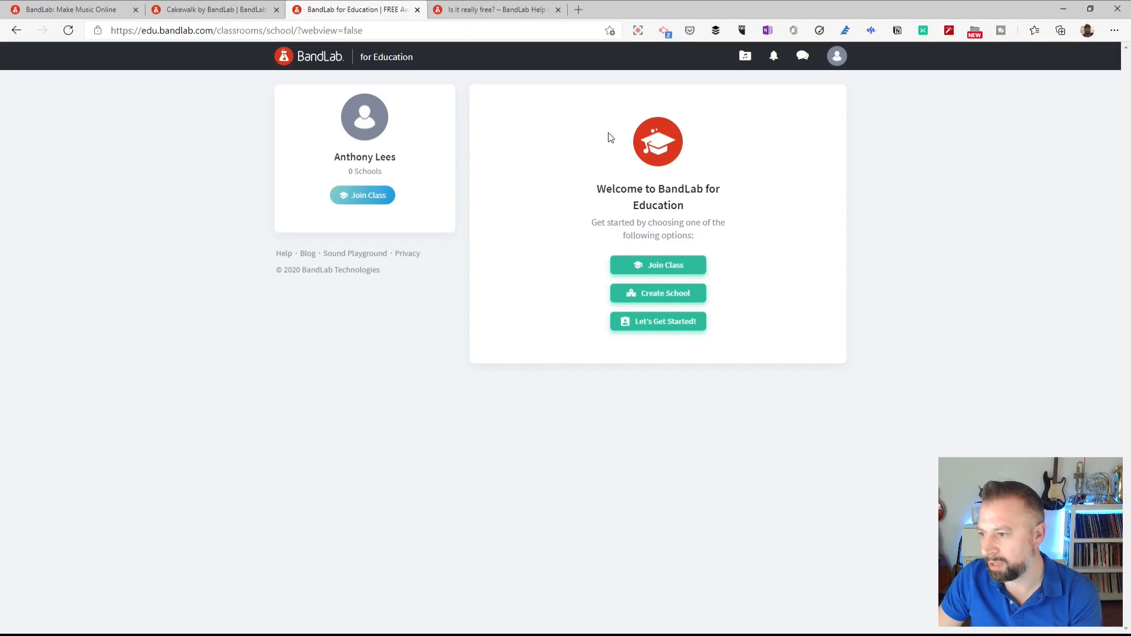
mouse_move(634, 309)
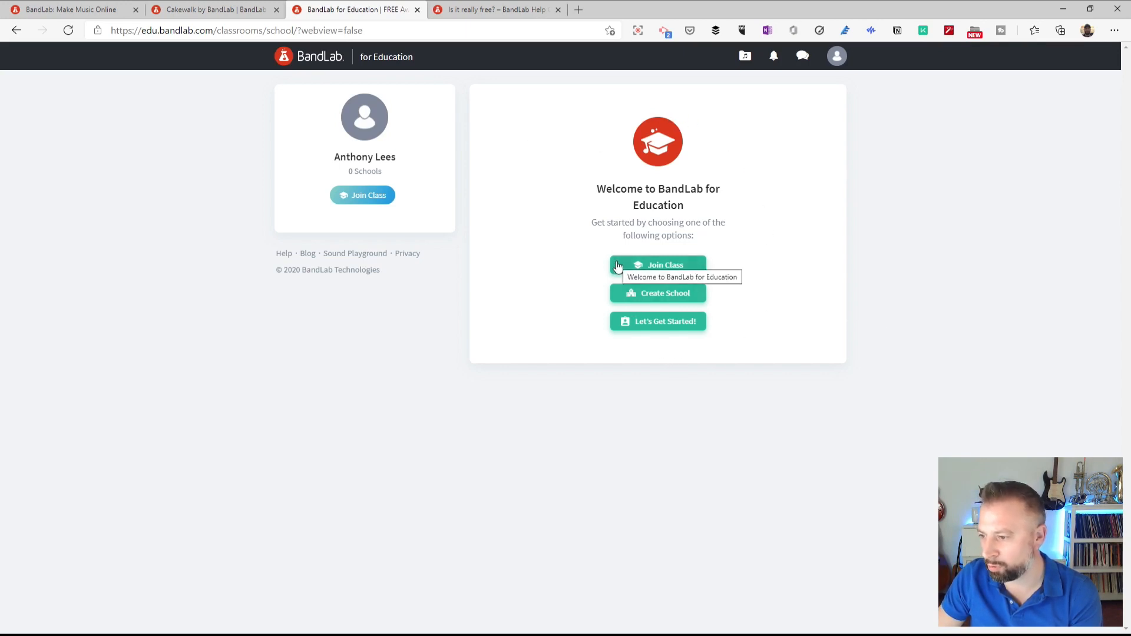
mouse_move(613, 297)
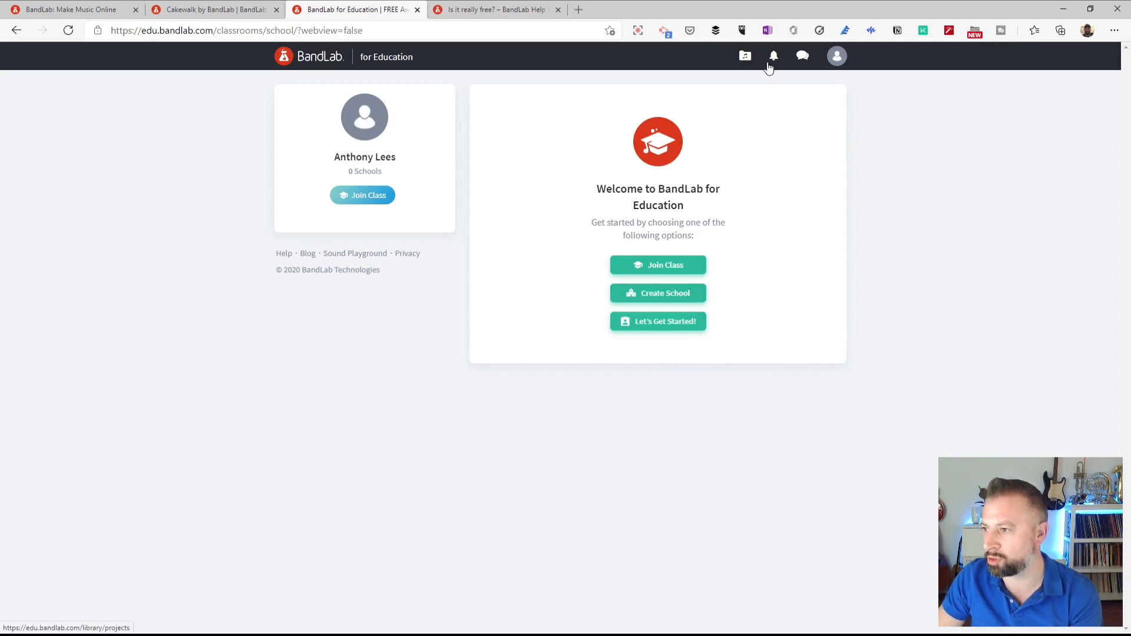
mouse_move(755, 70)
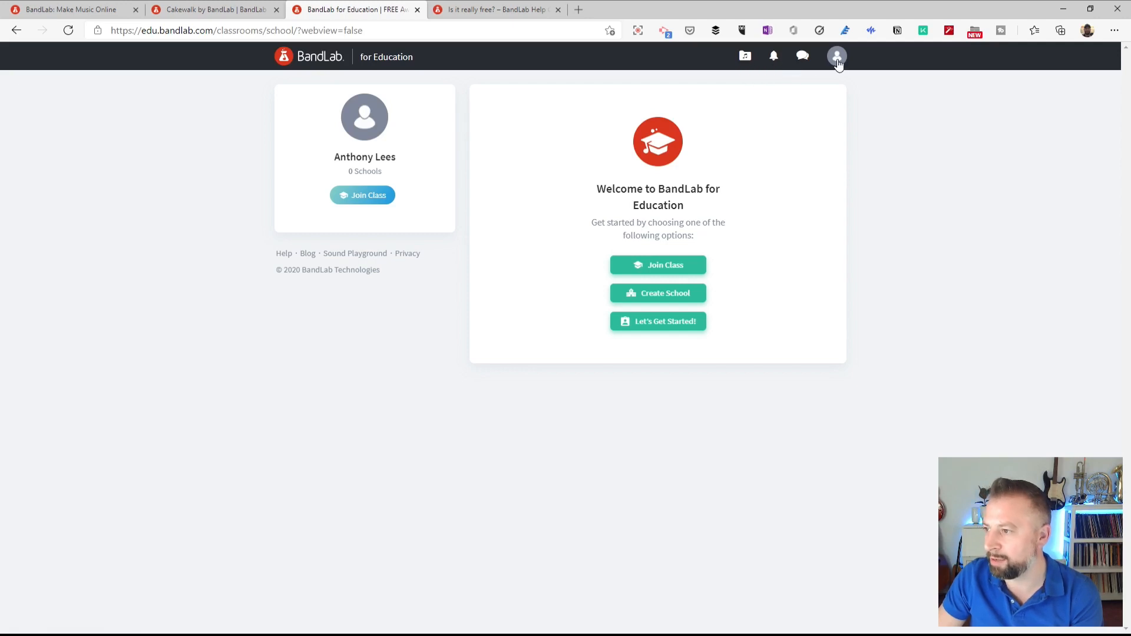
- Check the email confirmation reminder and the empty notifications list
click(836, 57)
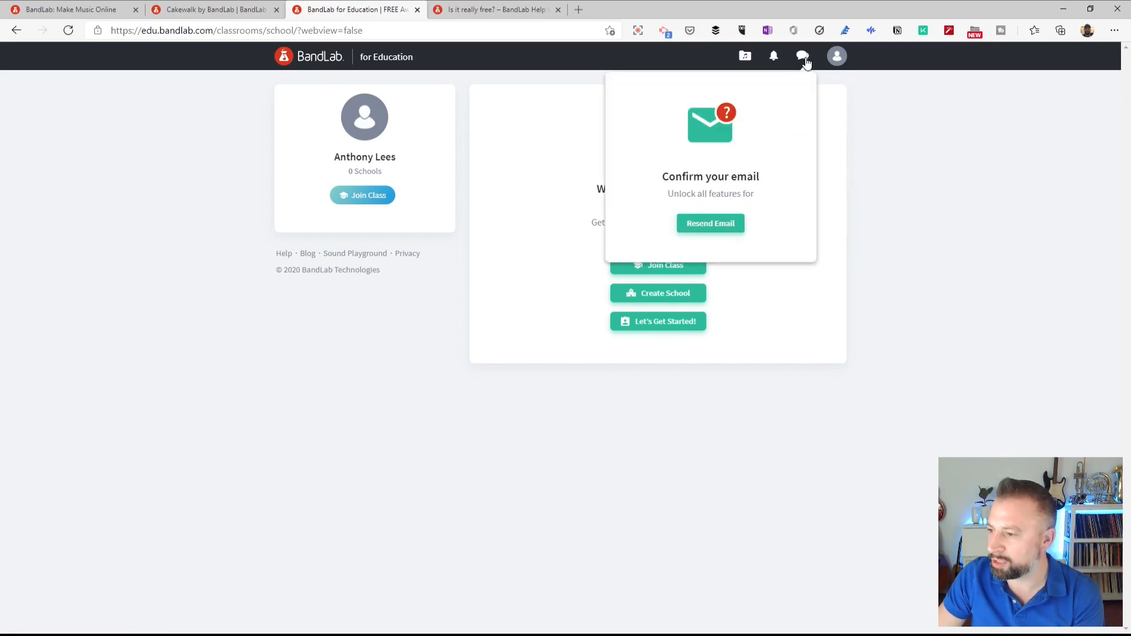
mouse_move(777, 197)
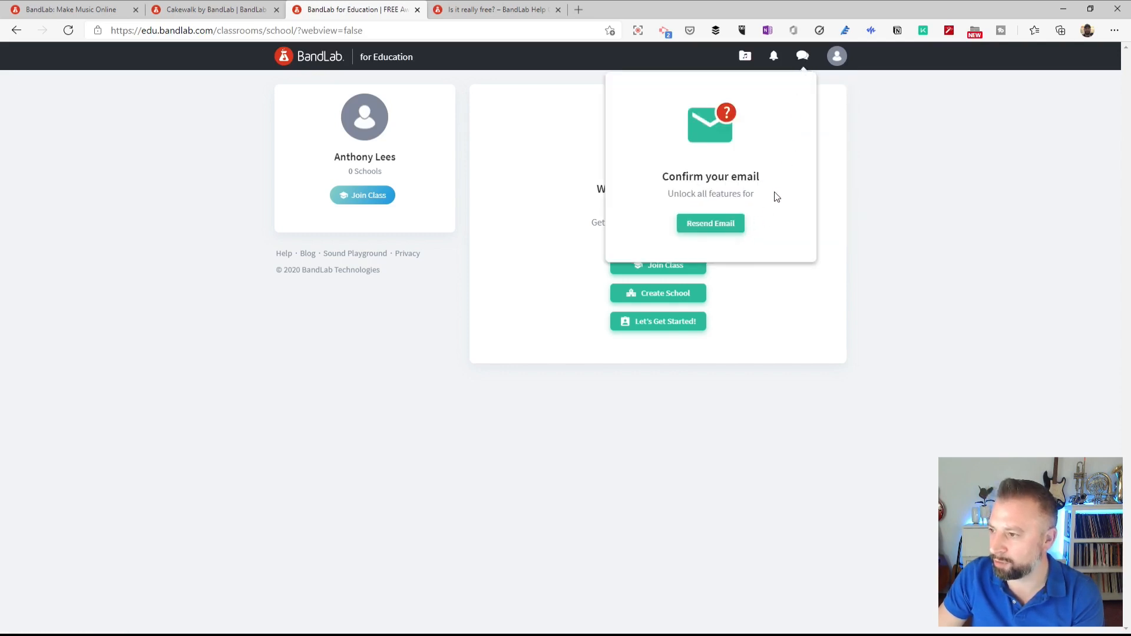
click(774, 57)
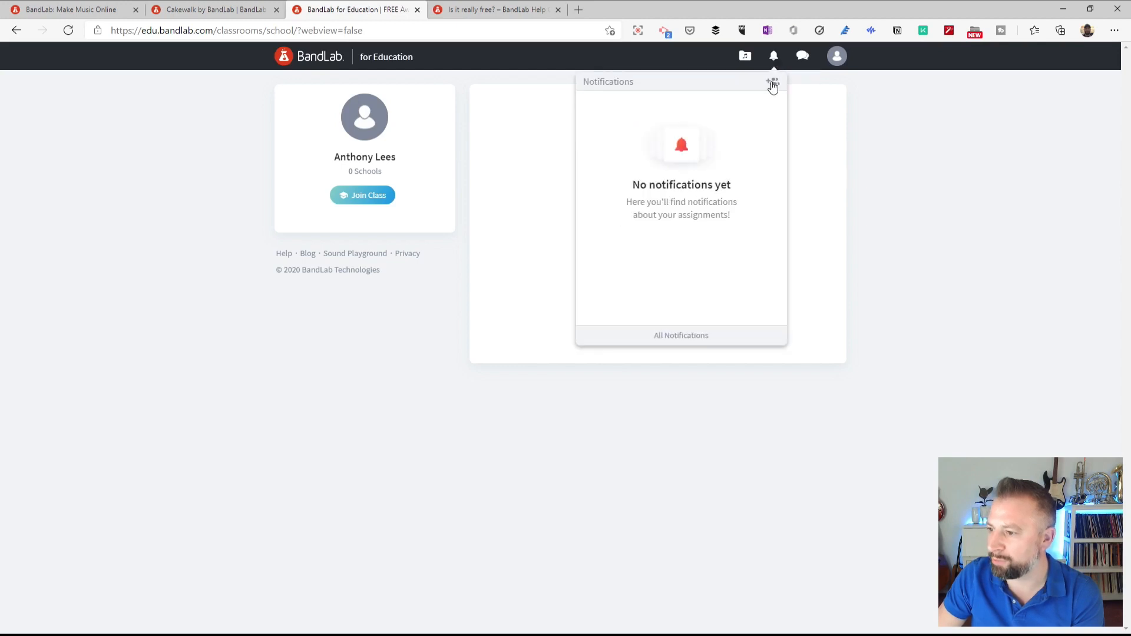
mouse_move(771, 69)
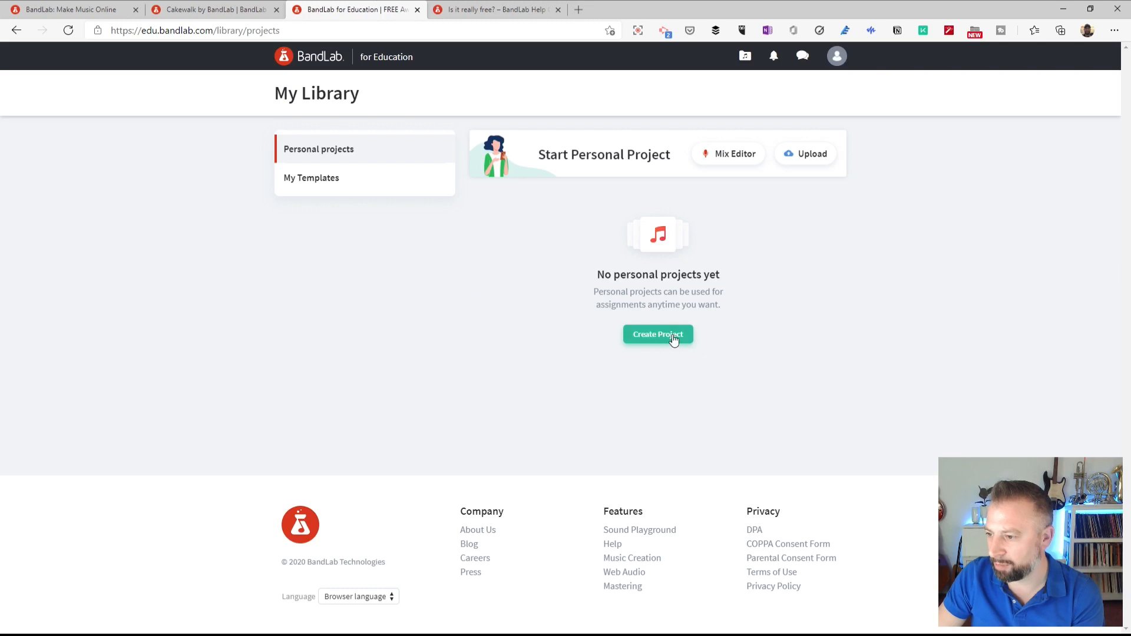
mouse_move(671, 344)
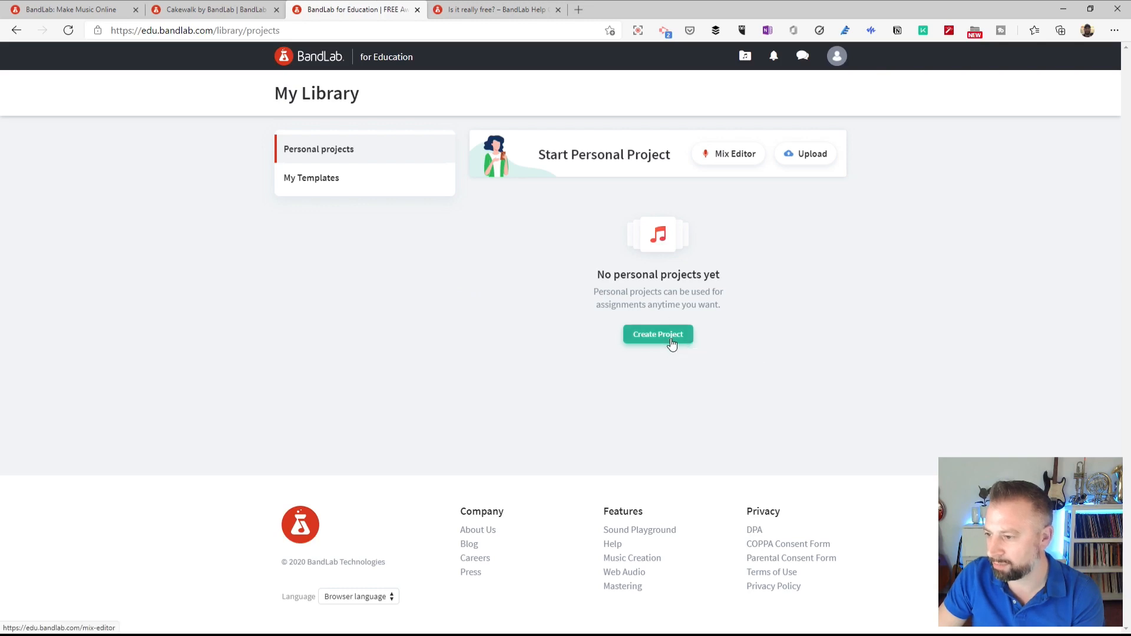
- Start a new personal project in the Mix Editor
click(656, 334)
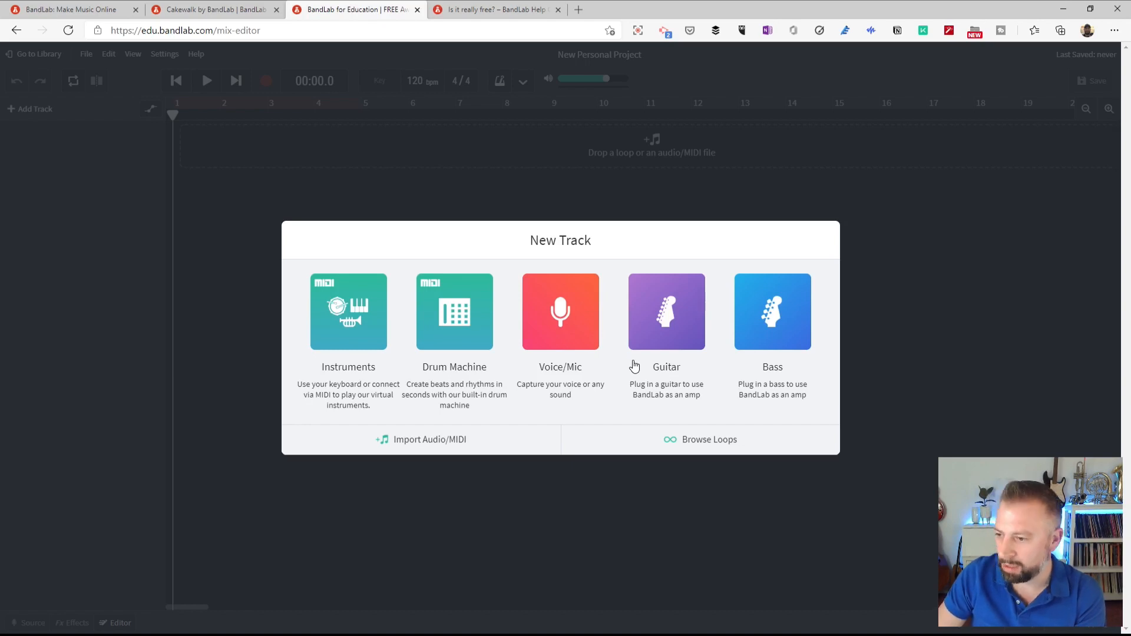
mouse_move(483, 363)
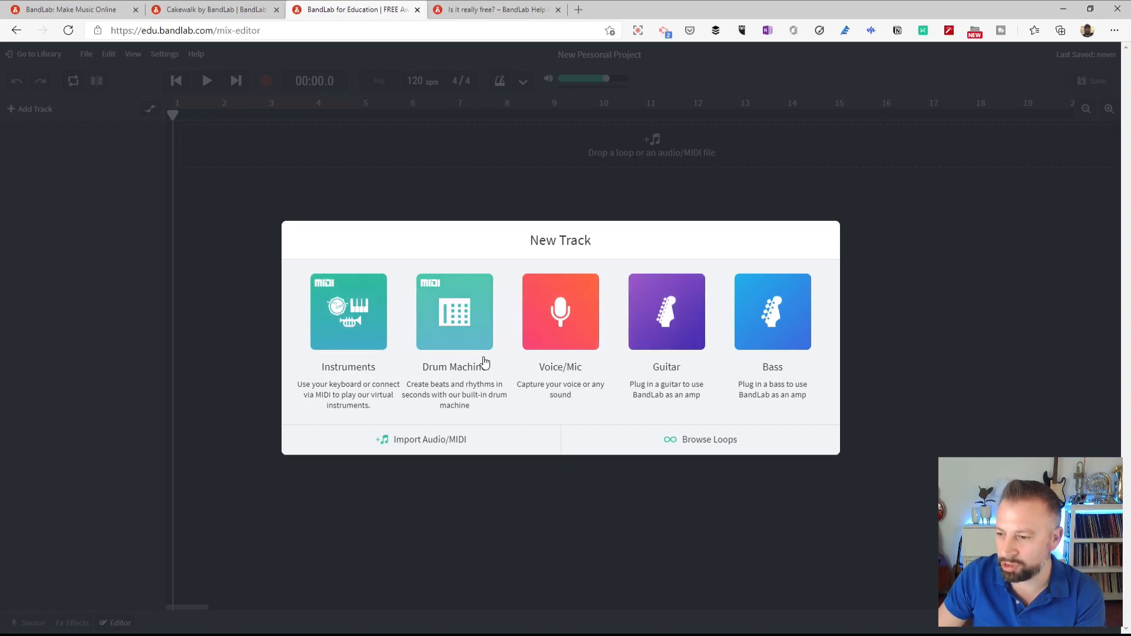
mouse_move(719, 340)
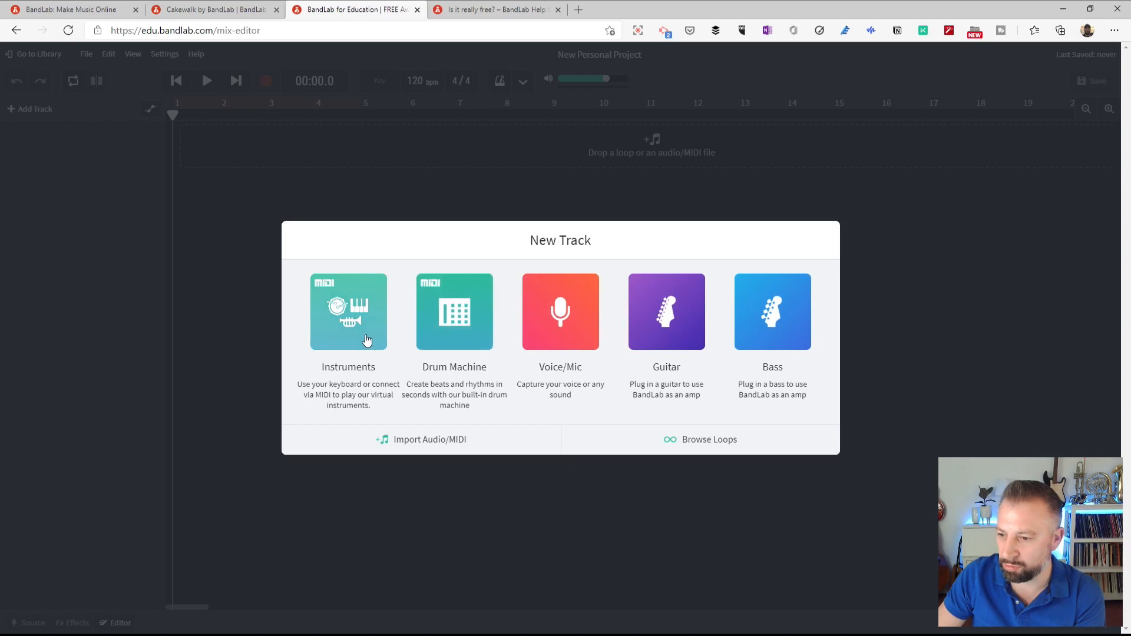
mouse_move(485, 406)
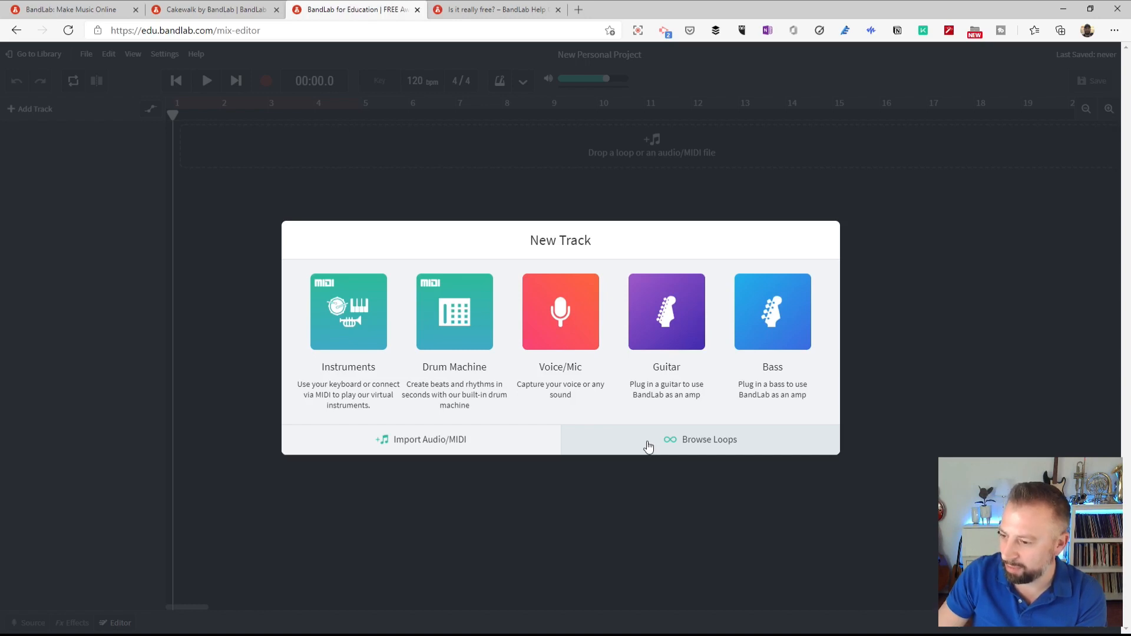
- Bring up the loop library beside the empty timeline
click(699, 439)
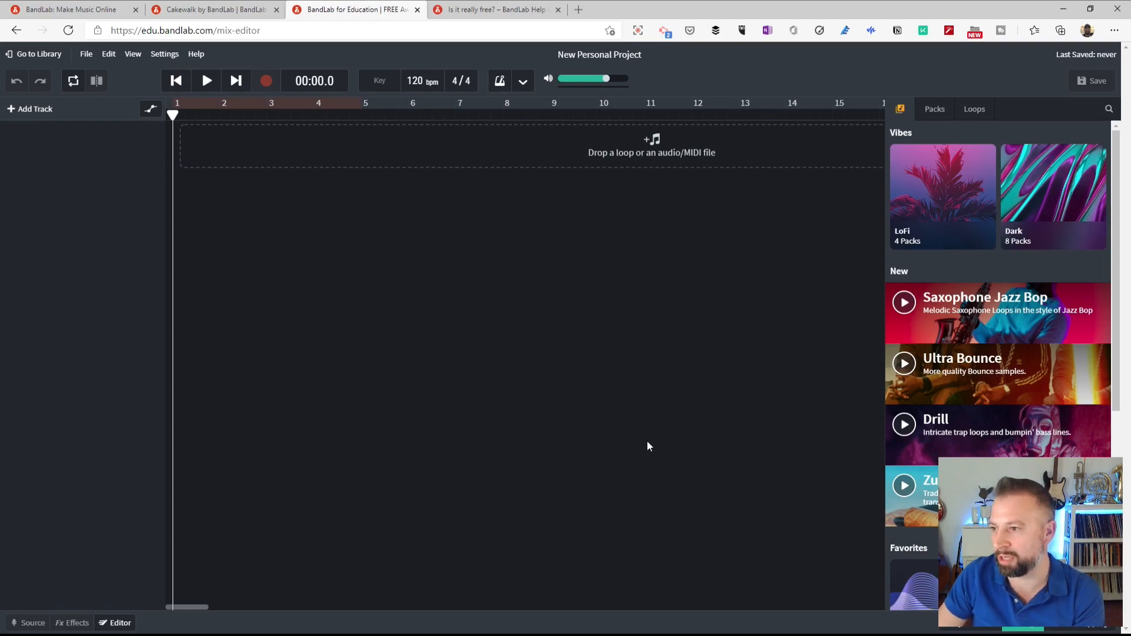
mouse_move(645, 446)
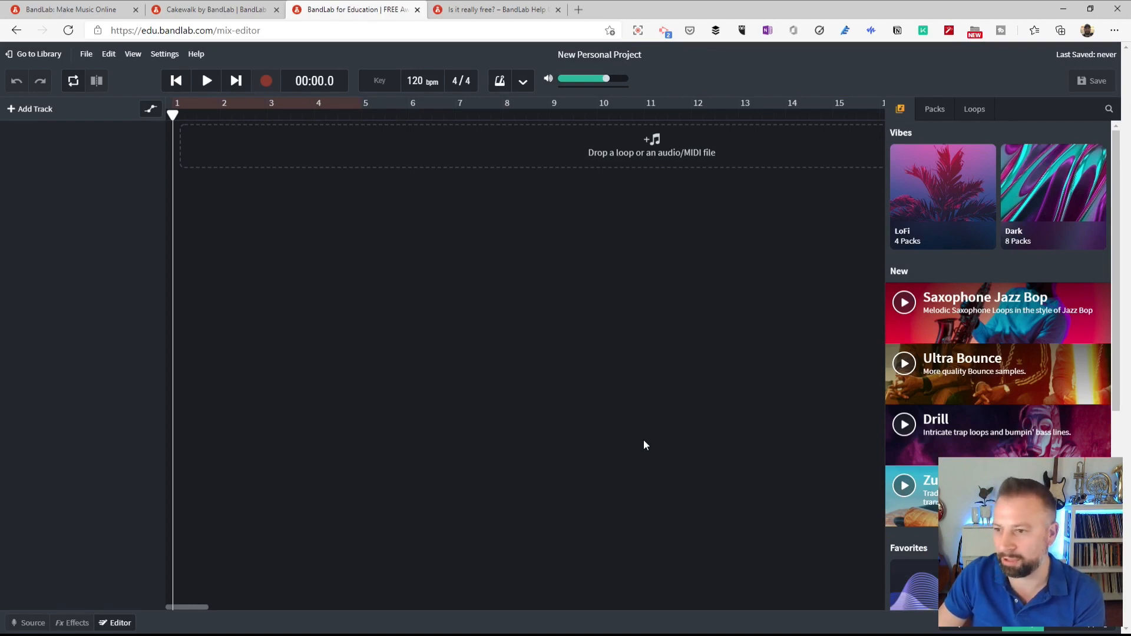
mouse_move(139, 177)
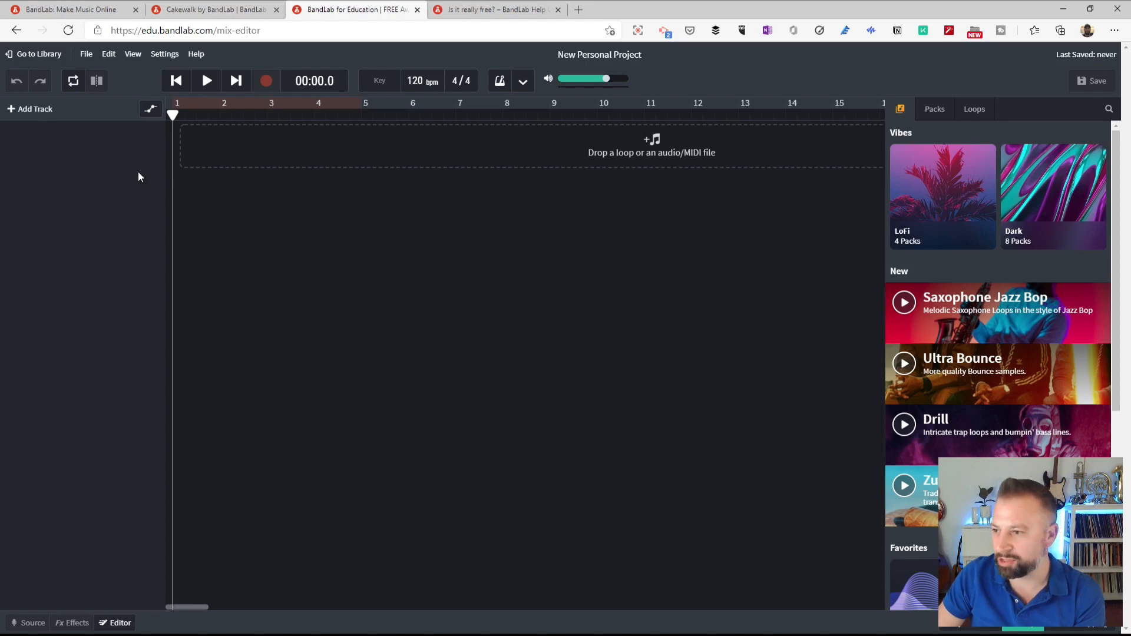
mouse_move(139, 178)
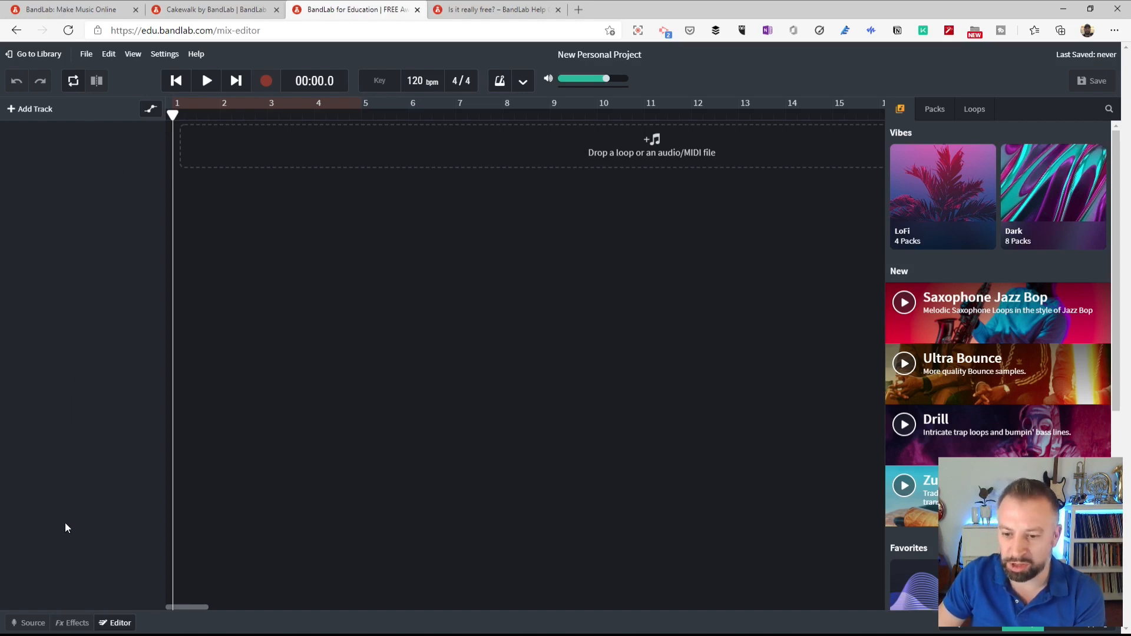
mouse_move(71, 215)
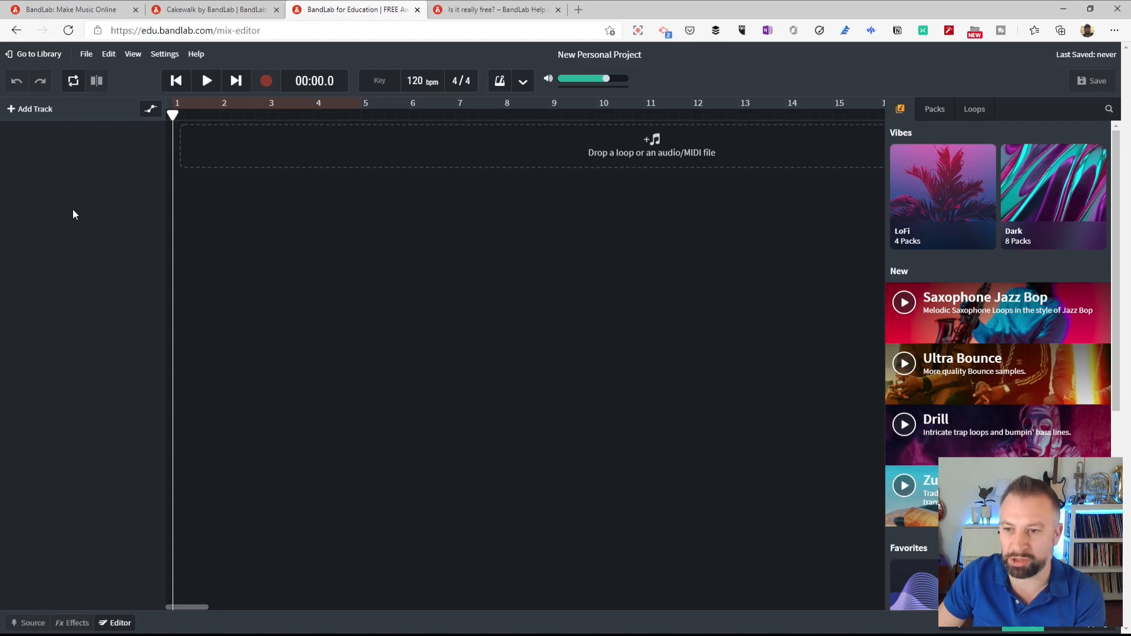
mouse_move(278, 113)
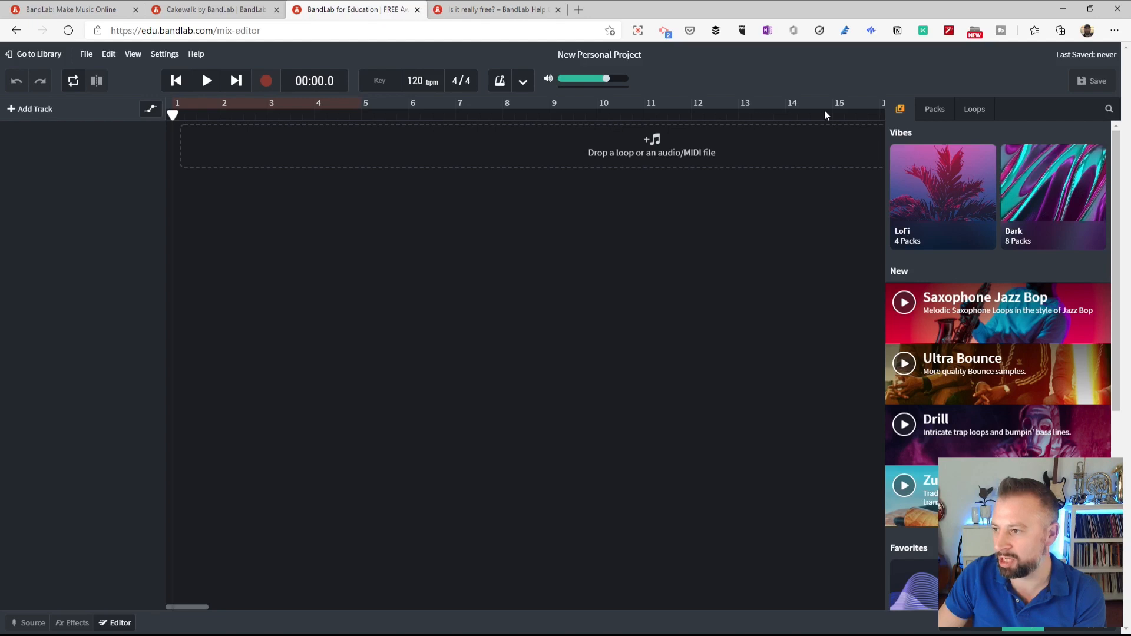
mouse_move(274, 116)
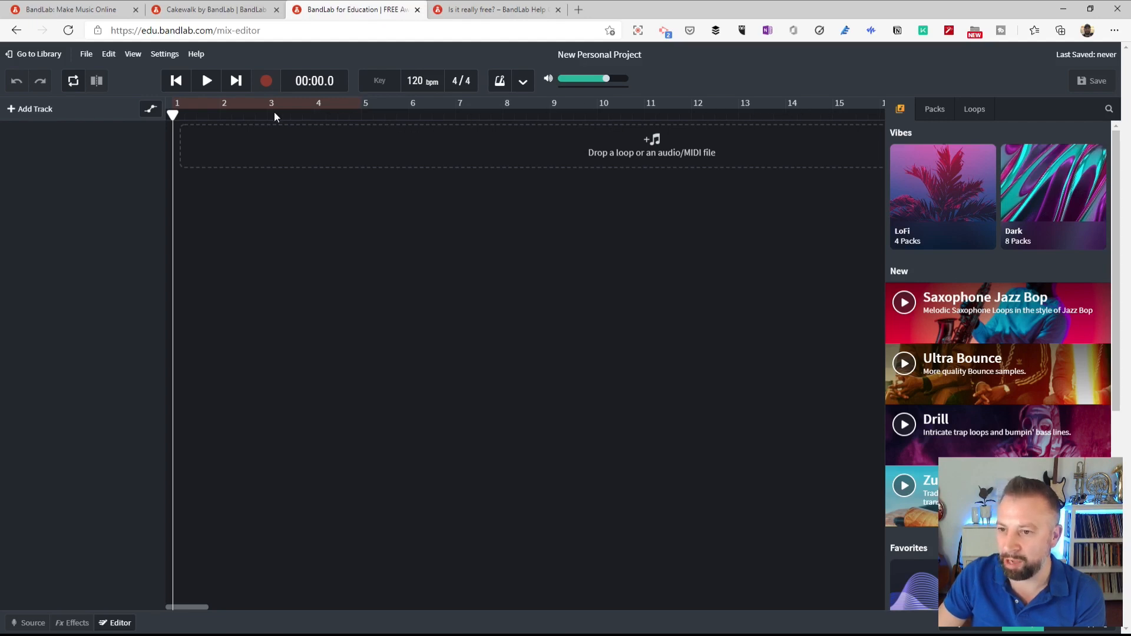
mouse_move(756, 328)
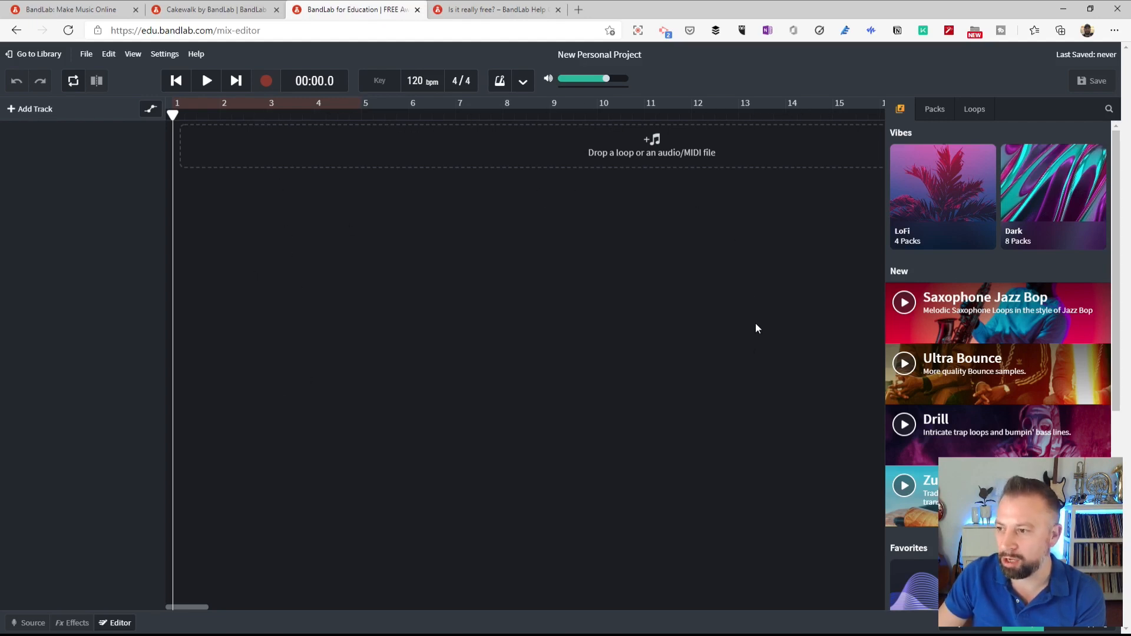
mouse_move(615, 396)
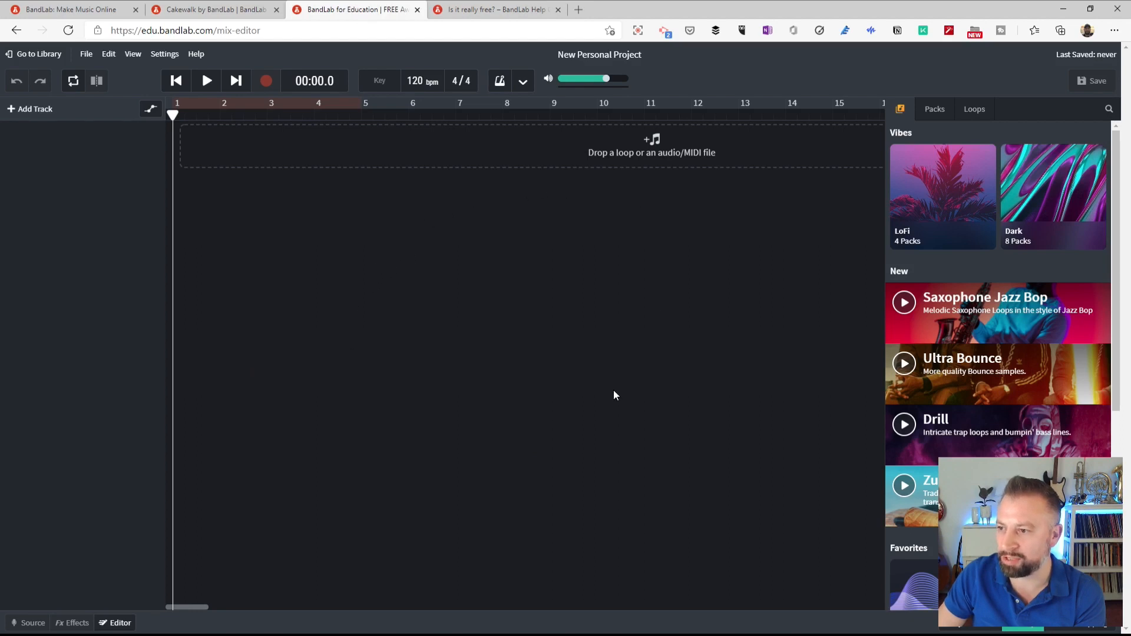
mouse_move(393, 219)
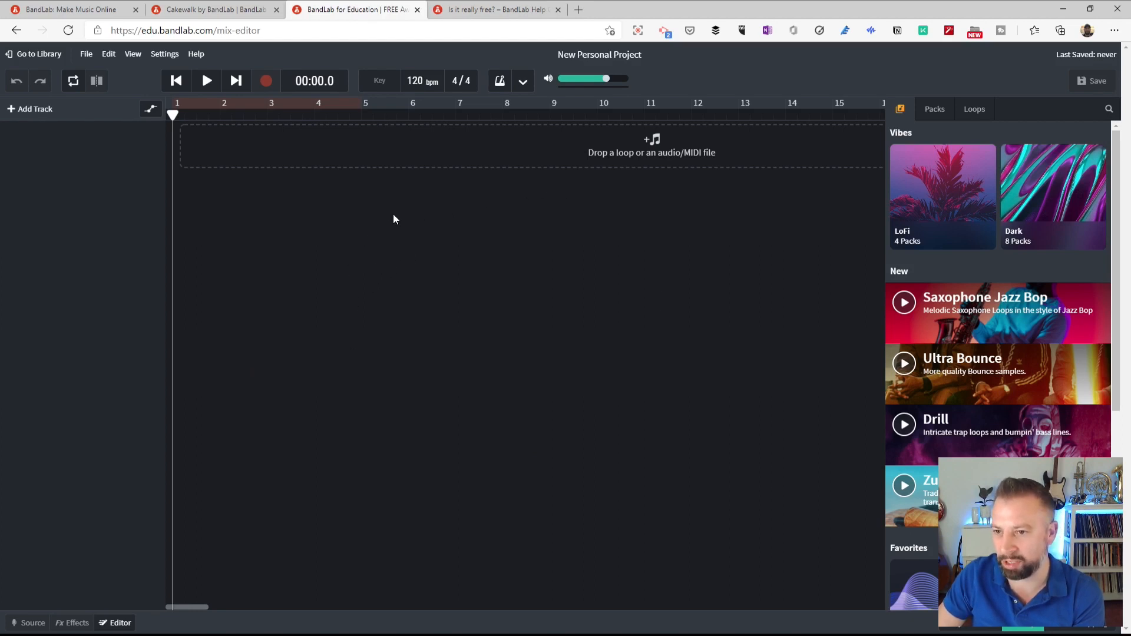
mouse_move(296, 64)
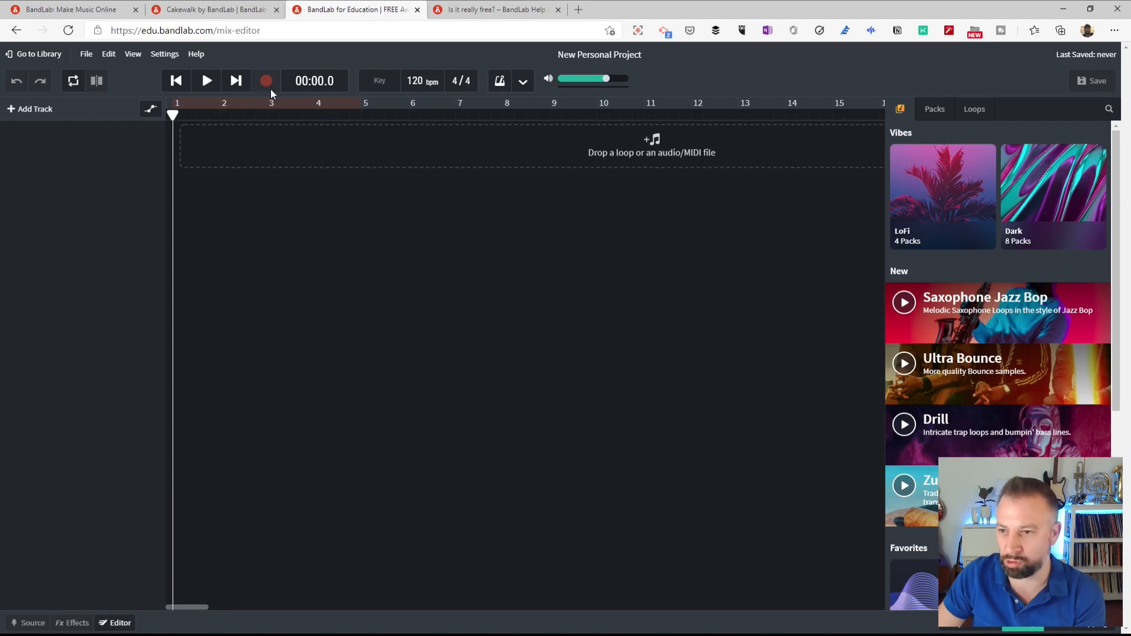
mouse_move(176, 80)
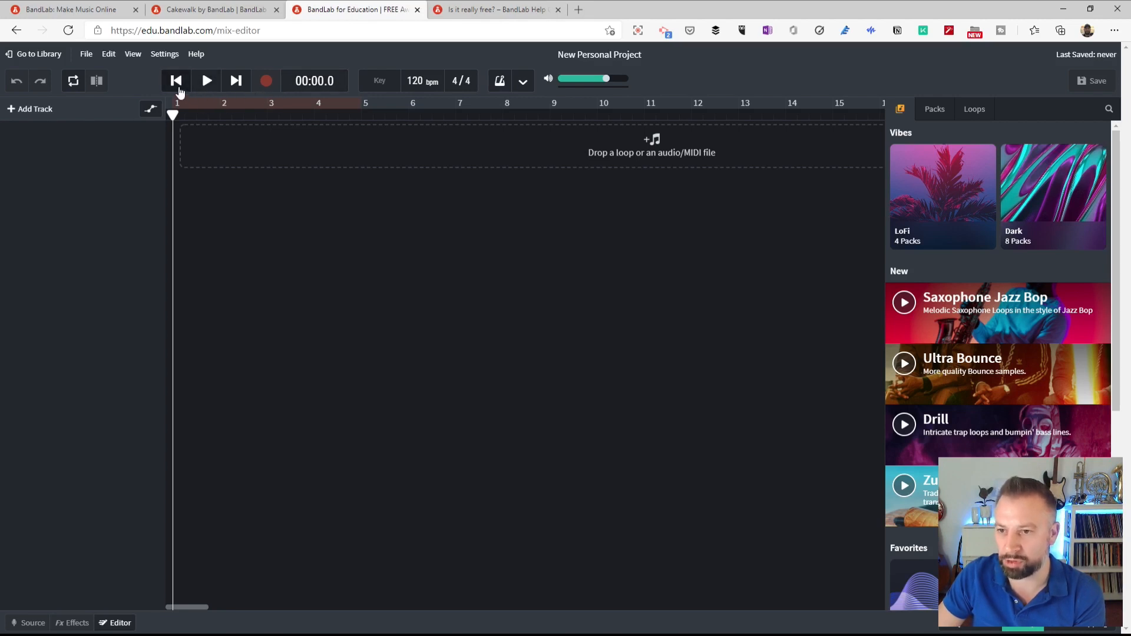
mouse_move(176, 80)
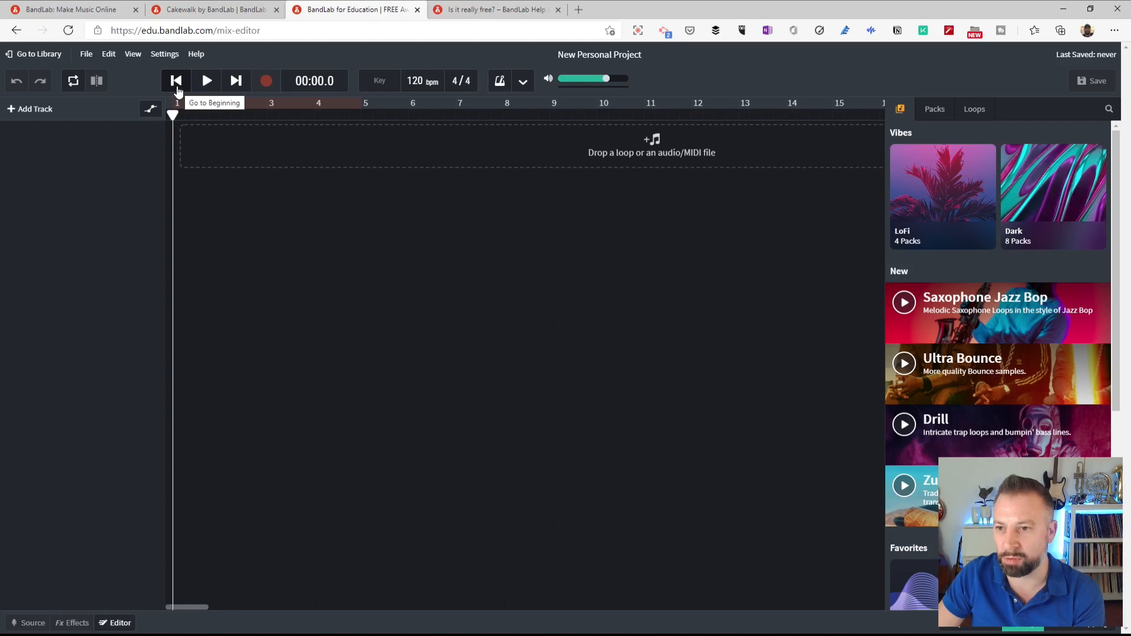
mouse_move(236, 80)
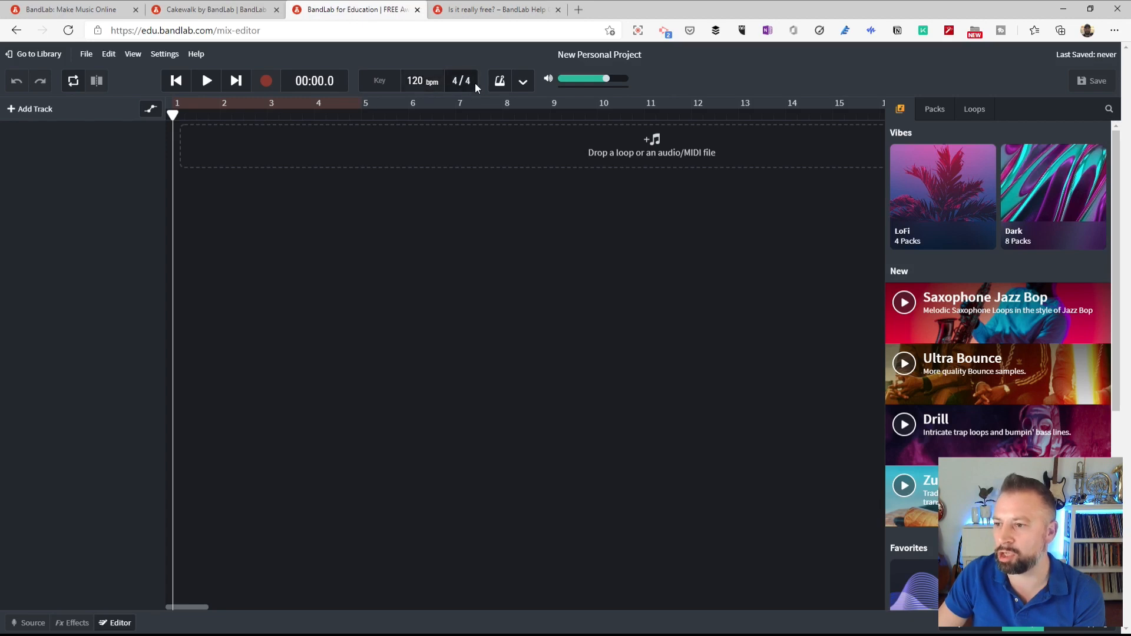
mouse_move(499, 80)
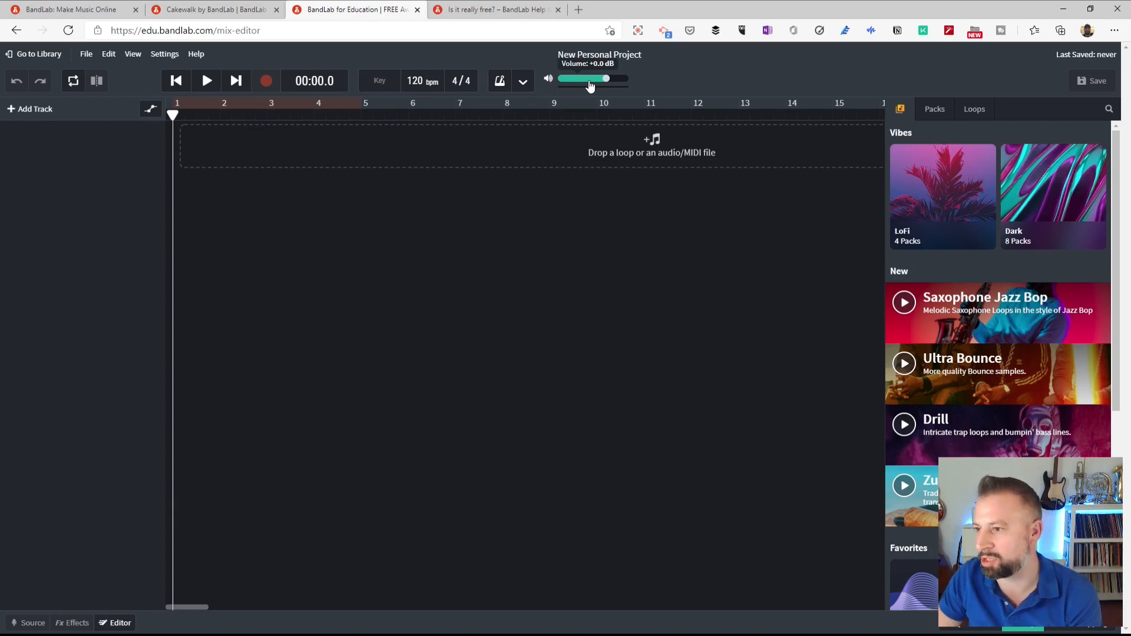
mouse_move(584, 89)
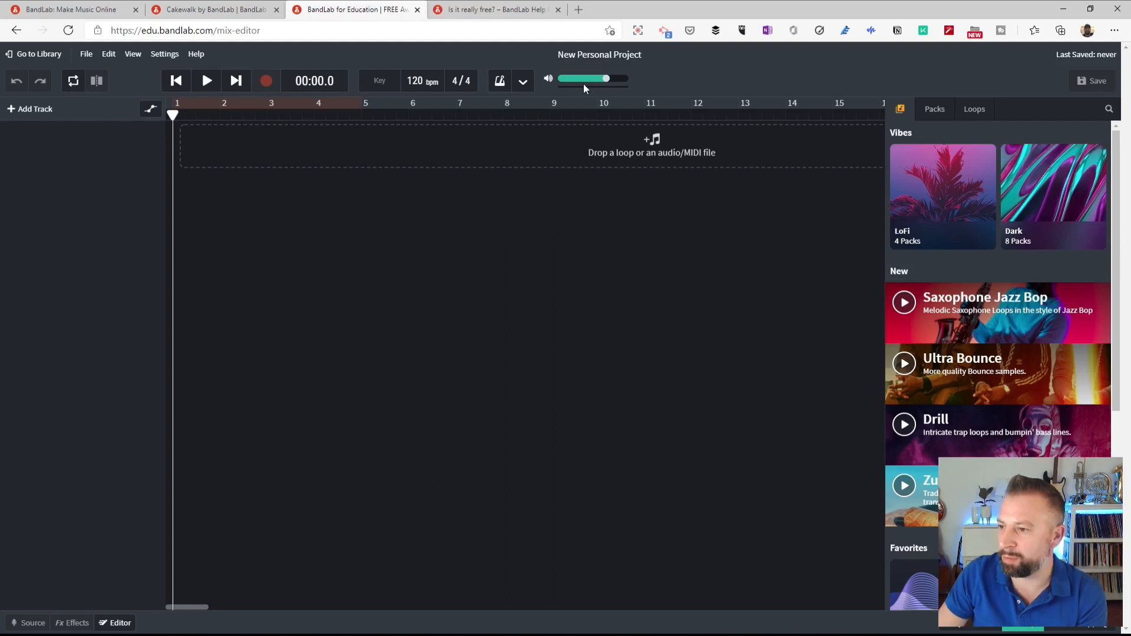
mouse_move(1002, 72)
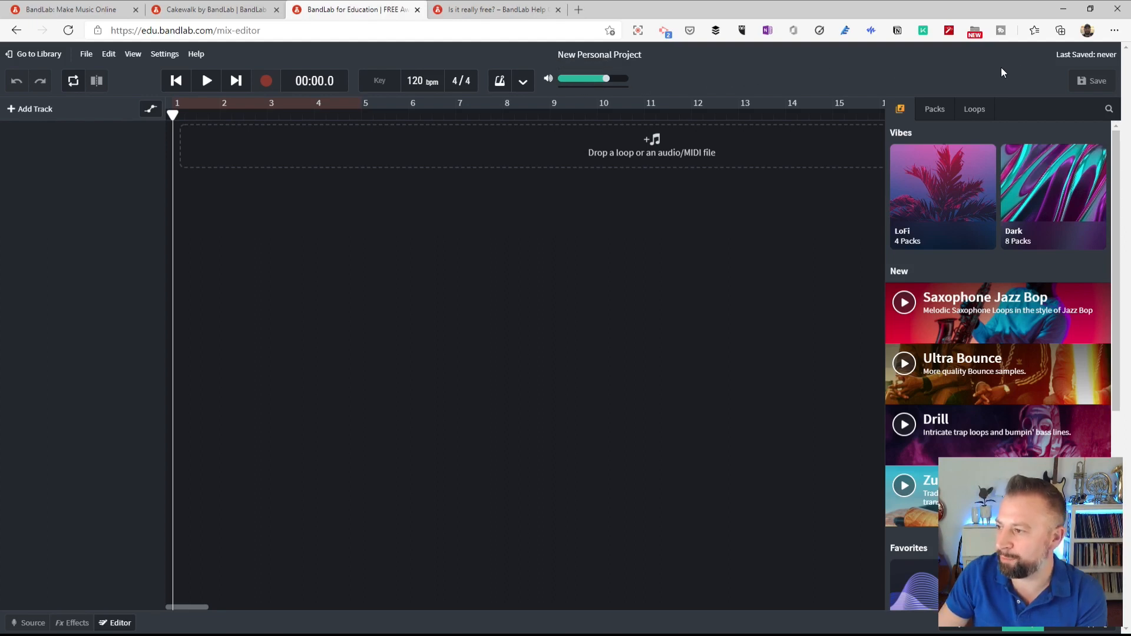
mouse_move(1057, 79)
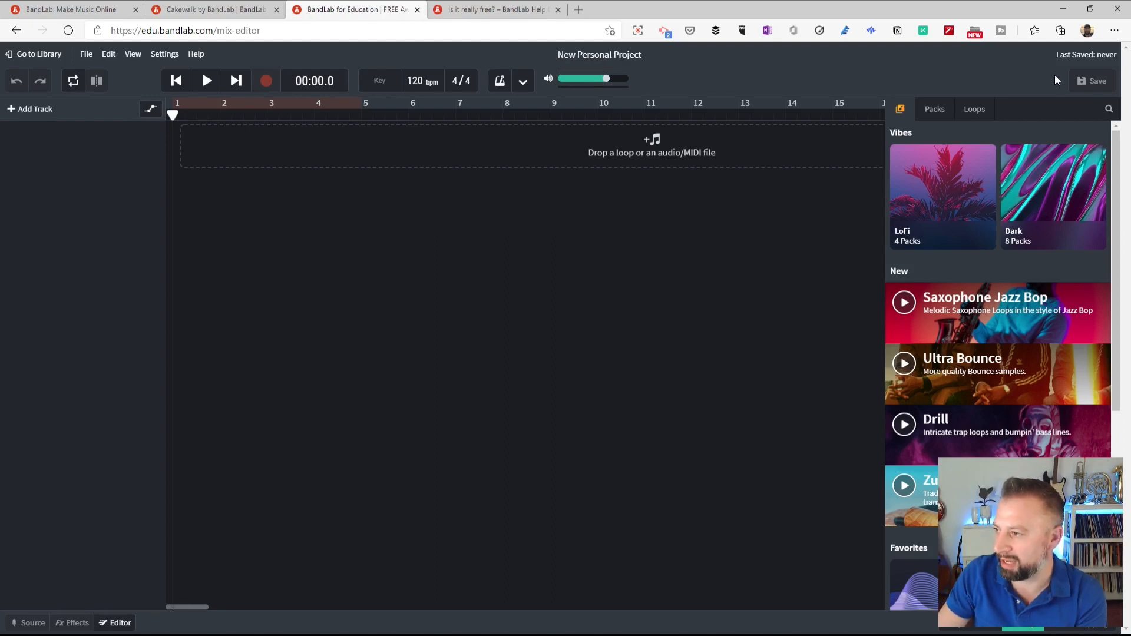
mouse_move(1052, 61)
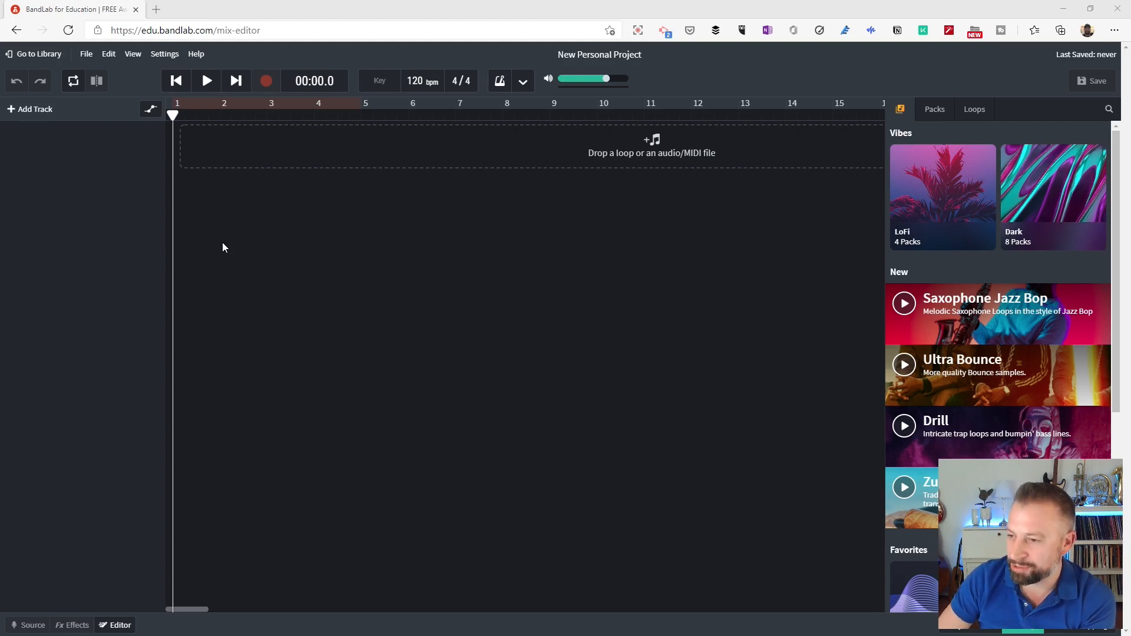
mouse_move(311, 261)
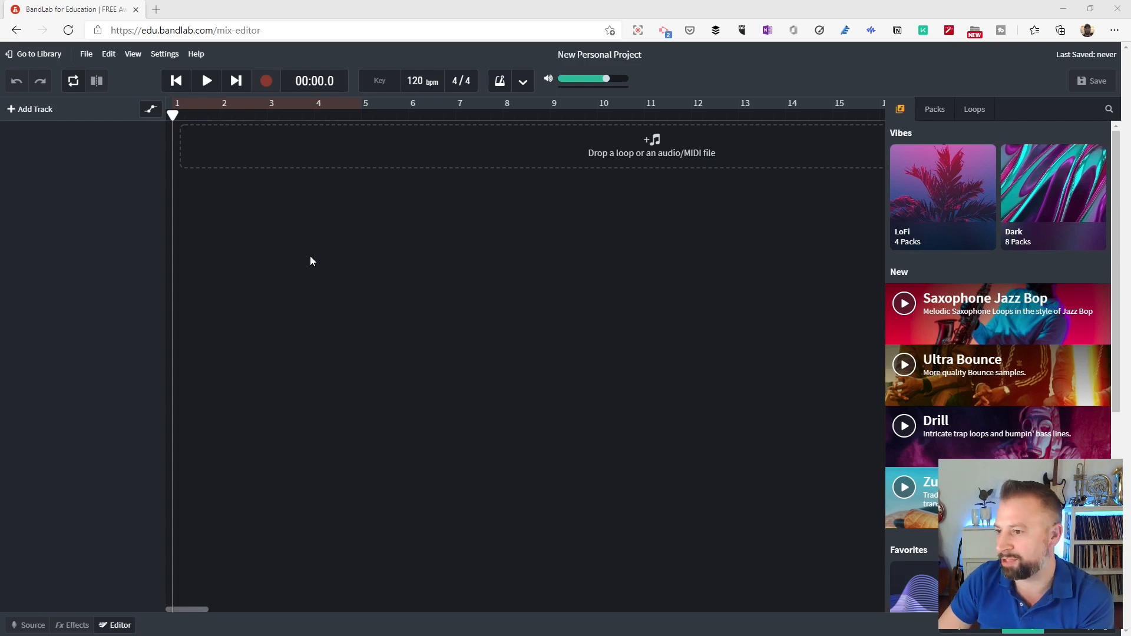
mouse_move(777, 296)
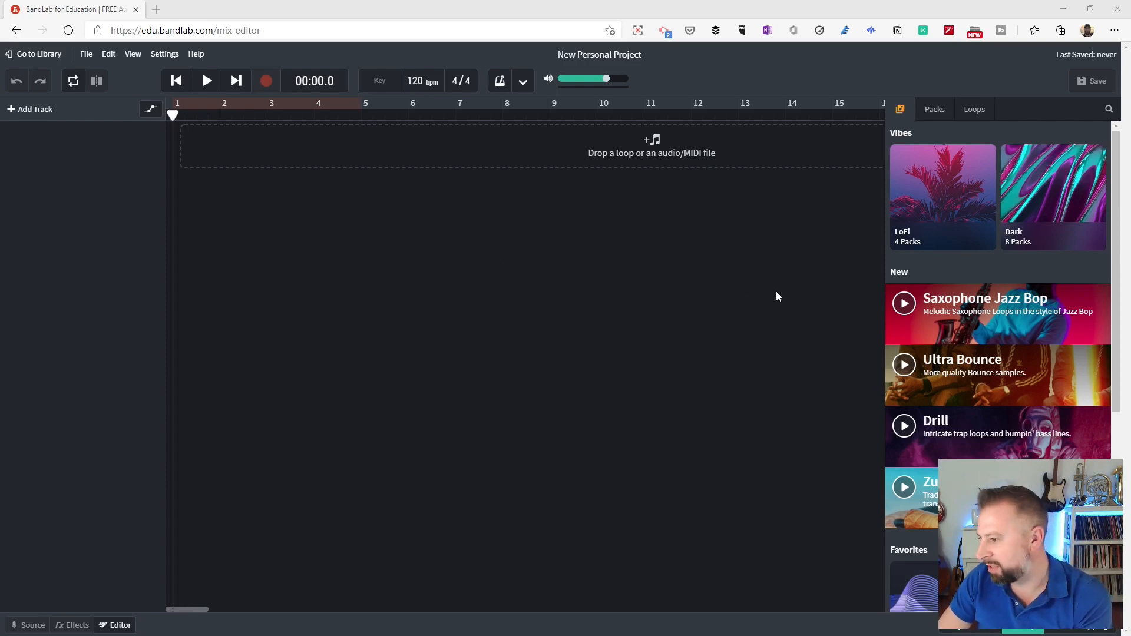
mouse_move(922, 139)
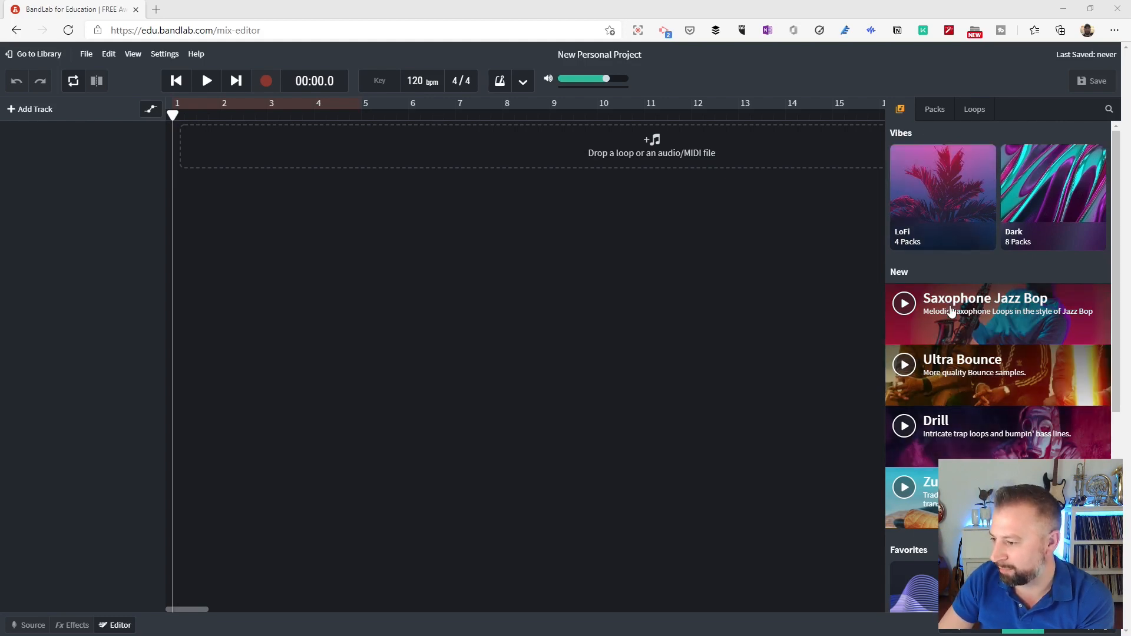
- Scroll the loops panel down to the Favorites and Popular packs
scroll(down, 3)
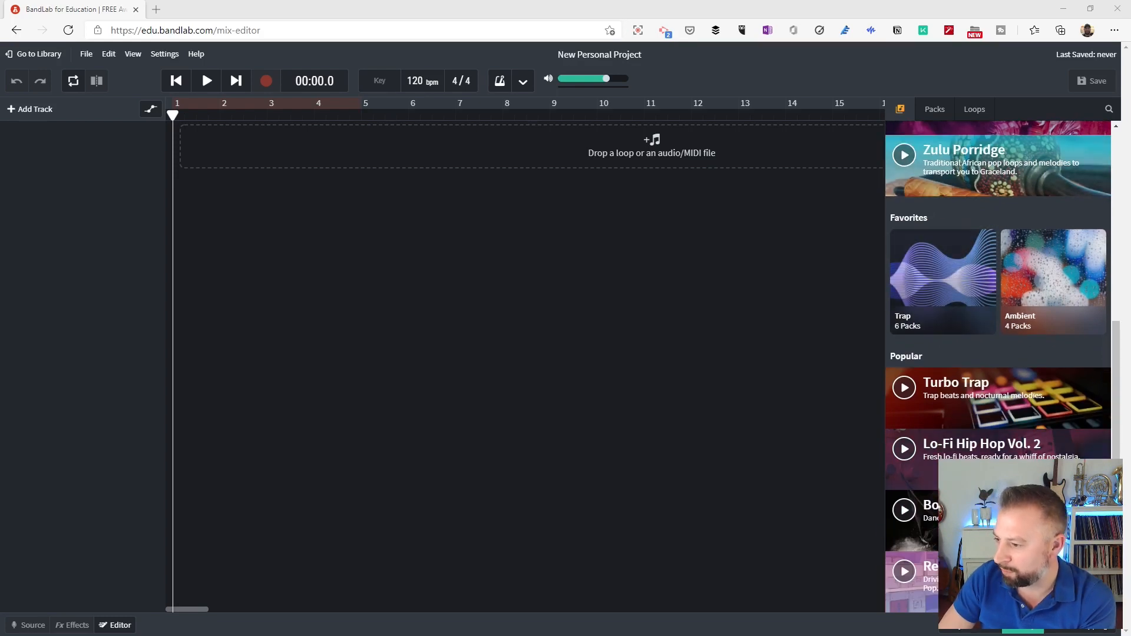
- Filter the Lo-Fi Hip Hop Vol. 2 pack to drum loops only
click(981, 447)
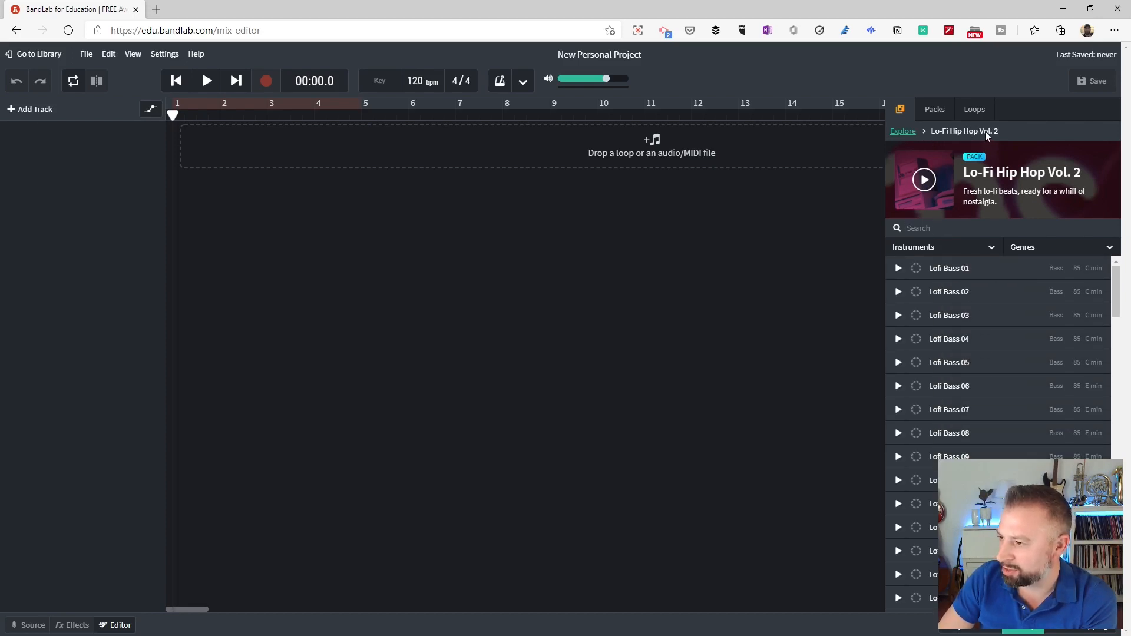
scroll(down, 3)
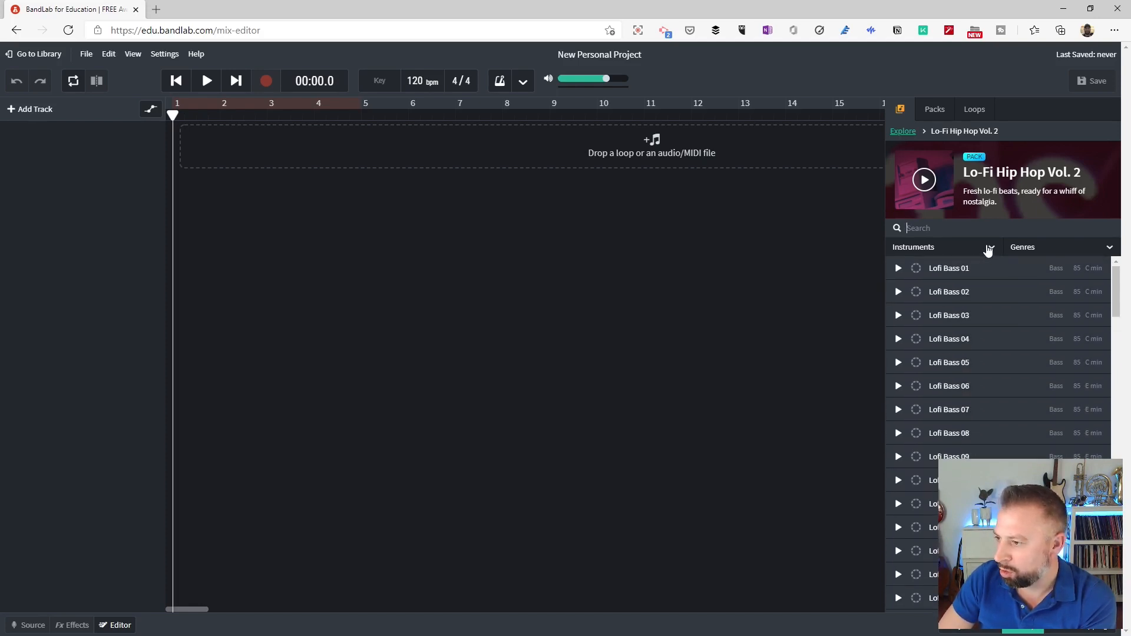
click(913, 247)
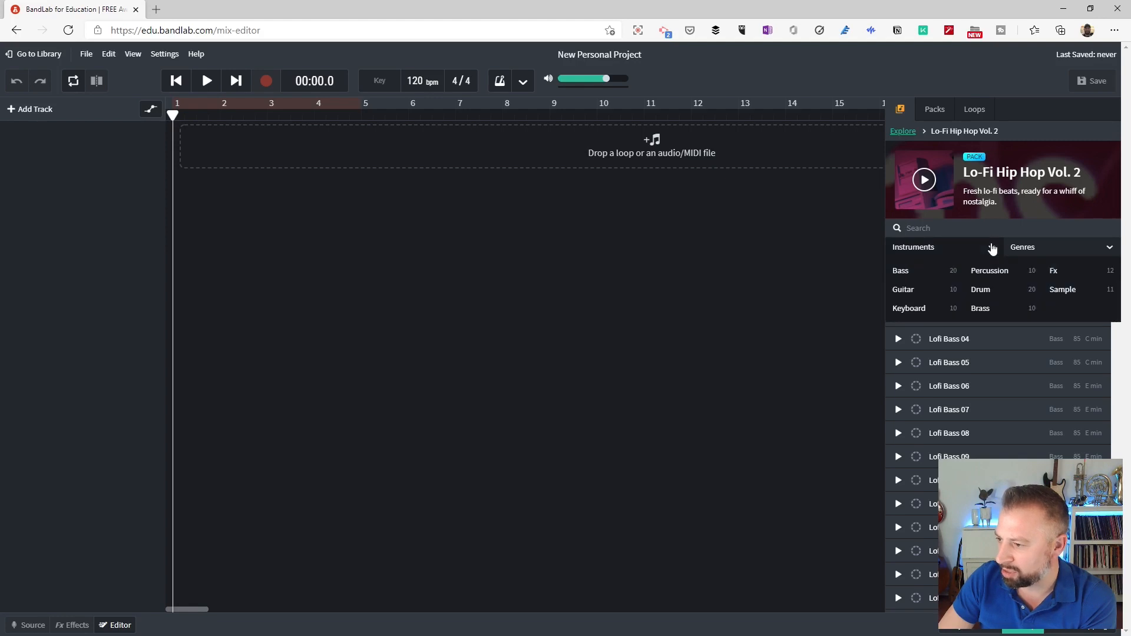
click(914, 247)
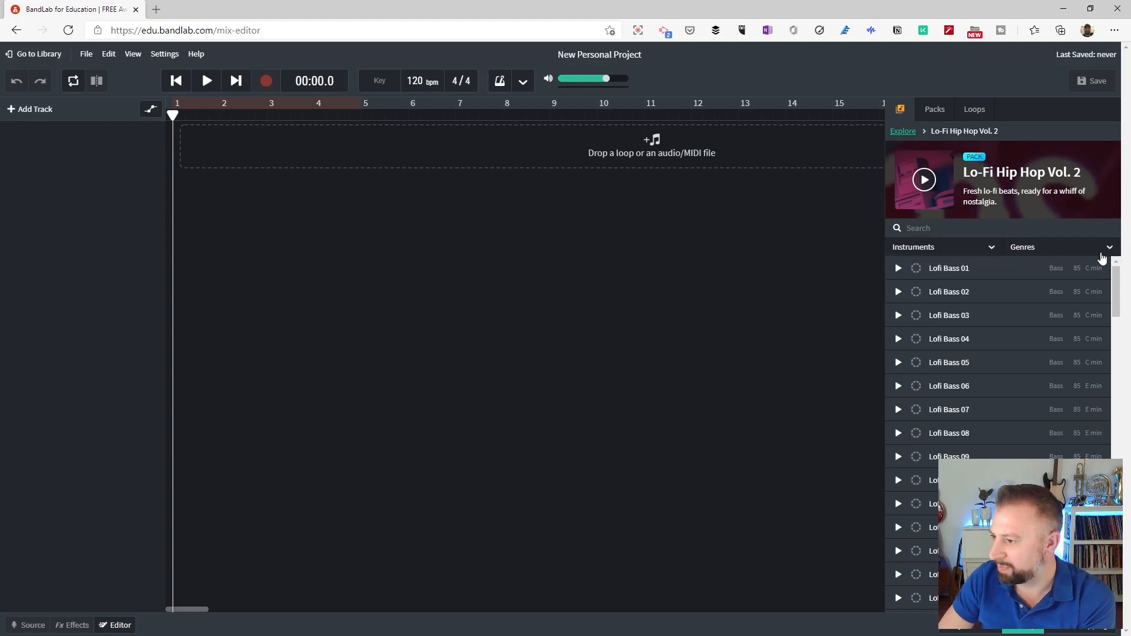
click(942, 247)
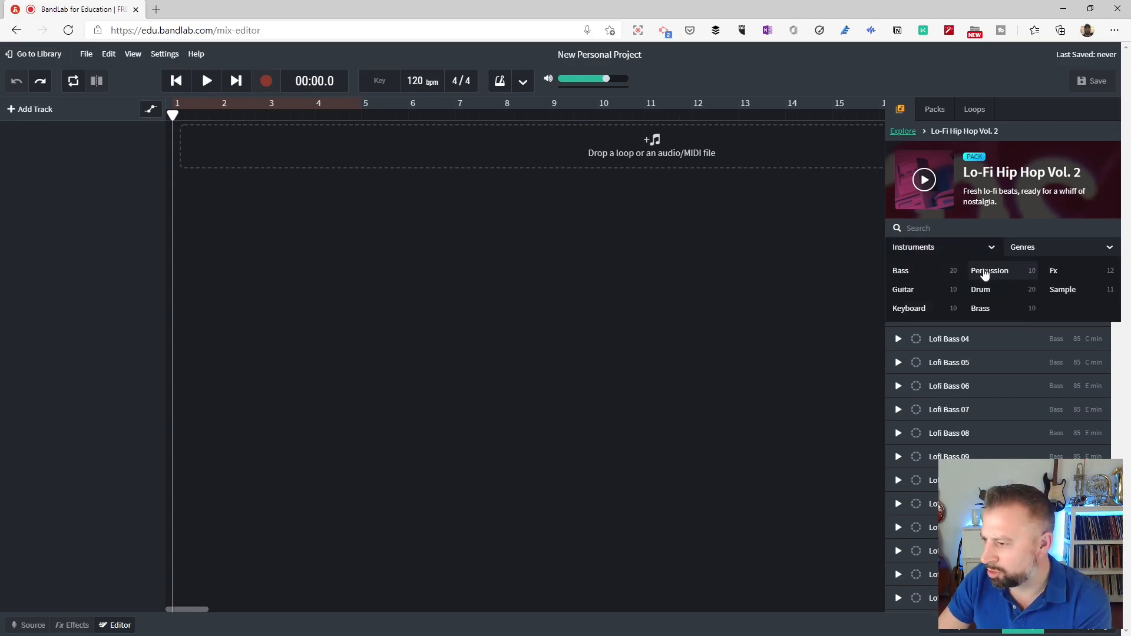
click(980, 289)
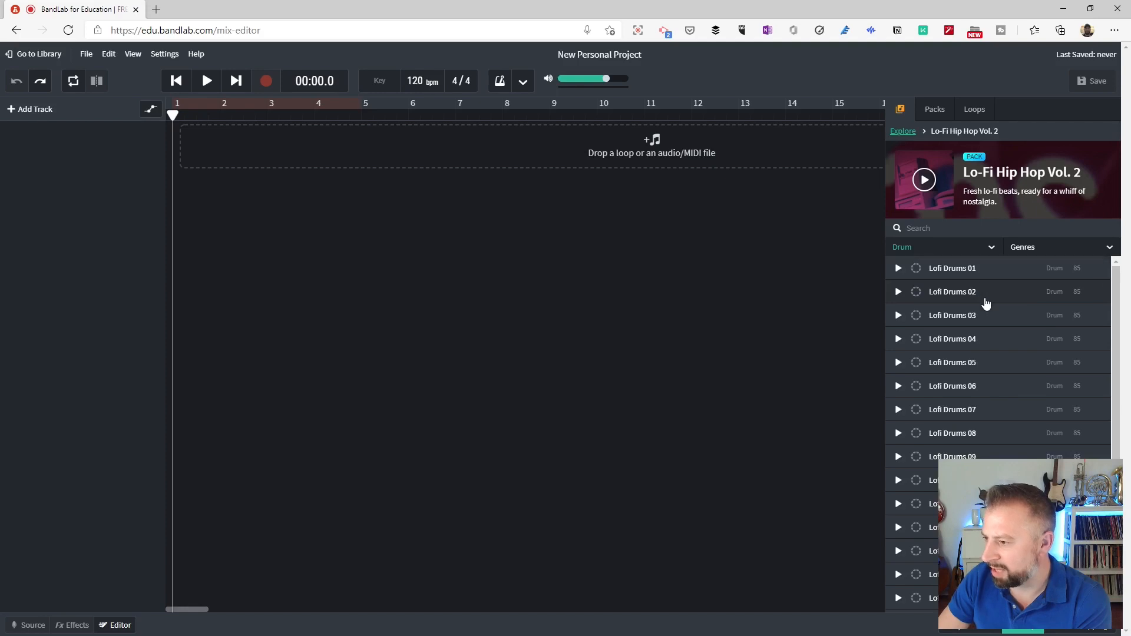
mouse_move(954, 306)
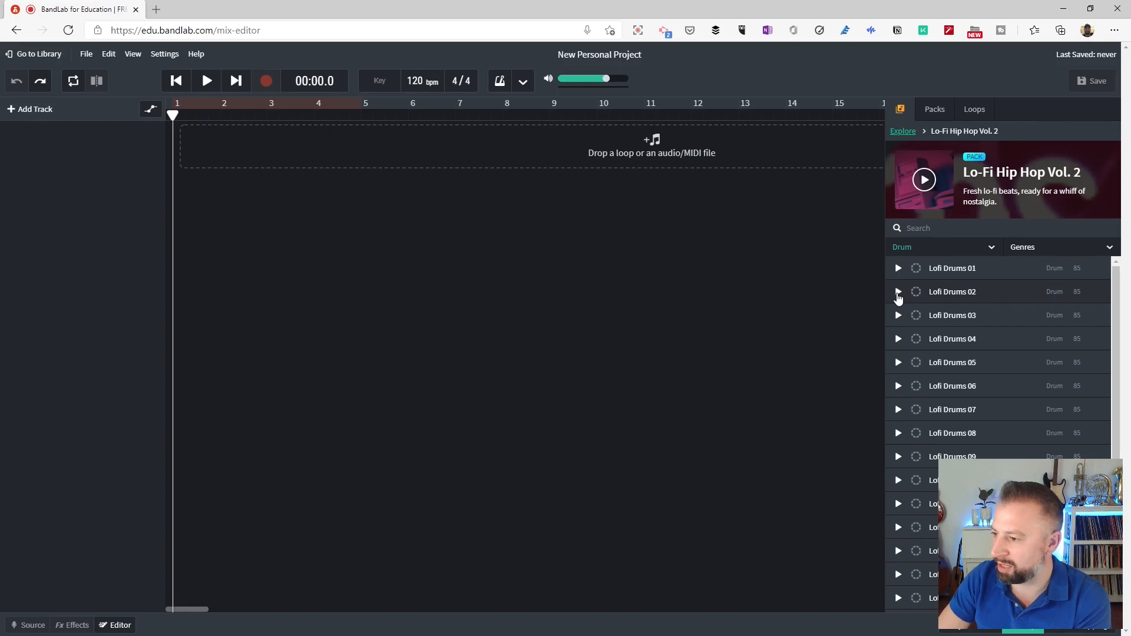
- Audition the Lofi Drums 02 loop and stop it
click(898, 291)
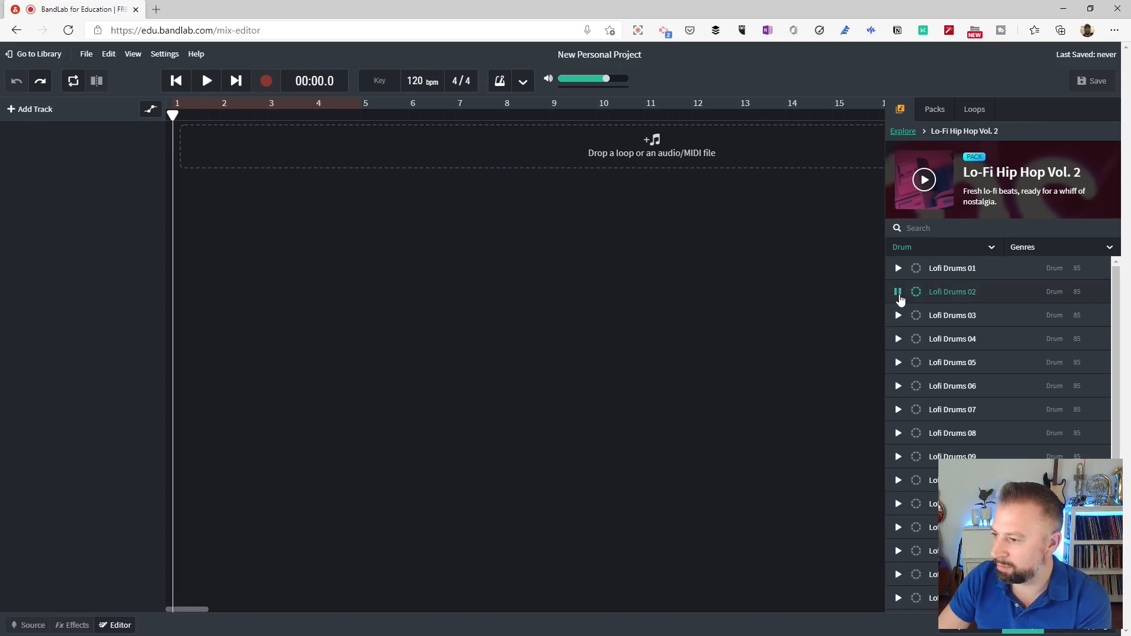
click(897, 292)
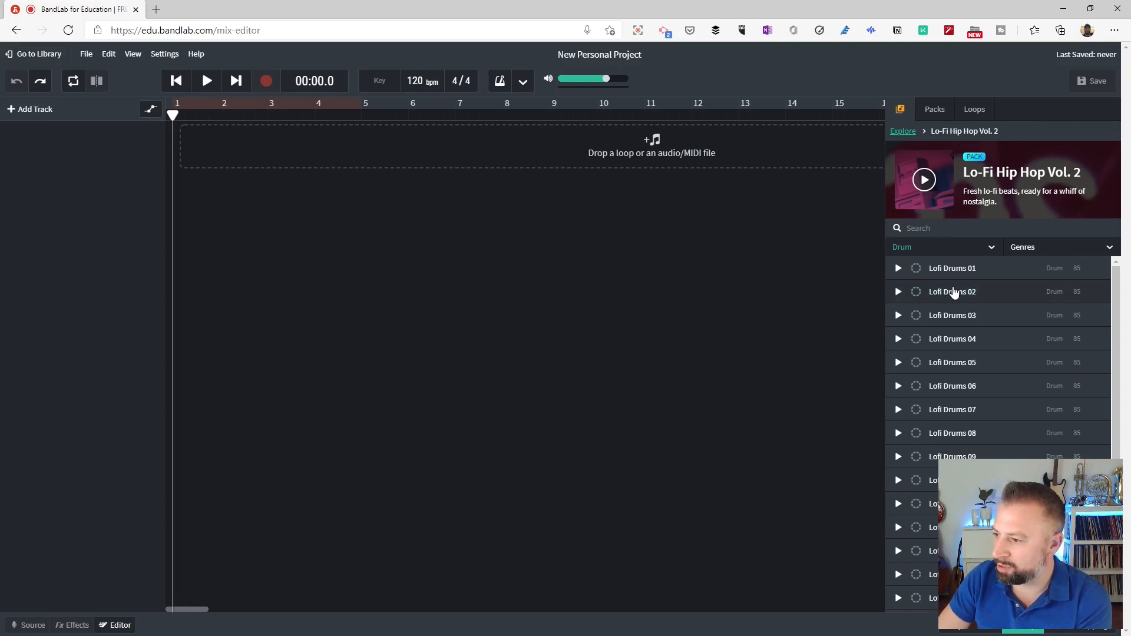
double_click(952, 291)
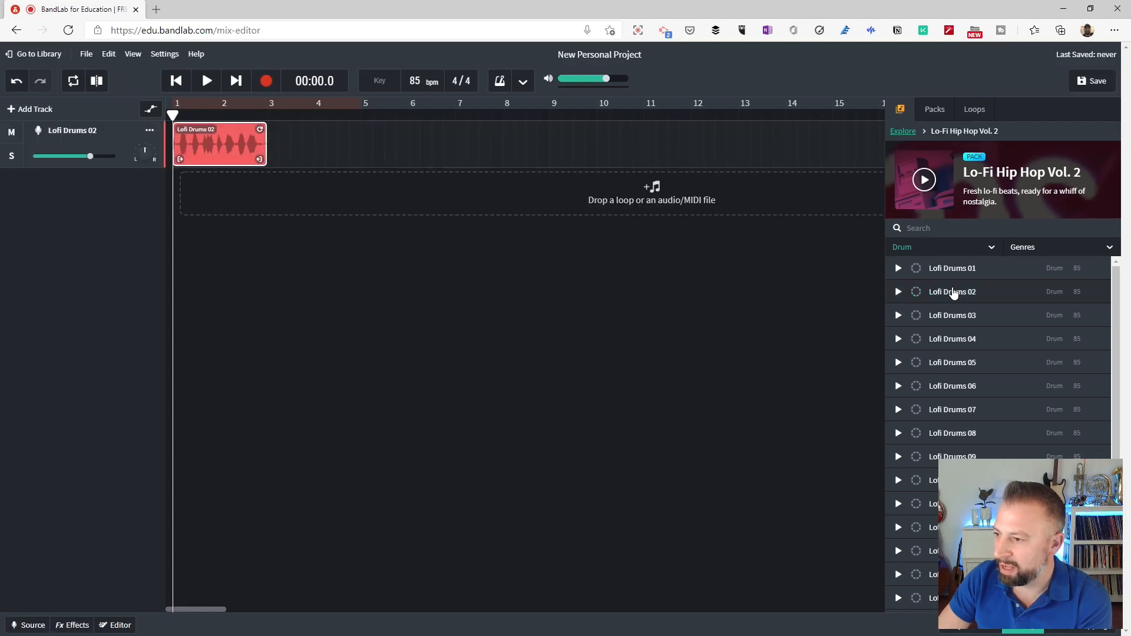
mouse_move(533, 303)
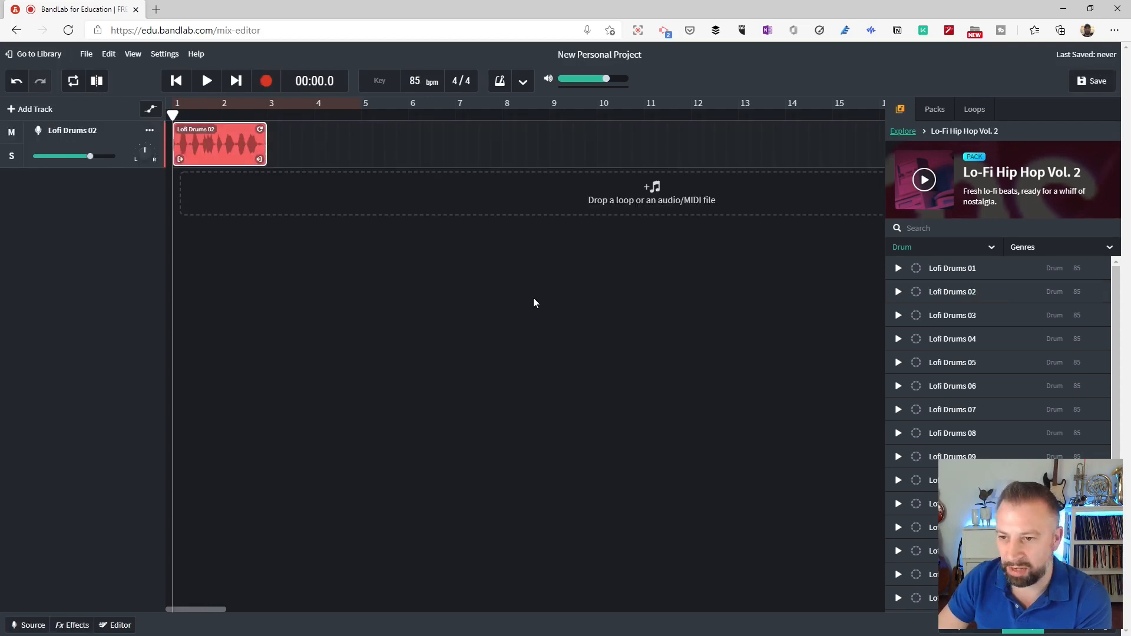
mouse_move(251, 142)
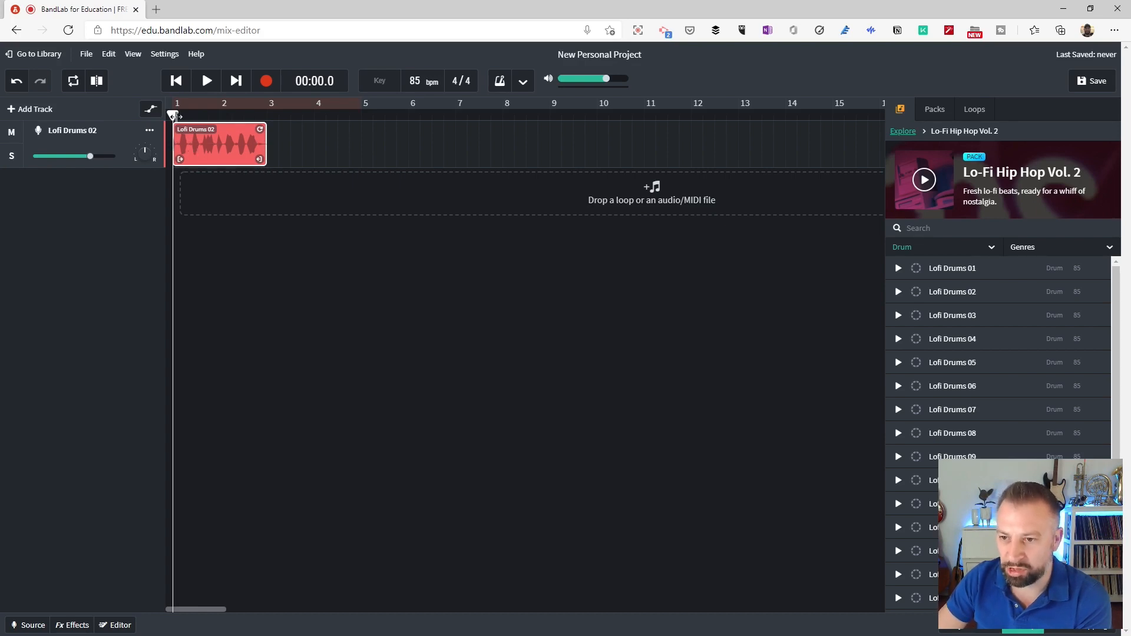
click(354, 103)
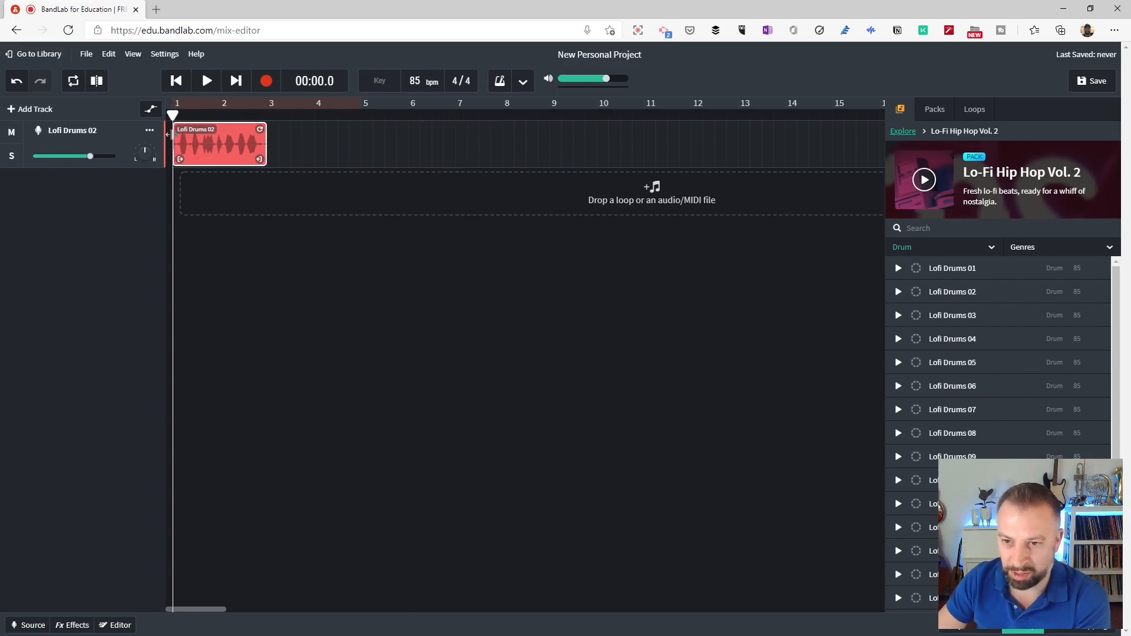
mouse_move(578, 151)
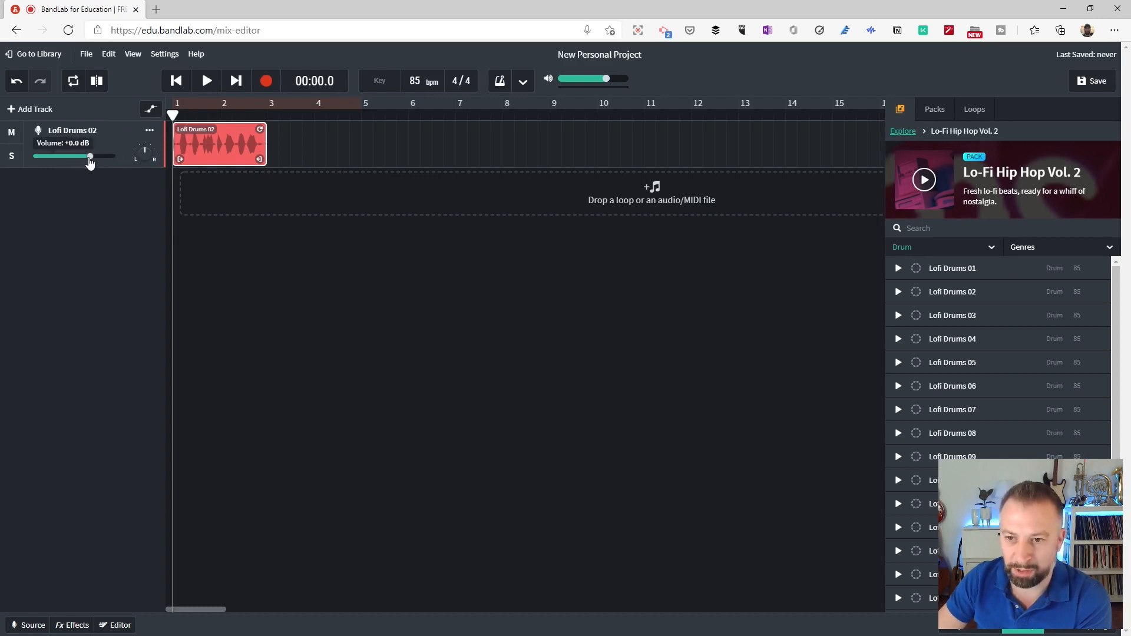
mouse_move(126, 183)
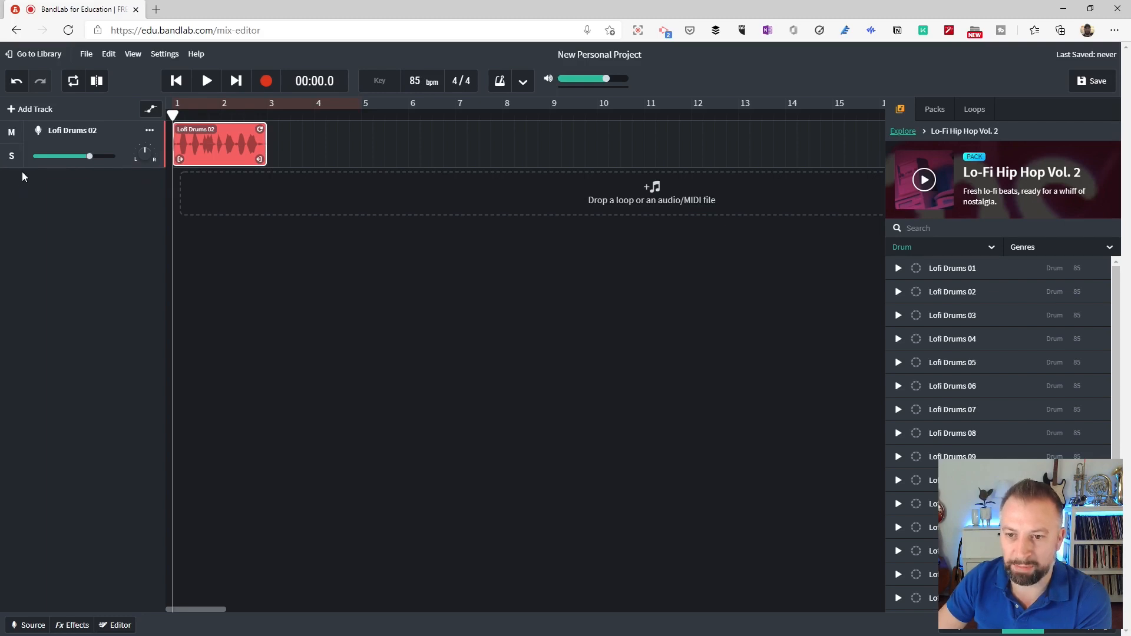
mouse_move(70, 143)
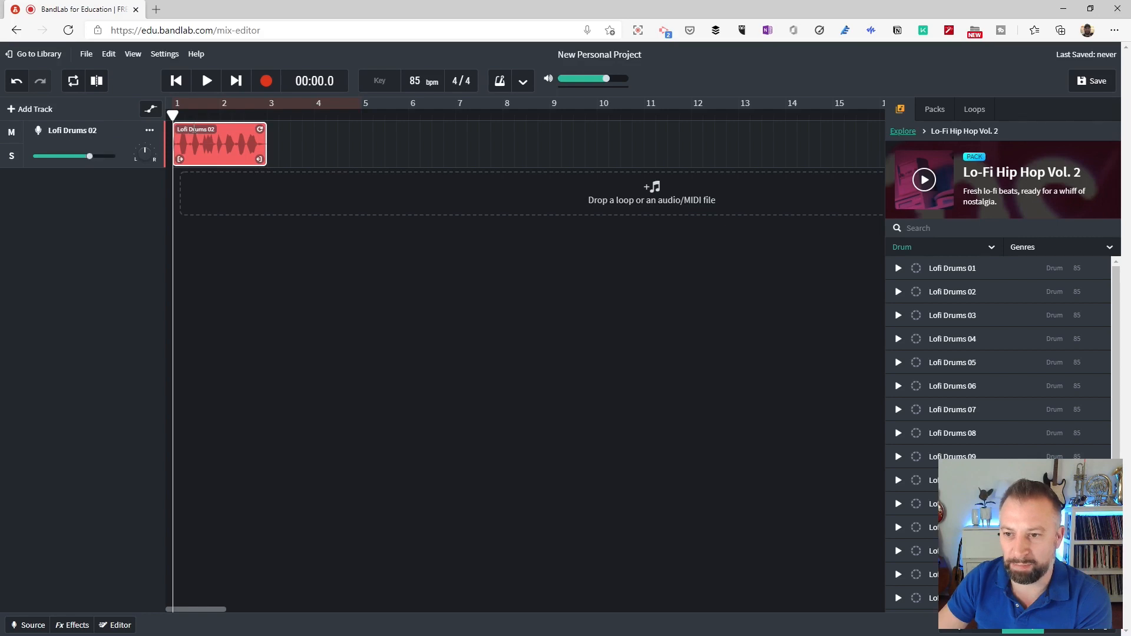
mouse_move(150, 136)
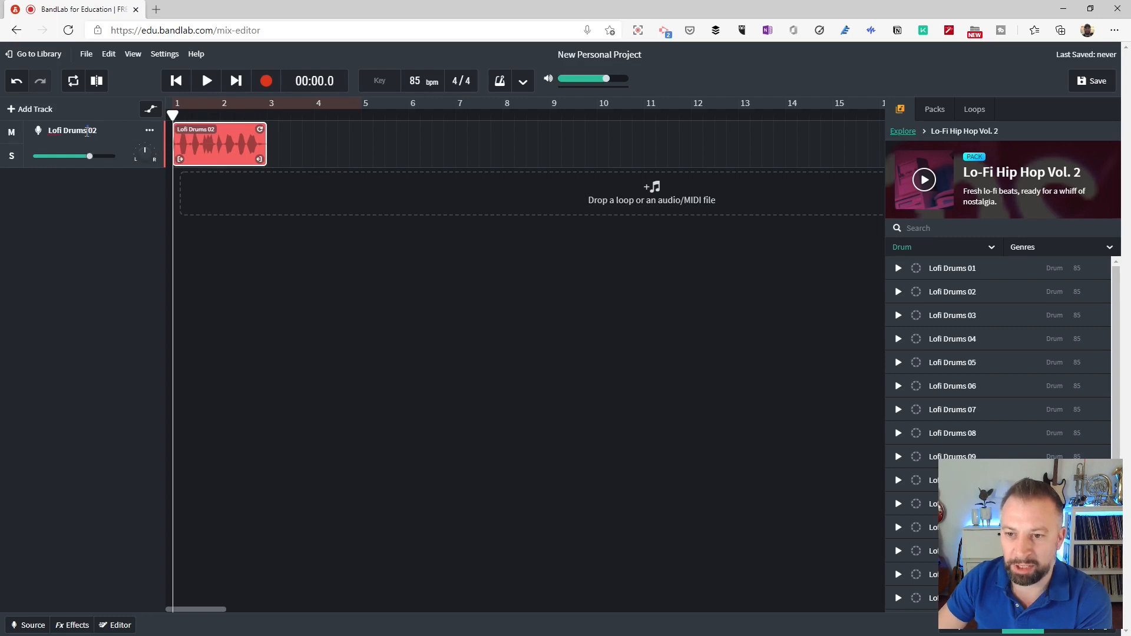
double_click(71, 130)
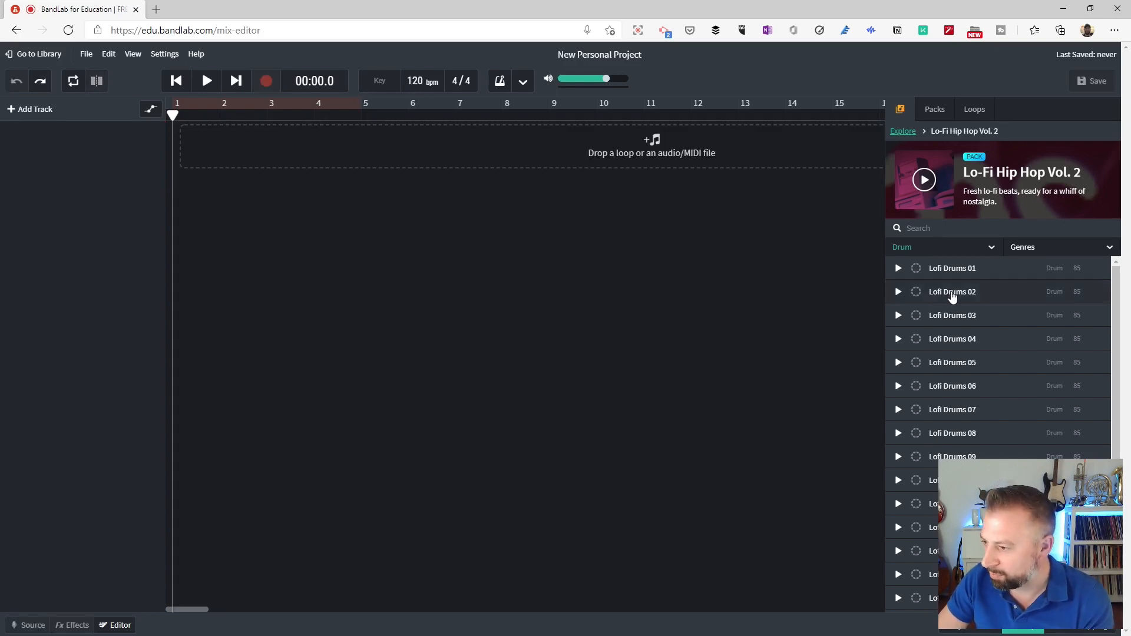
drag(951, 292, 305, 166)
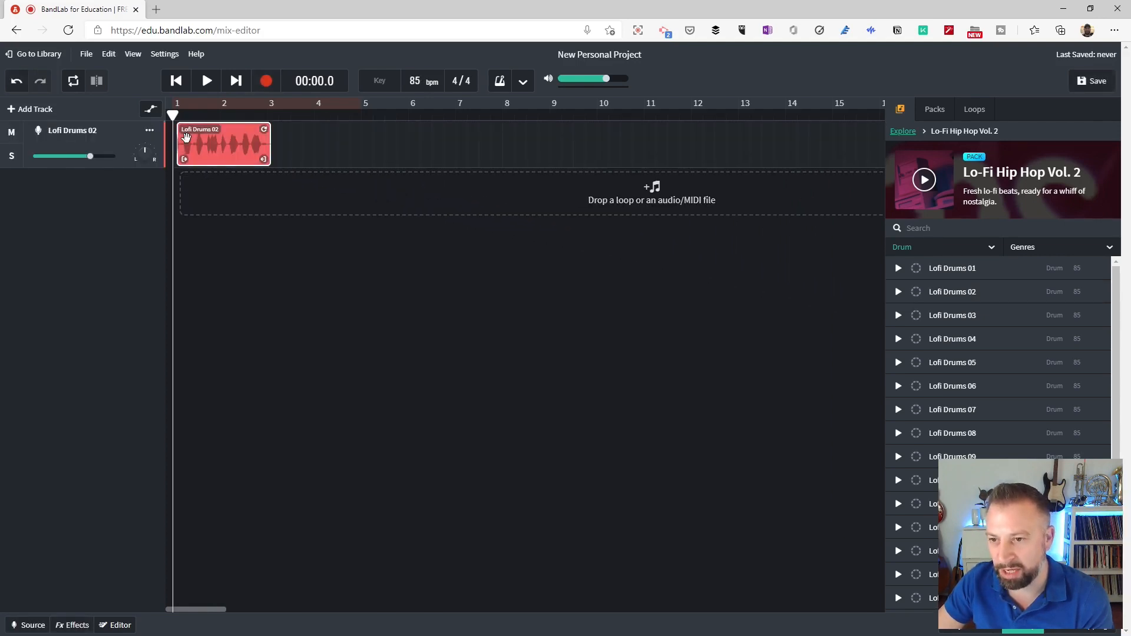
mouse_move(225, 142)
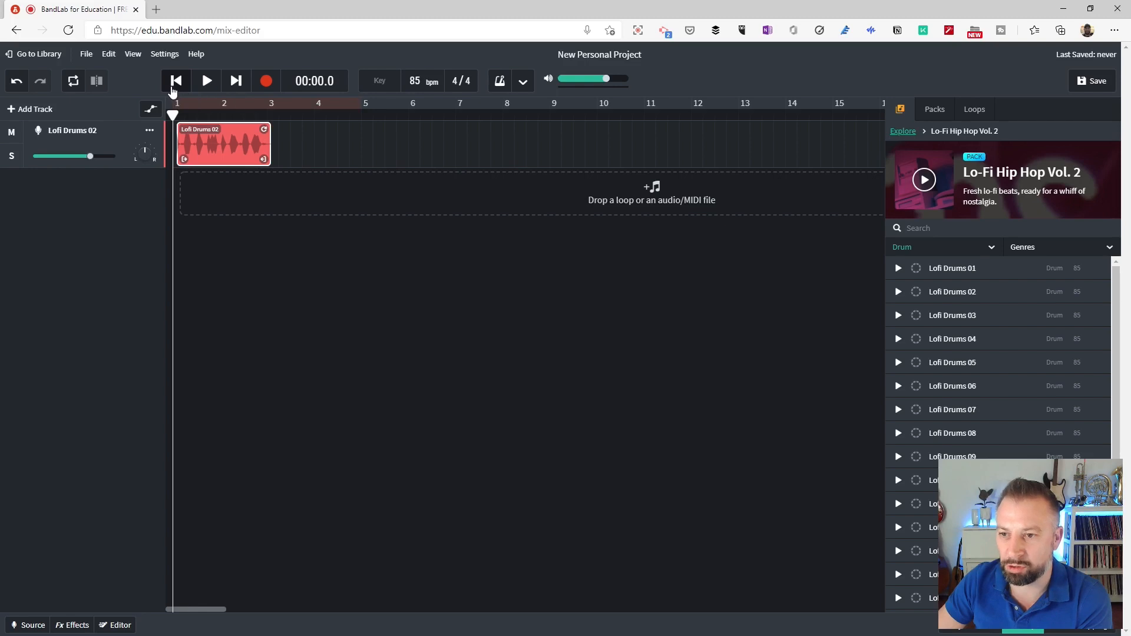
- Play the Lofi Drums 02 clip from the start and pause it
click(207, 80)
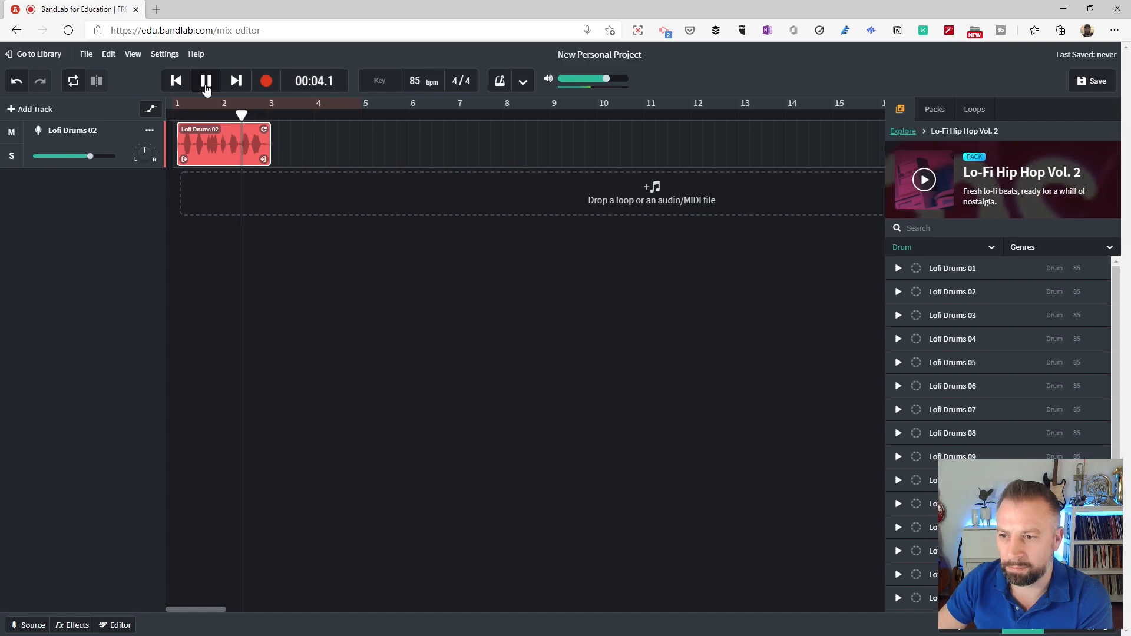
click(205, 81)
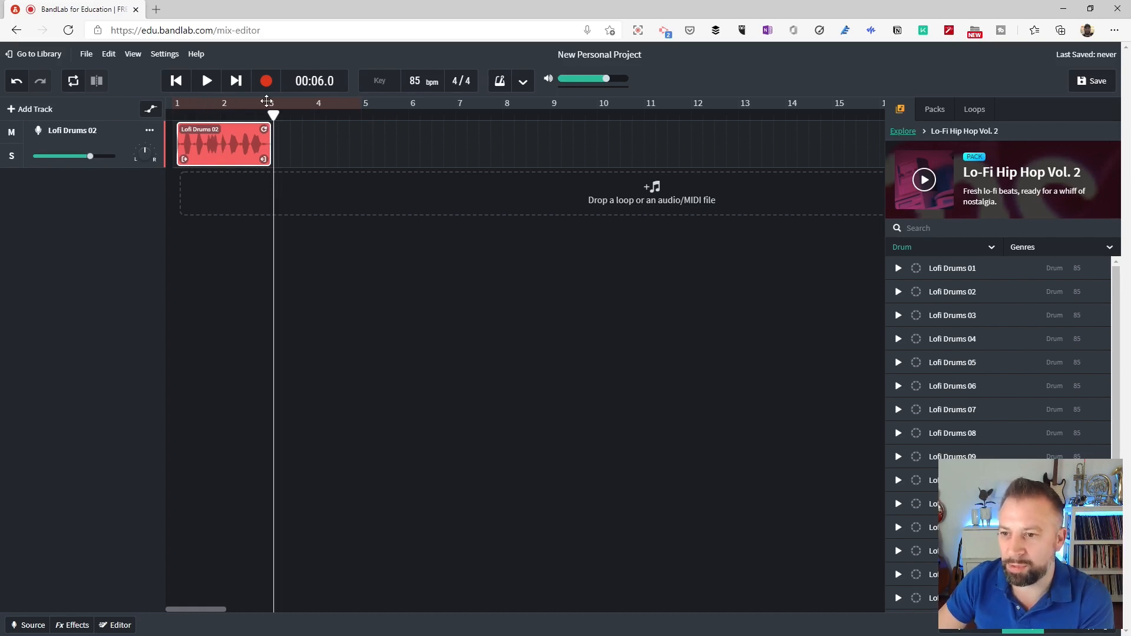
mouse_move(205, 102)
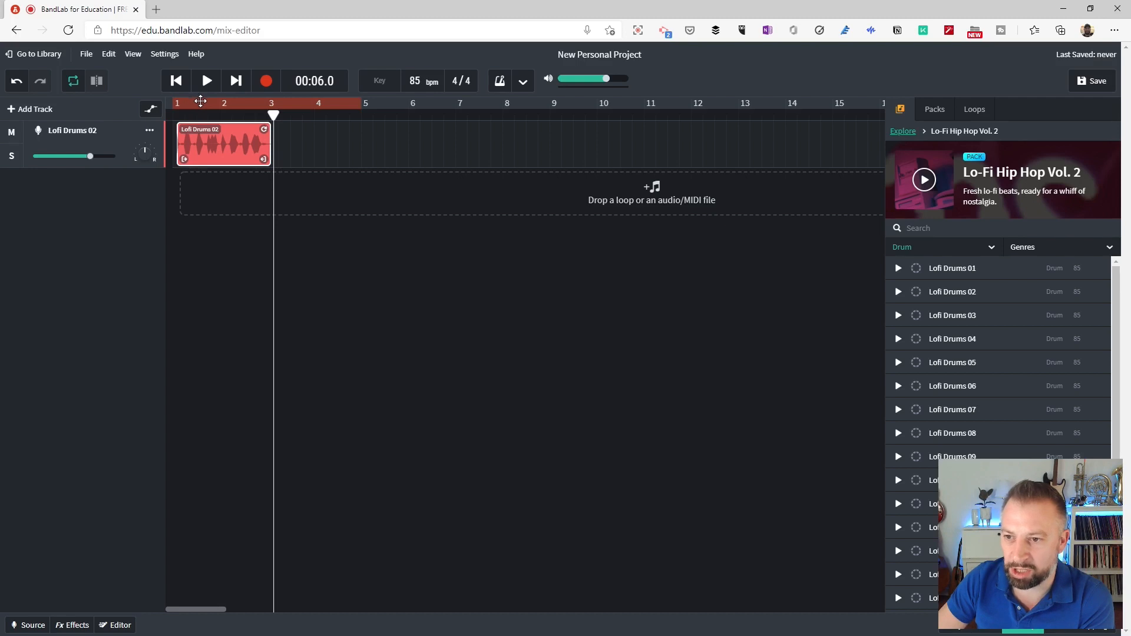
mouse_move(353, 101)
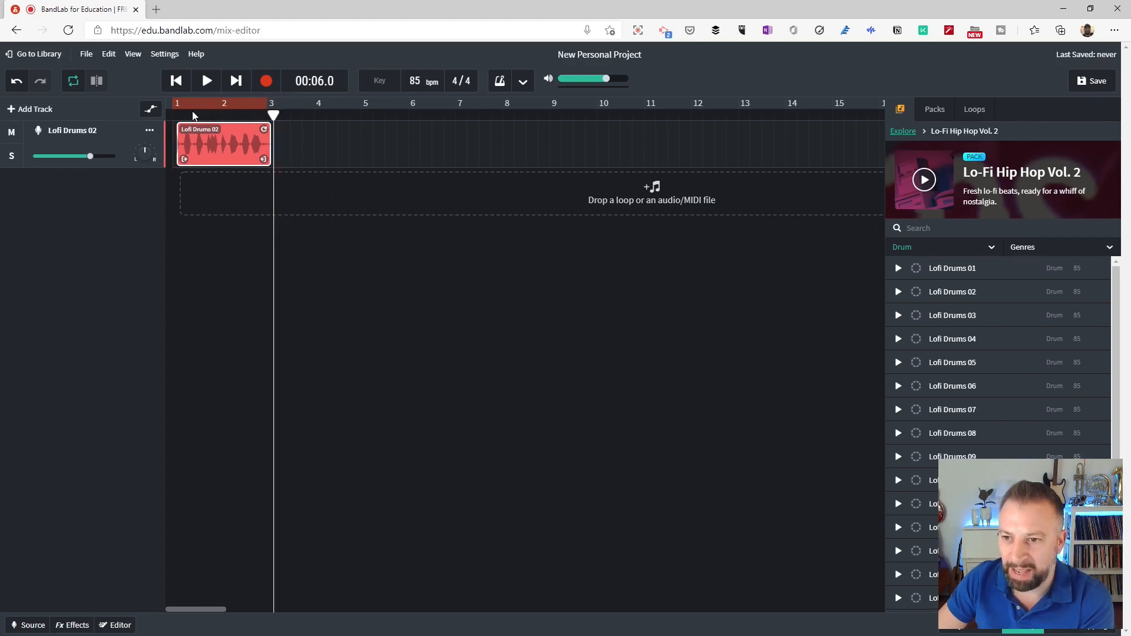
mouse_move(252, 104)
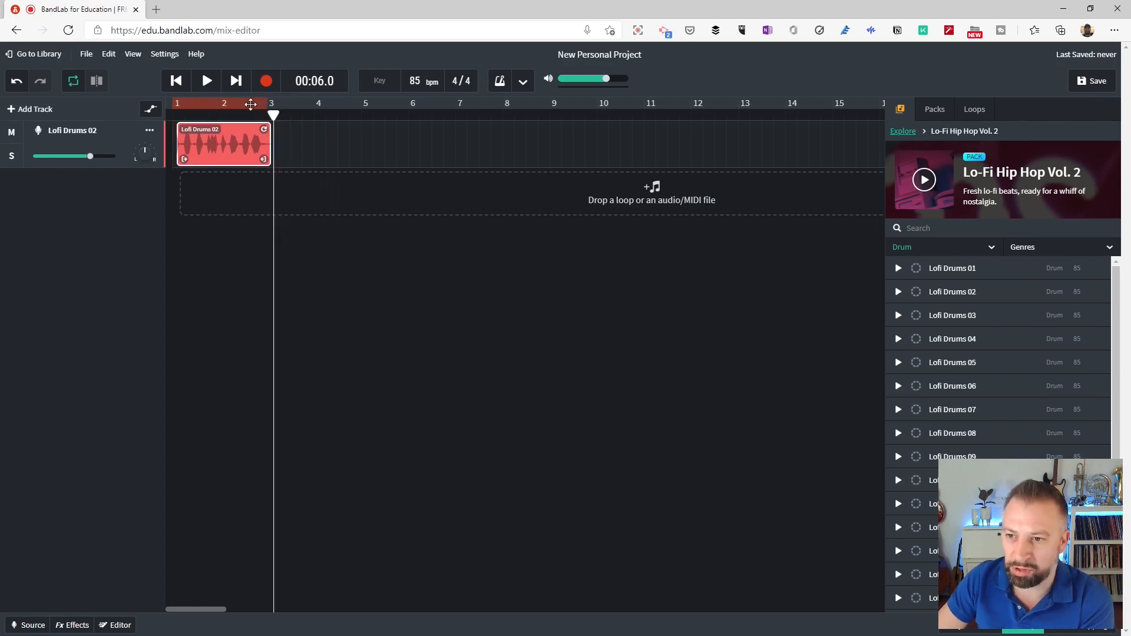
- Test cycled playback of the drum clip, then pause with the playhead at the start
click(206, 80)
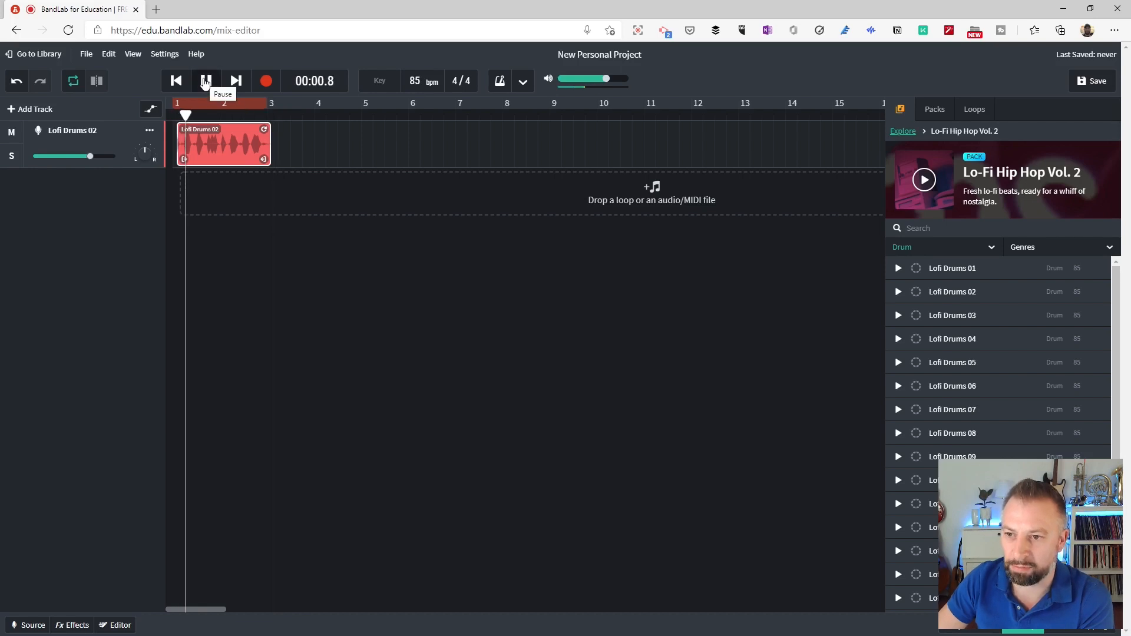
click(205, 81)
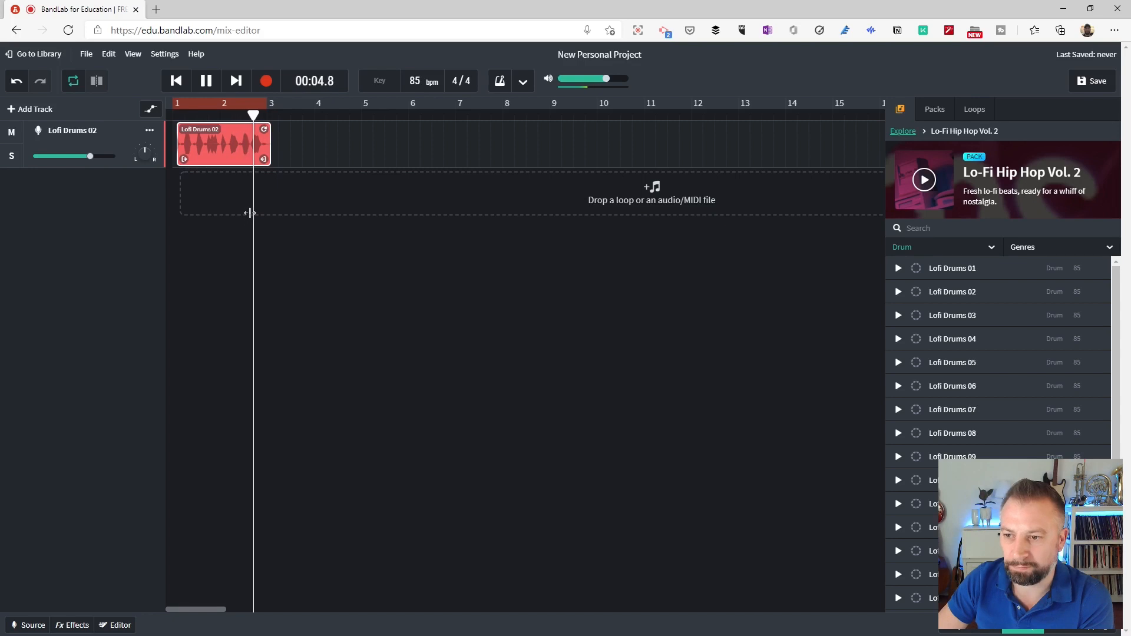
click(192, 103)
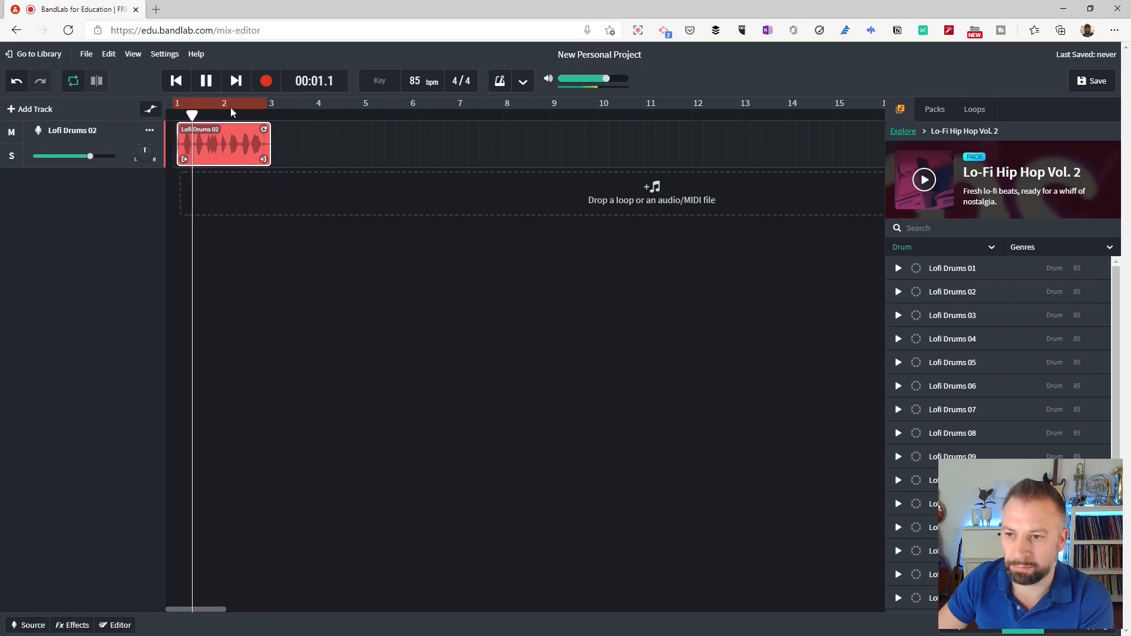
click(205, 80)
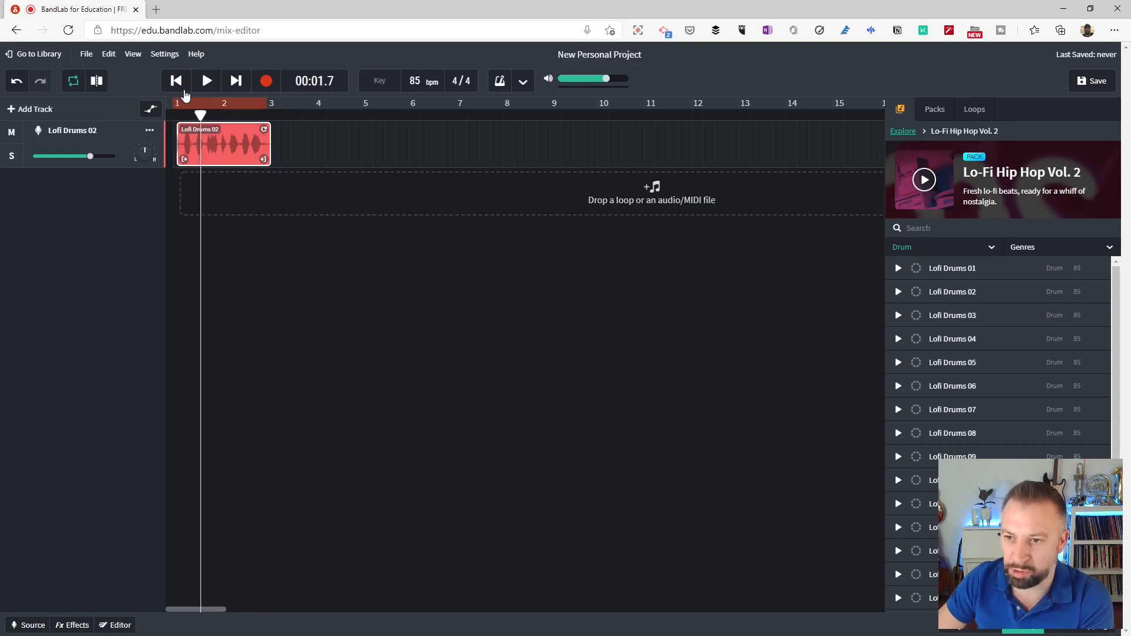
click(176, 80)
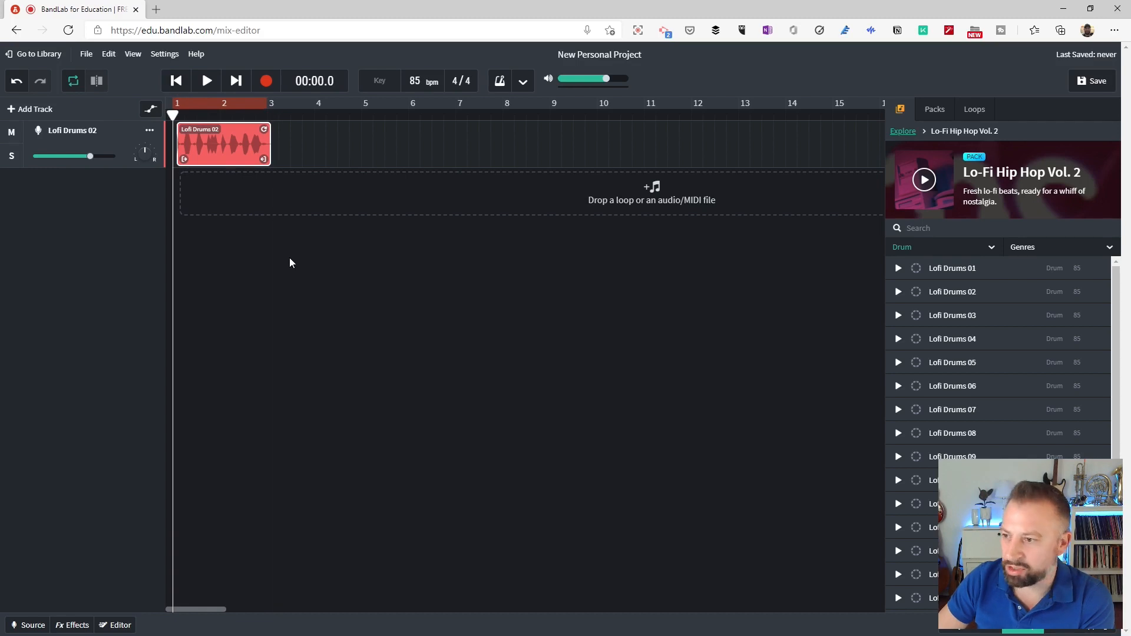
mouse_move(940, 252)
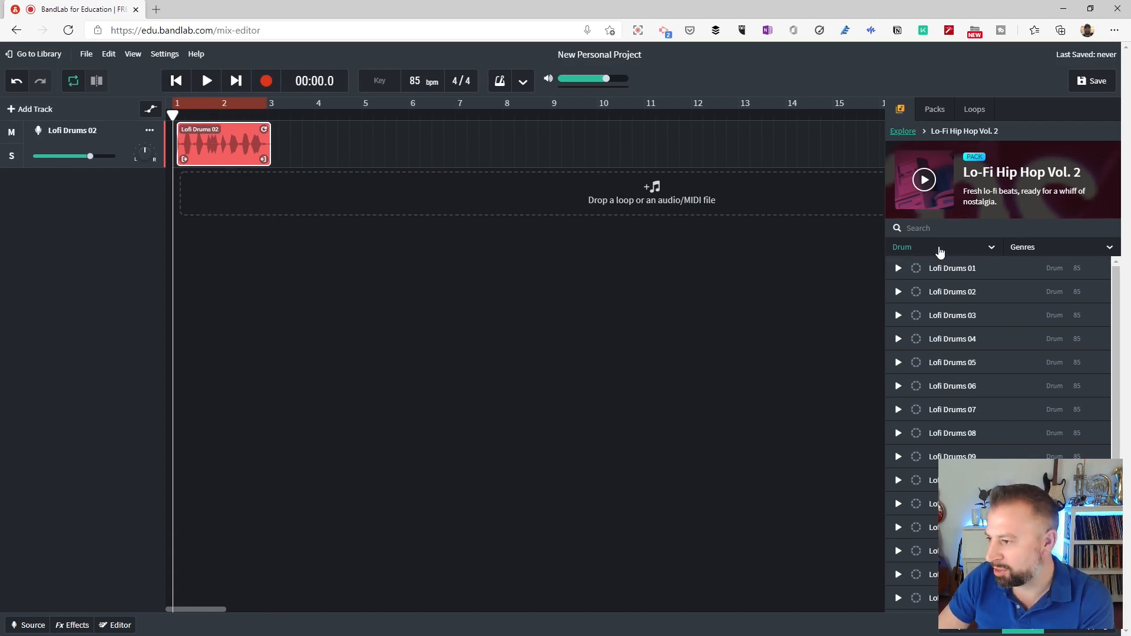
- Filter to keyboard loops and add Lofi Keys 01 as a new track under the drums
click(942, 246)
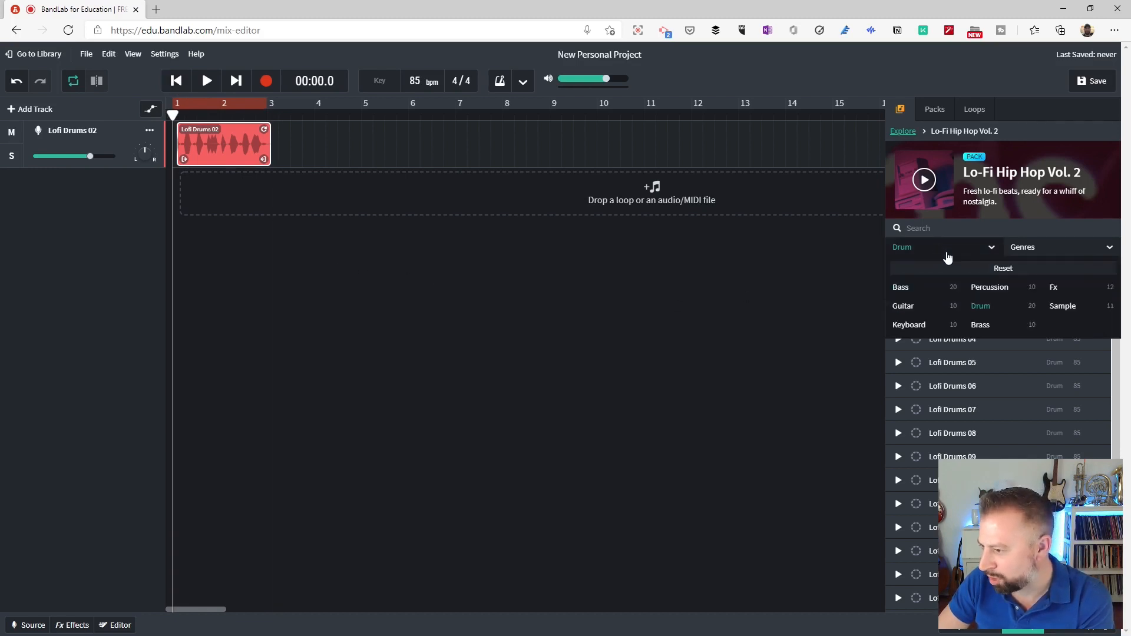
click(908, 324)
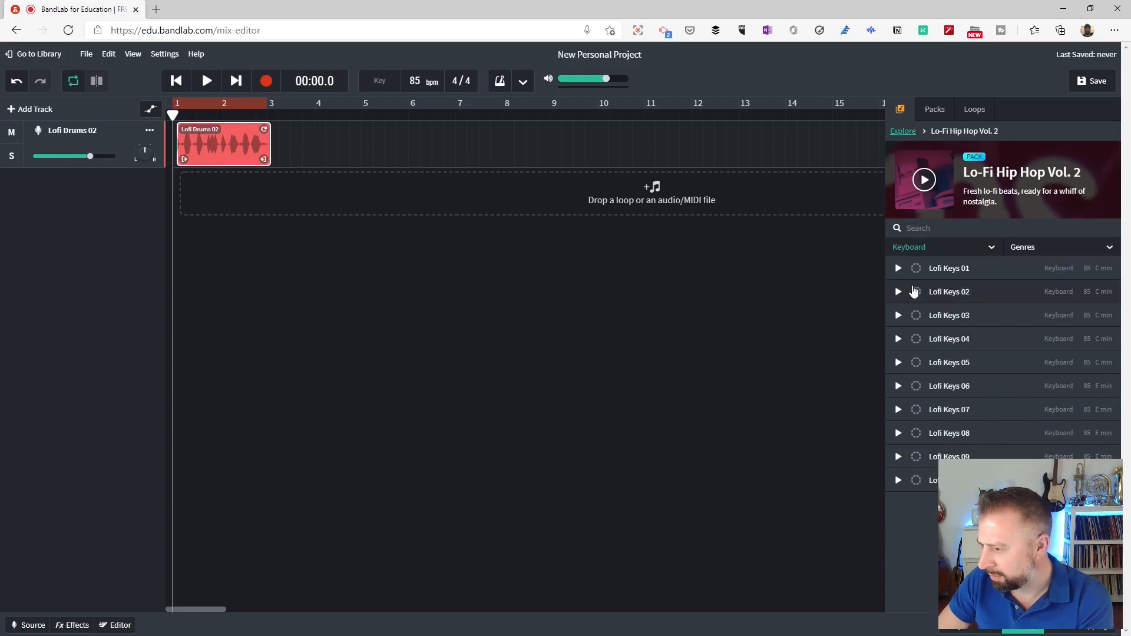
click(897, 268)
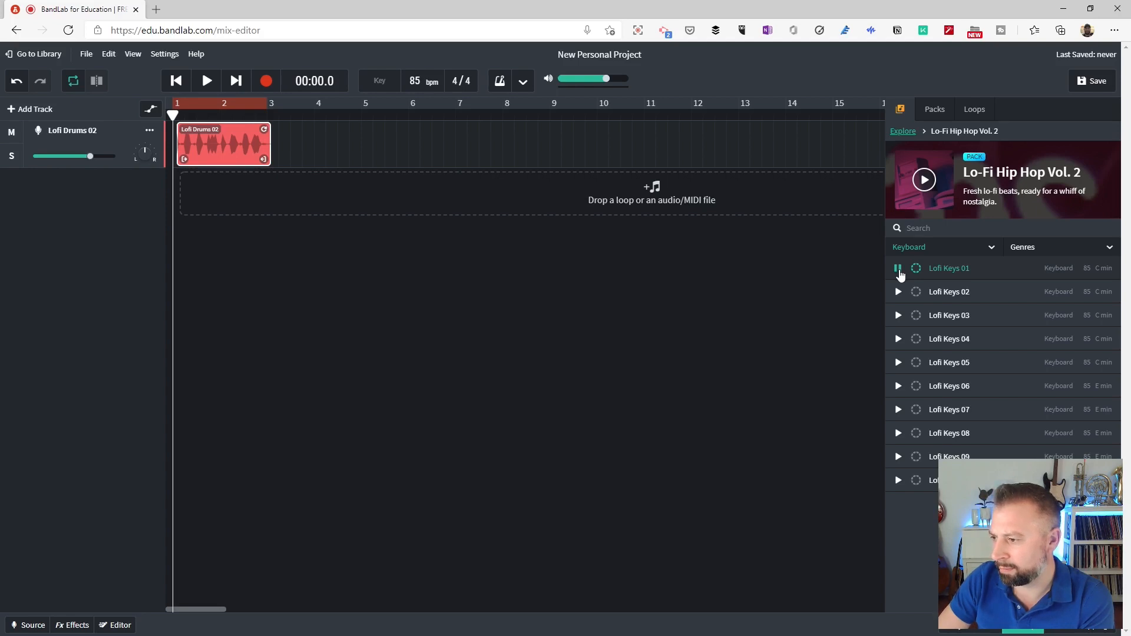
drag(949, 267, 315, 196)
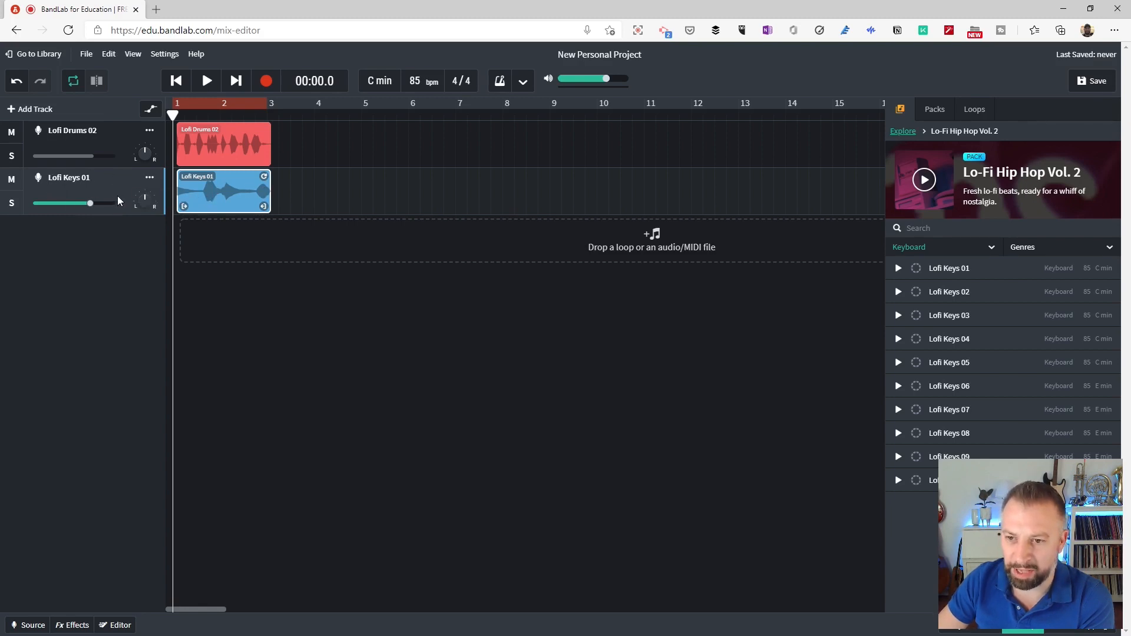
mouse_move(112, 190)
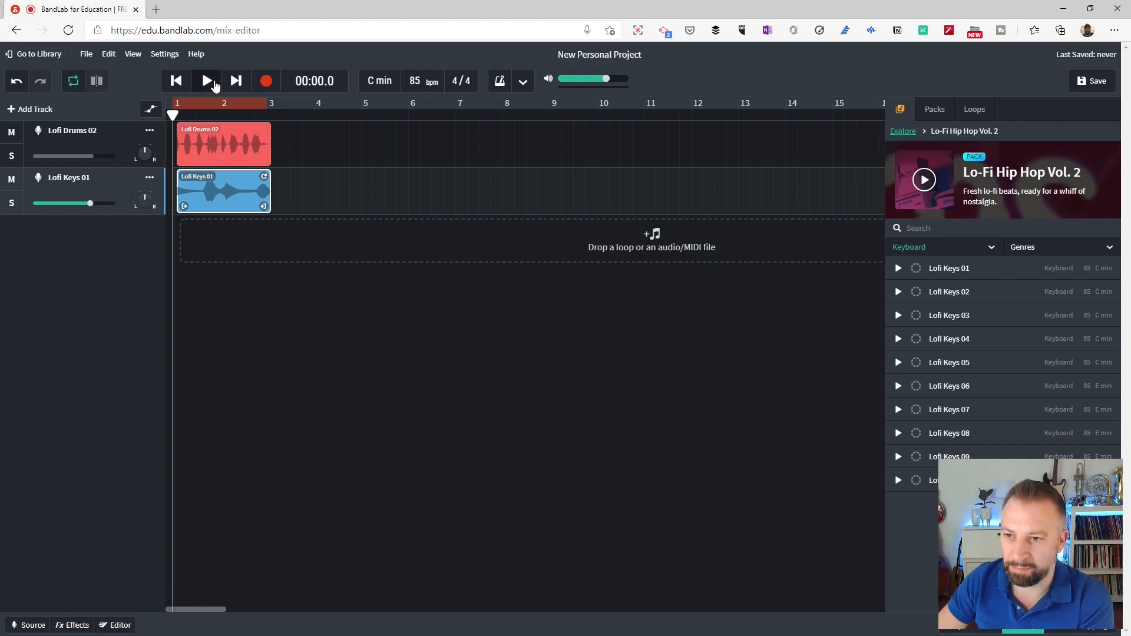
click(206, 80)
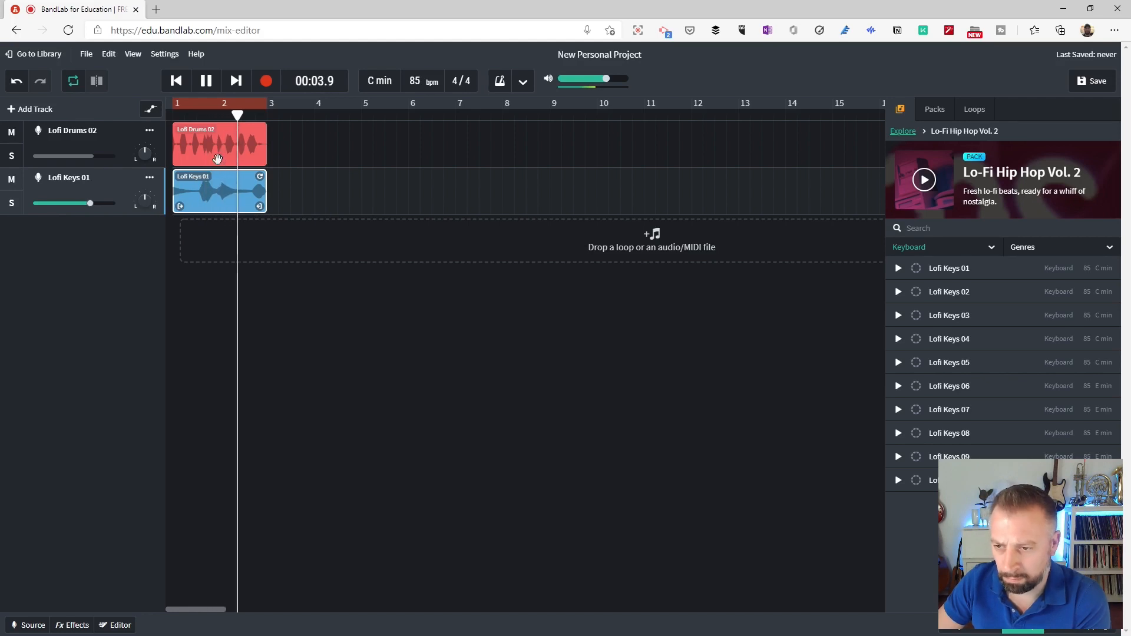
click(176, 80)
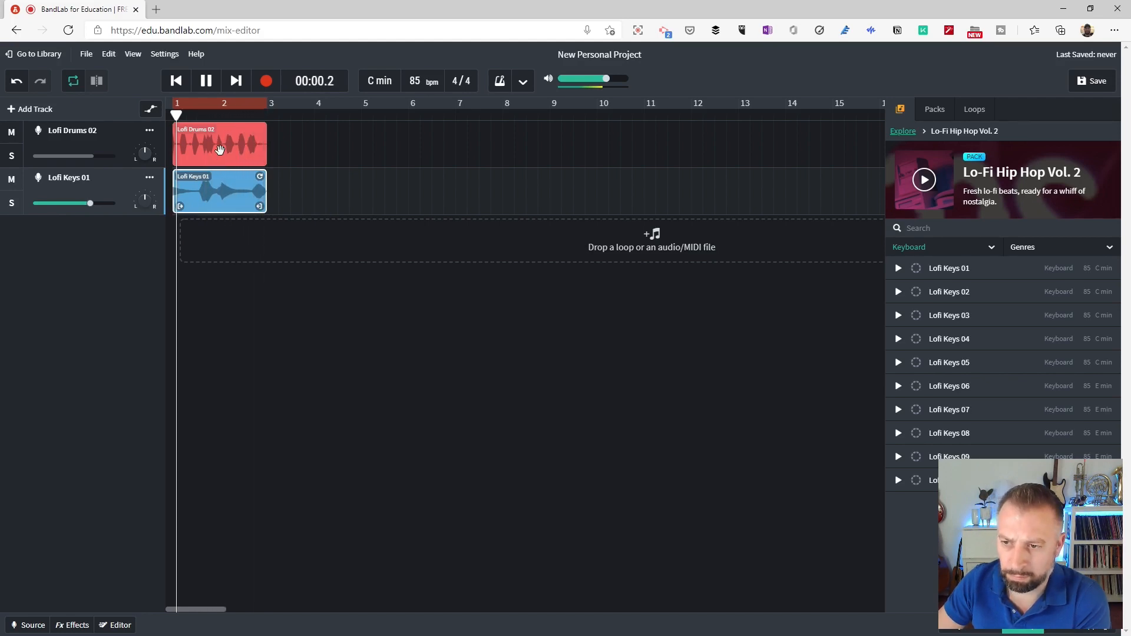
click(205, 80)
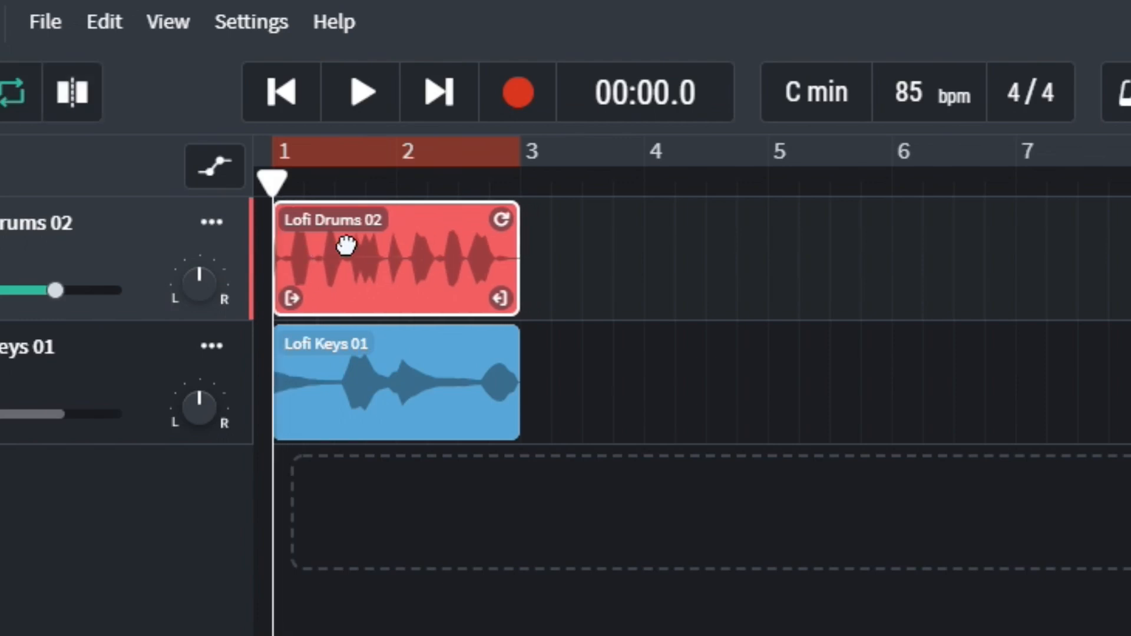
mouse_move(372, 282)
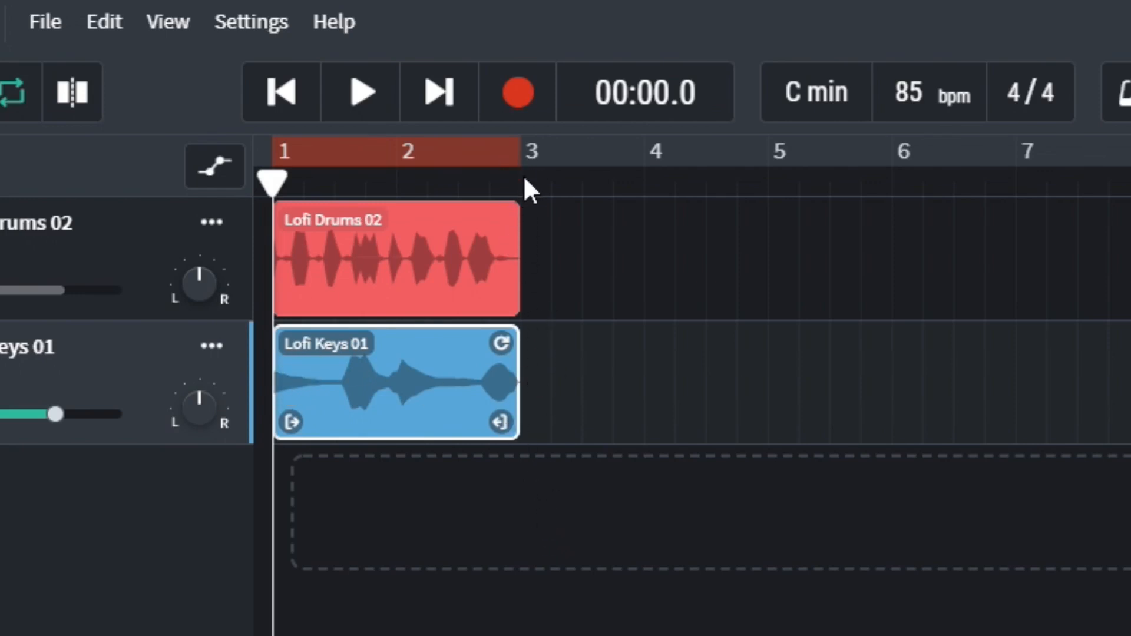
mouse_move(357, 273)
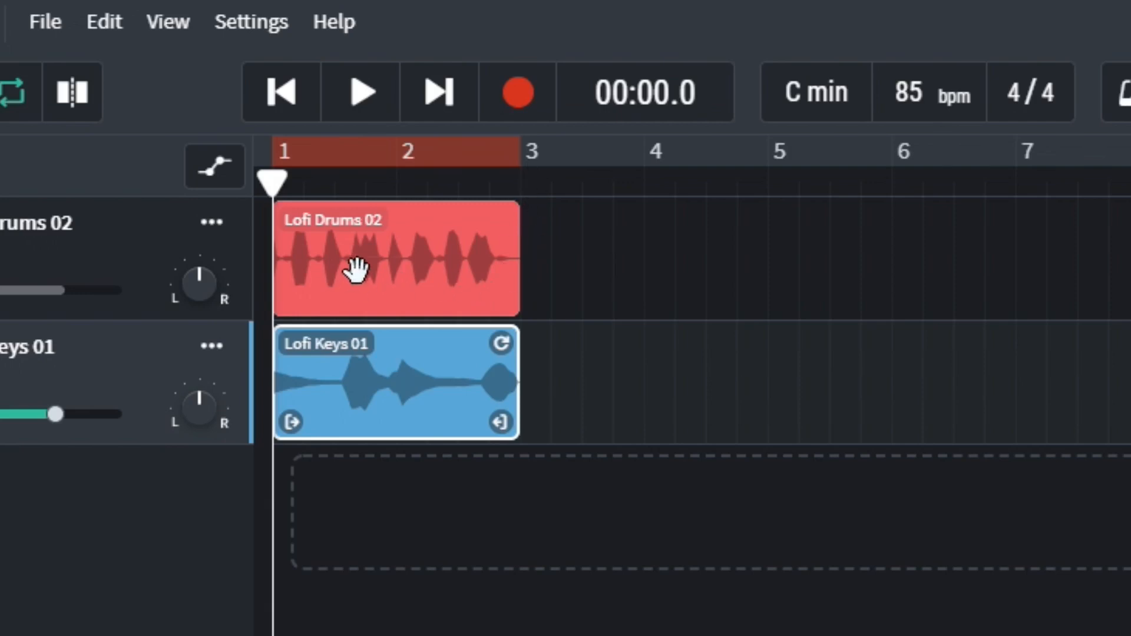
mouse_move(342, 289)
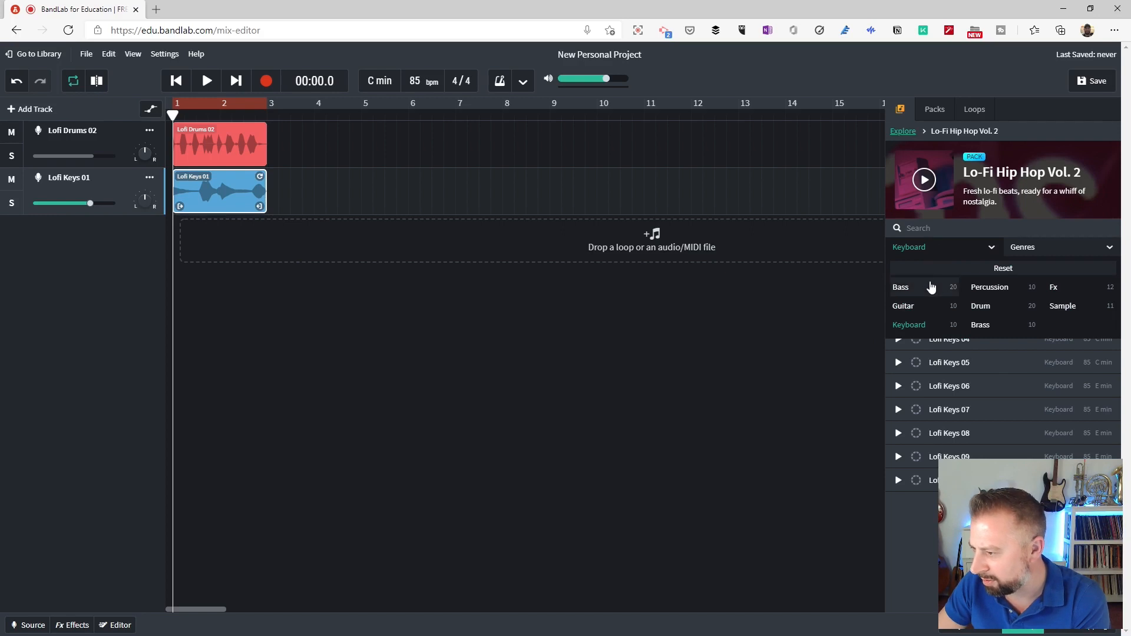
- Filter to bass loops and place Lofi Bass 04 on a new track aligned at bar 1
click(900, 286)
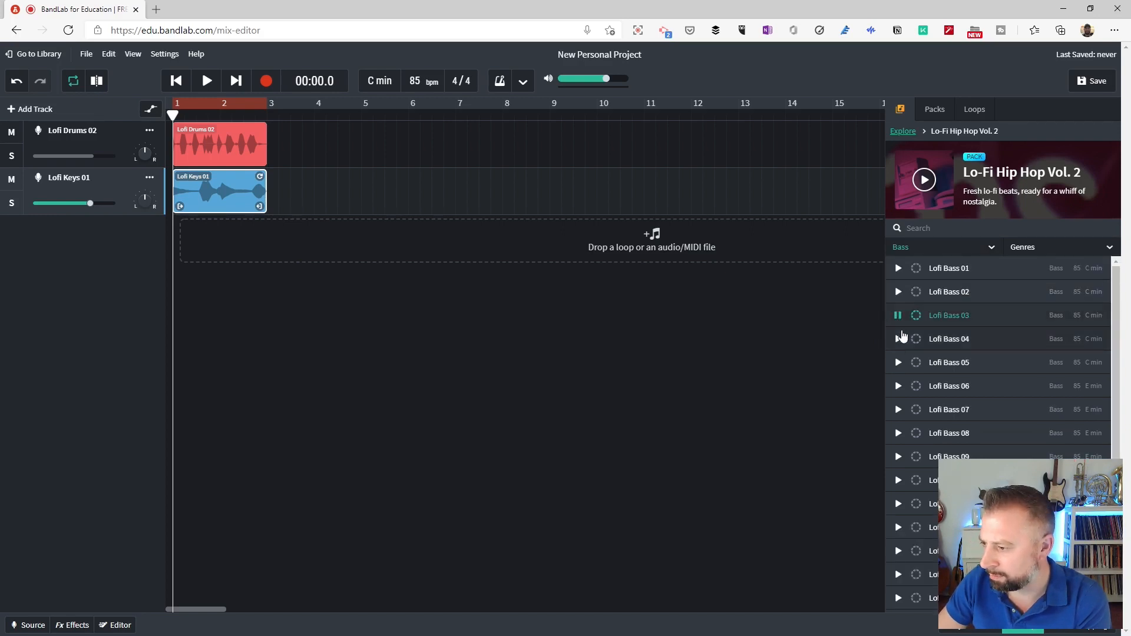
click(898, 338)
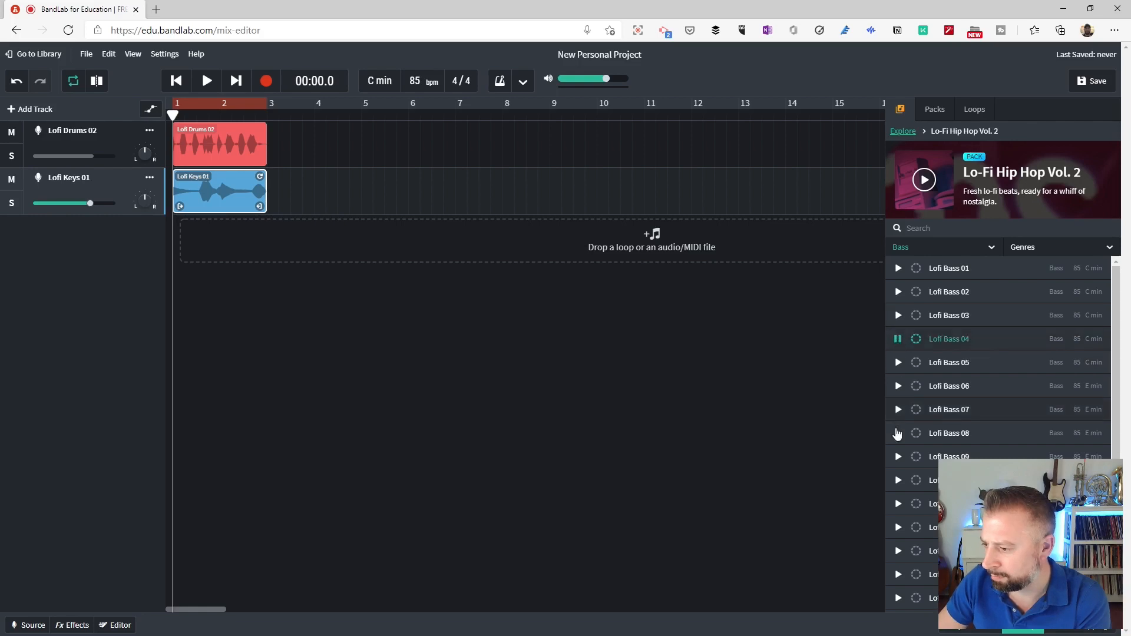
drag(948, 338, 567, 329)
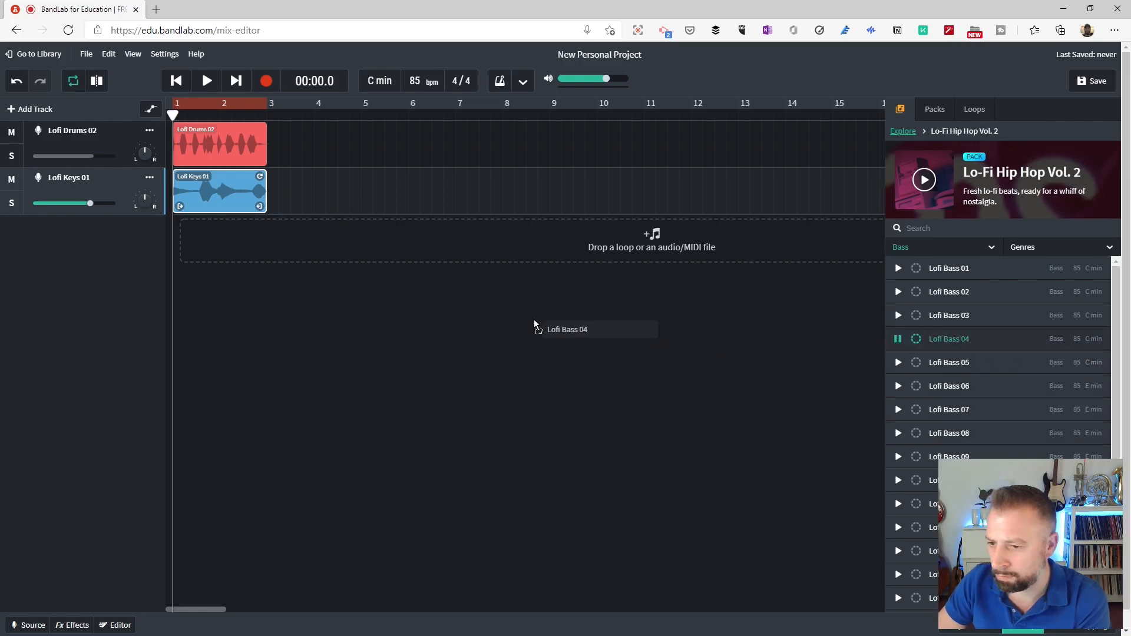
drag(567, 330, 234, 238)
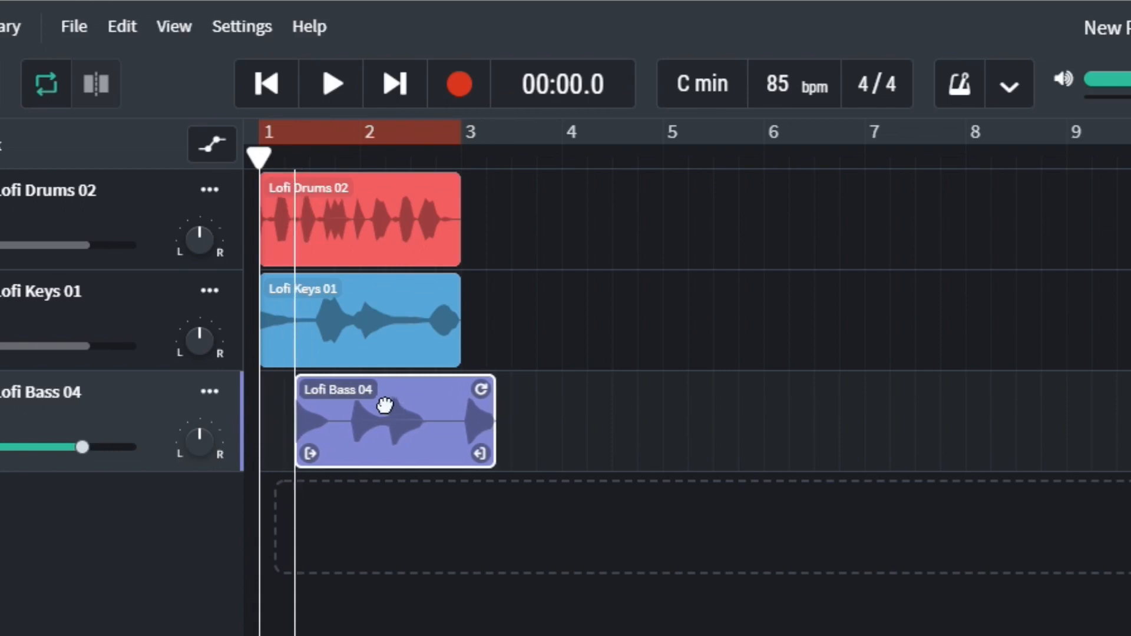
drag(386, 404, 378, 405)
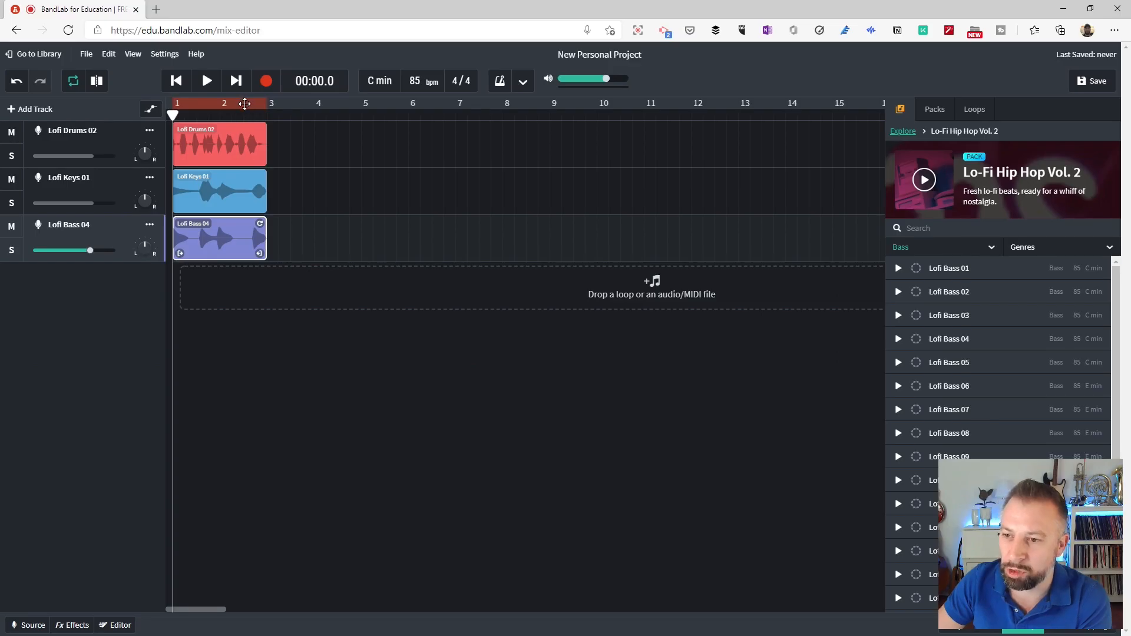
- Audition the three loops together, then stop playback
click(207, 81)
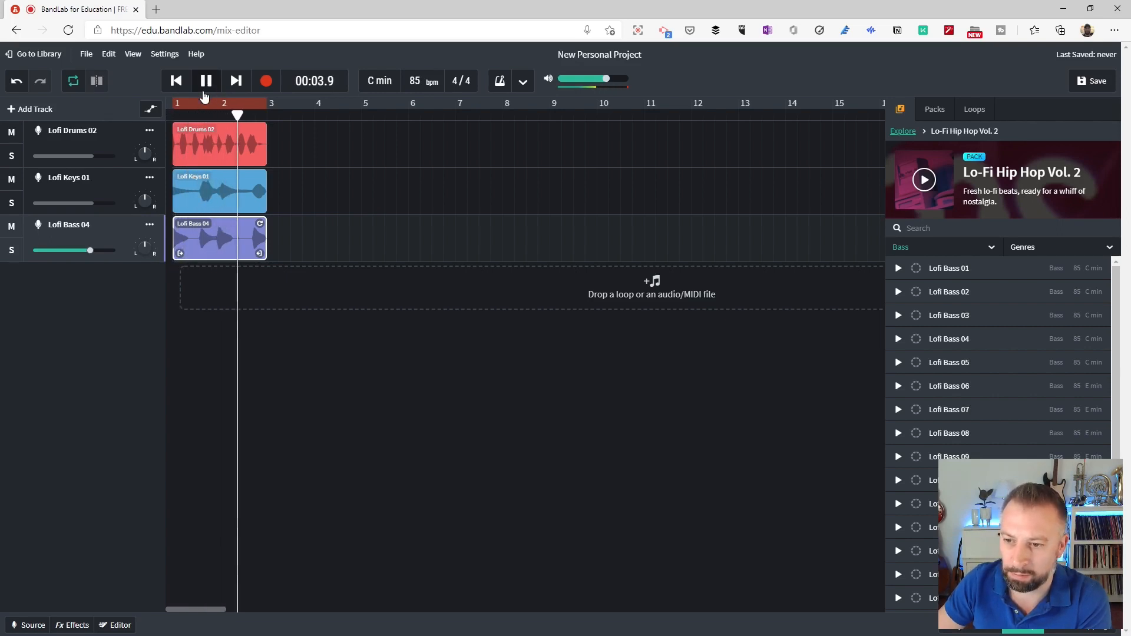
click(175, 80)
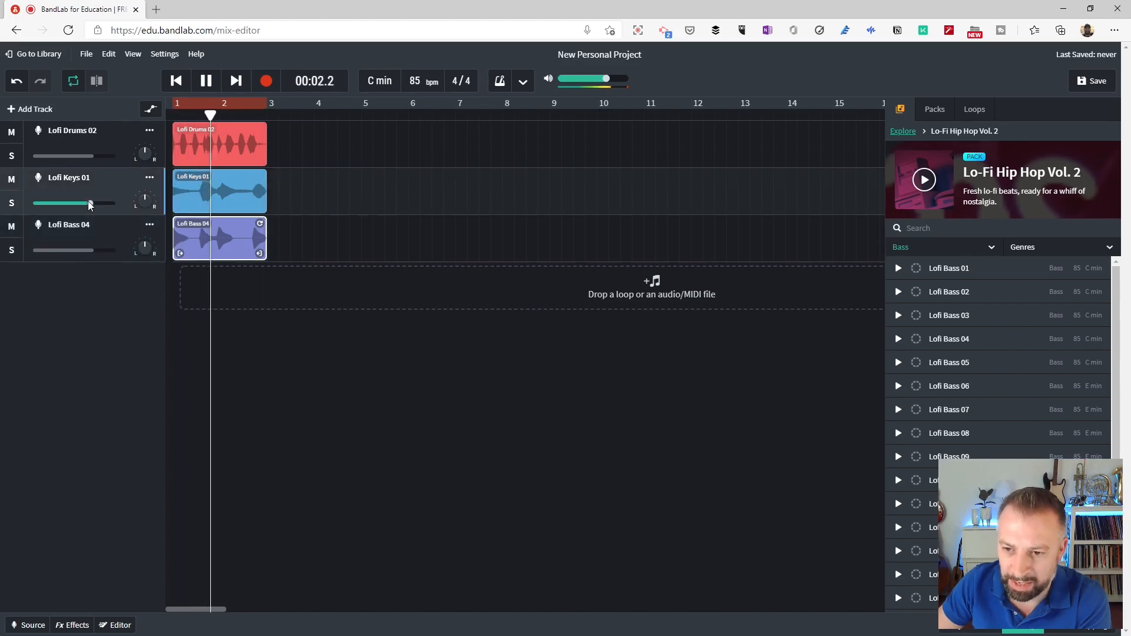
- Turn the Lofi Keys 01 volume down slightly and the Lofi Bass 04 volume up slightly
drag(90, 202, 85, 202)
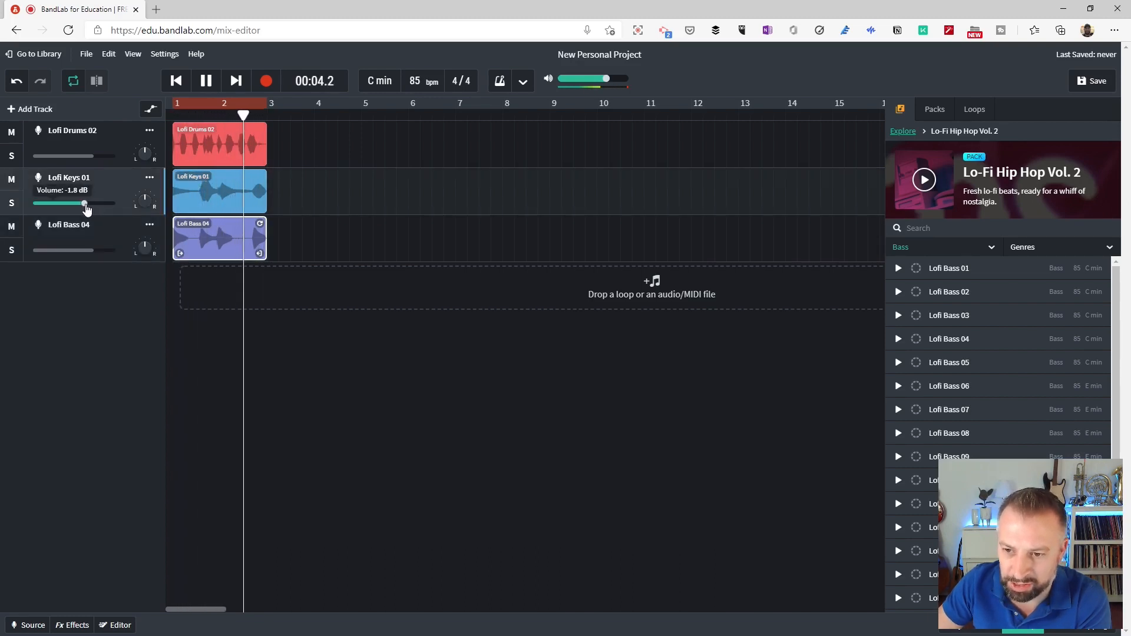
drag(86, 203, 83, 203)
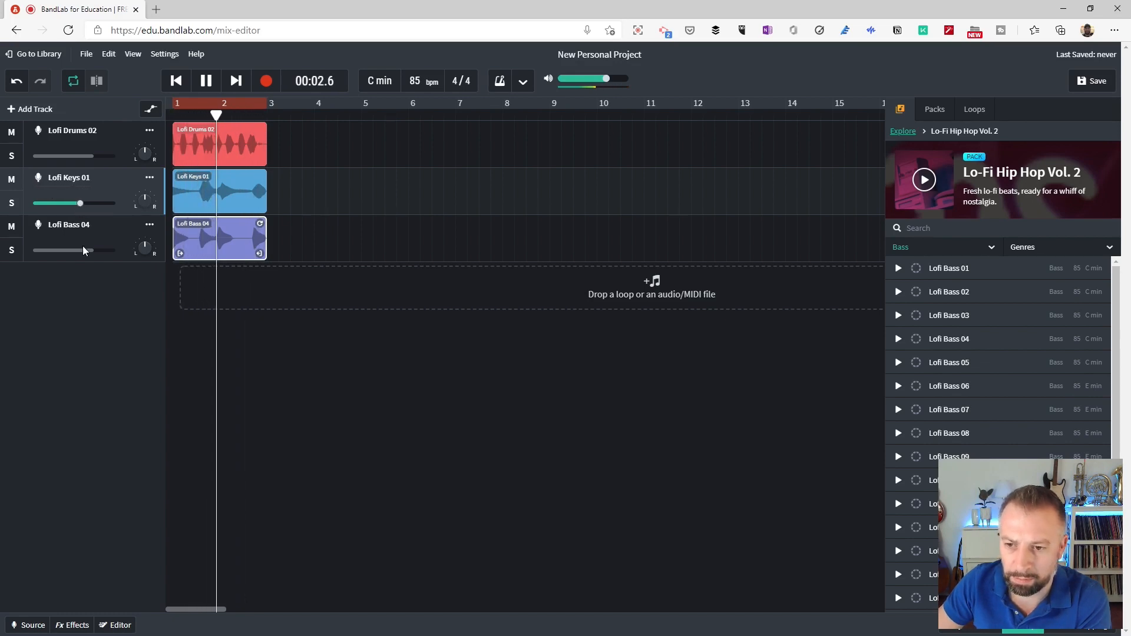
drag(93, 250, 87, 250)
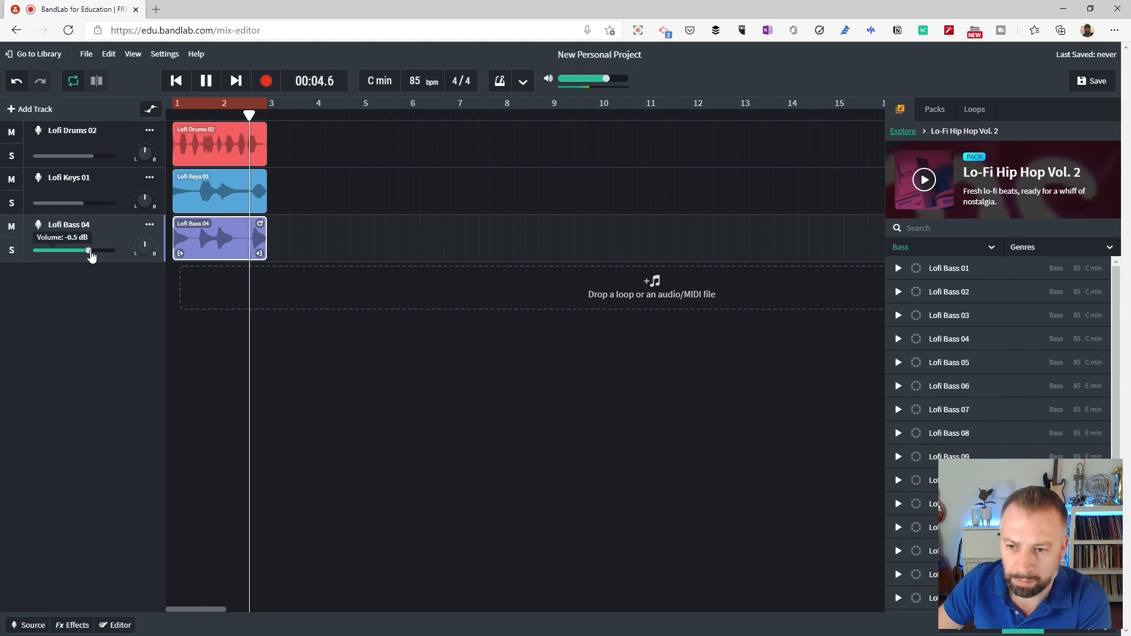
drag(89, 251, 96, 250)
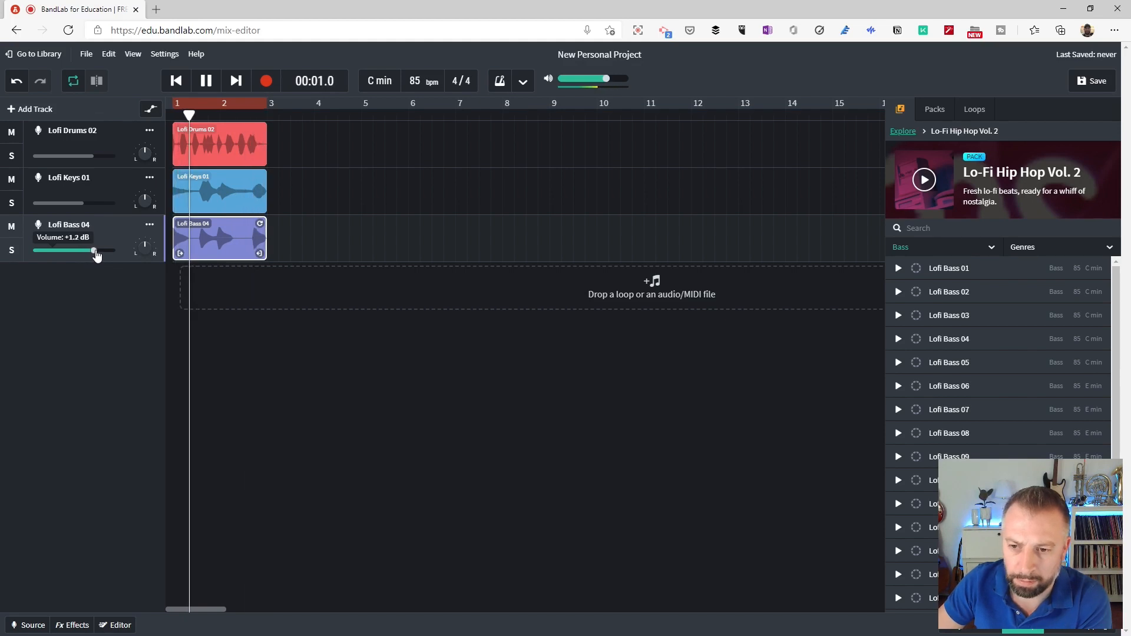
drag(94, 250, 101, 251)
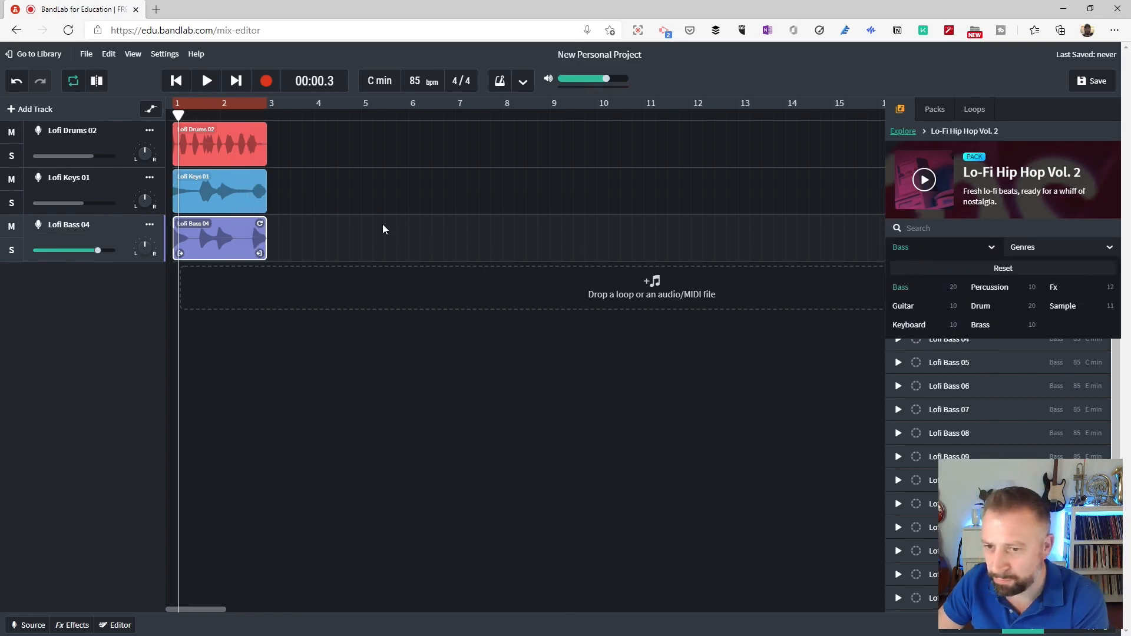
mouse_move(235, 200)
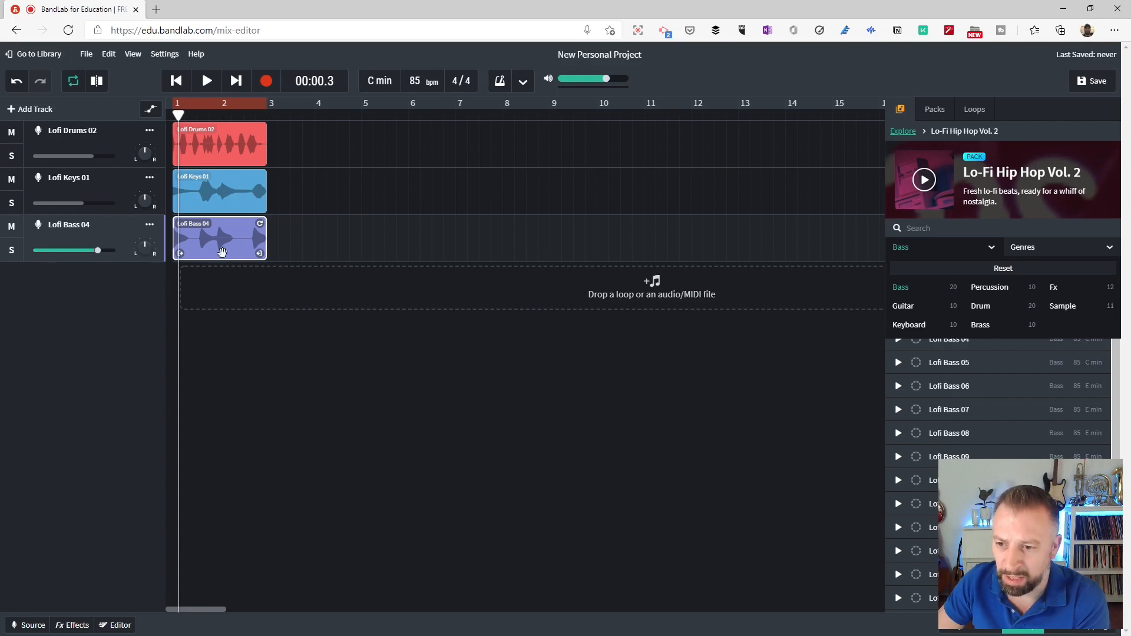
mouse_move(841, 356)
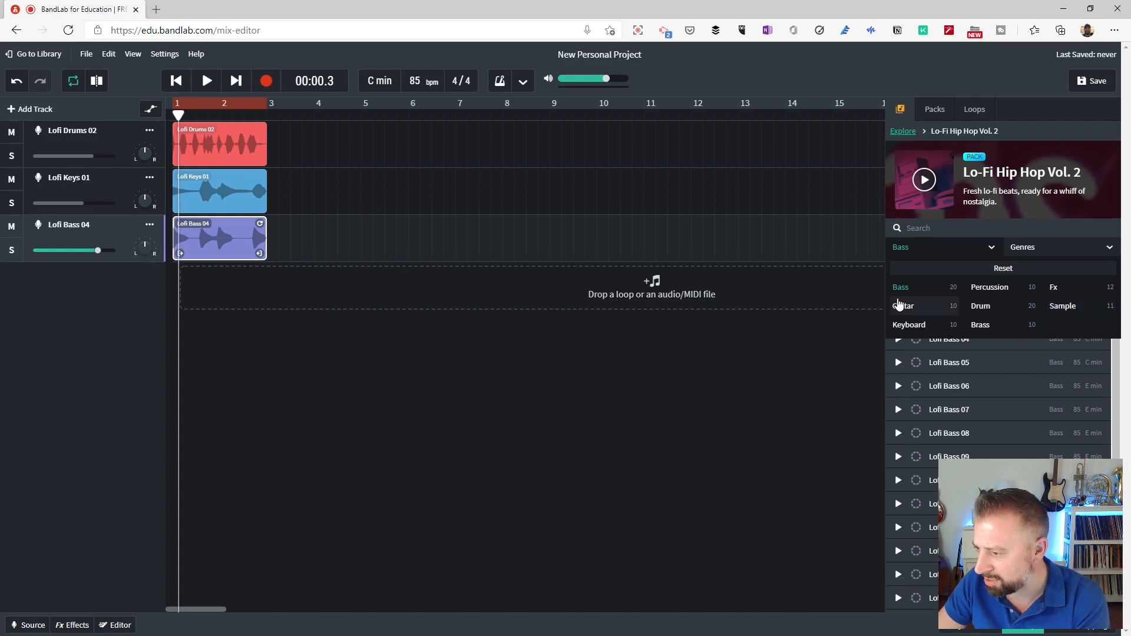
- Filter the loop browser to Guitar and play the project with Lofi Guitar 05 added below the bass
click(903, 305)
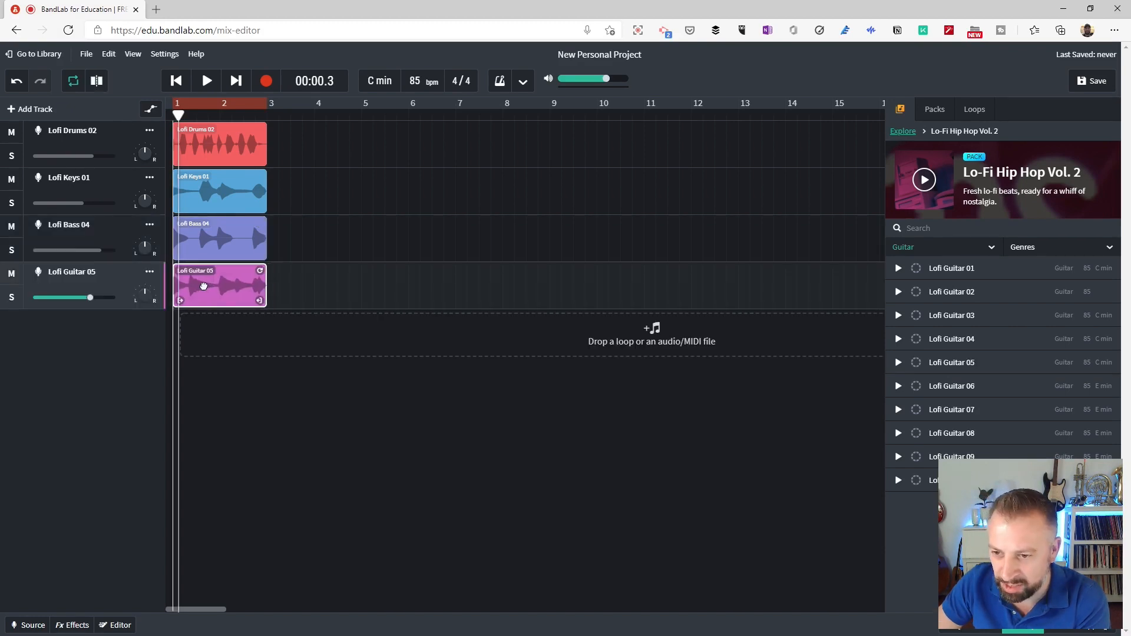
click(206, 81)
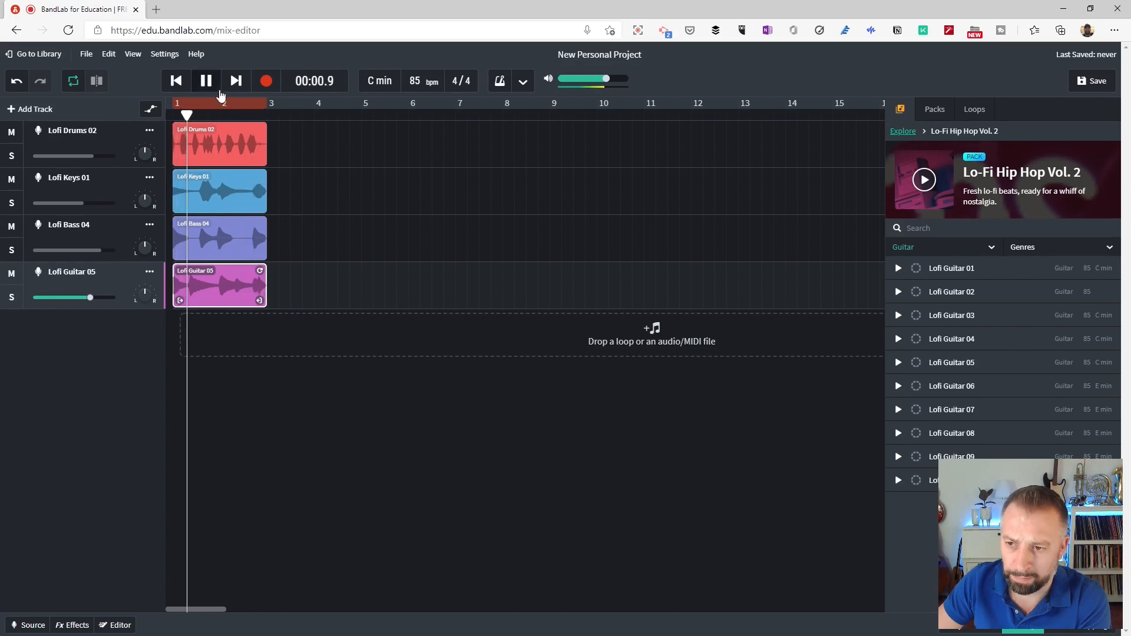
- Pause playback of the four loops
click(206, 80)
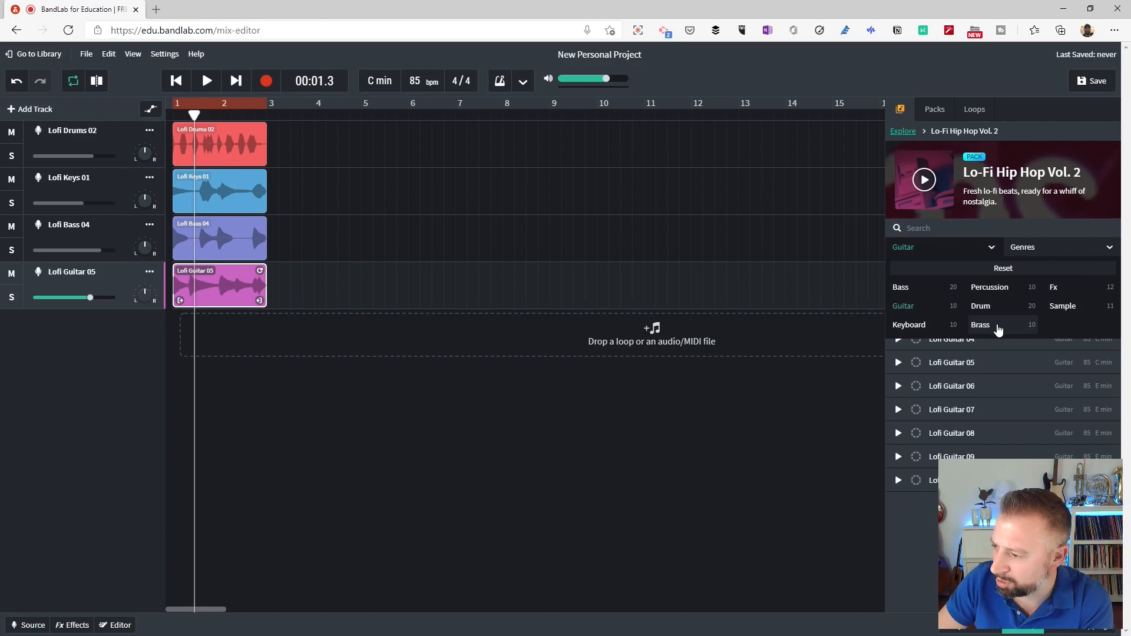
- Filter to Brass loops and add Lofi Horns 09 as a fifth track at bar 1
click(980, 324)
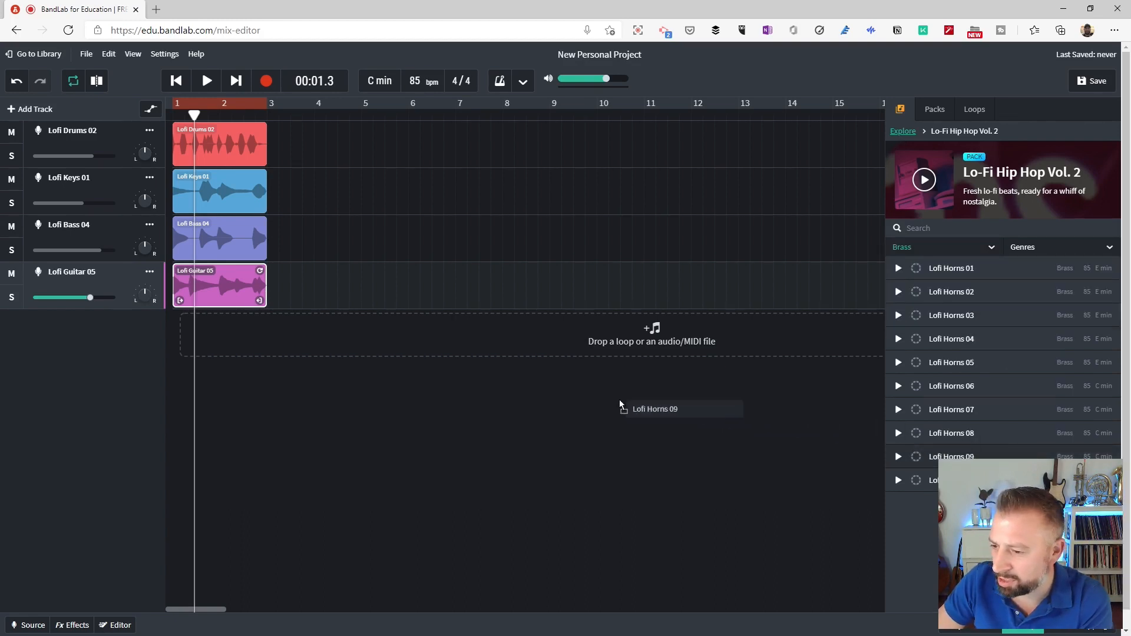
drag(655, 409, 204, 332)
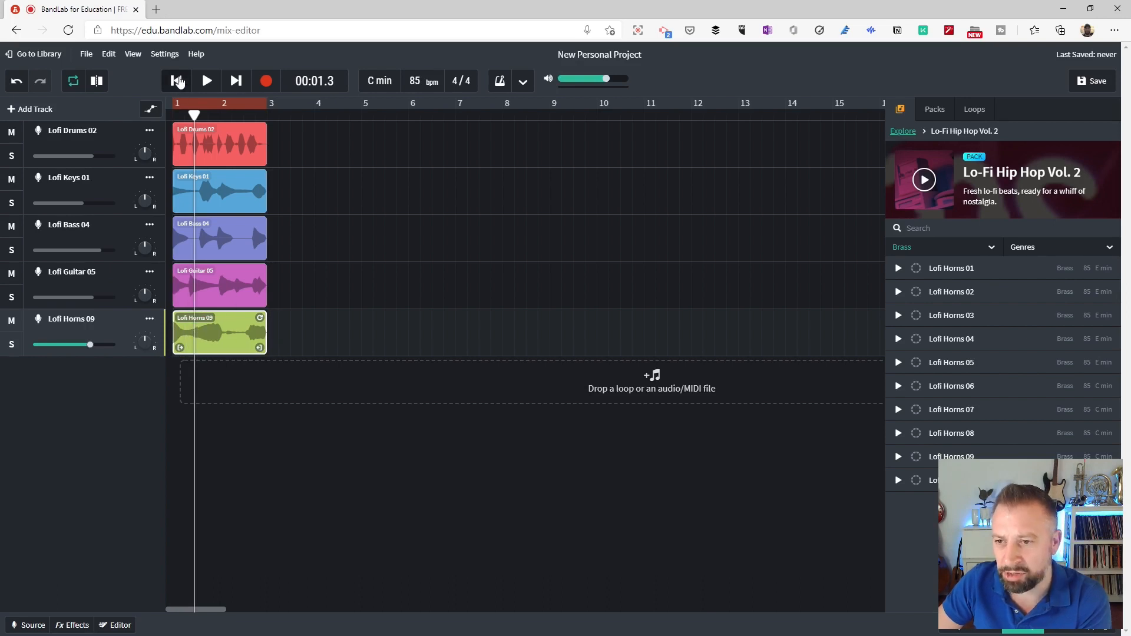
- Audition all five loops from the beginning, then stop playback
click(206, 80)
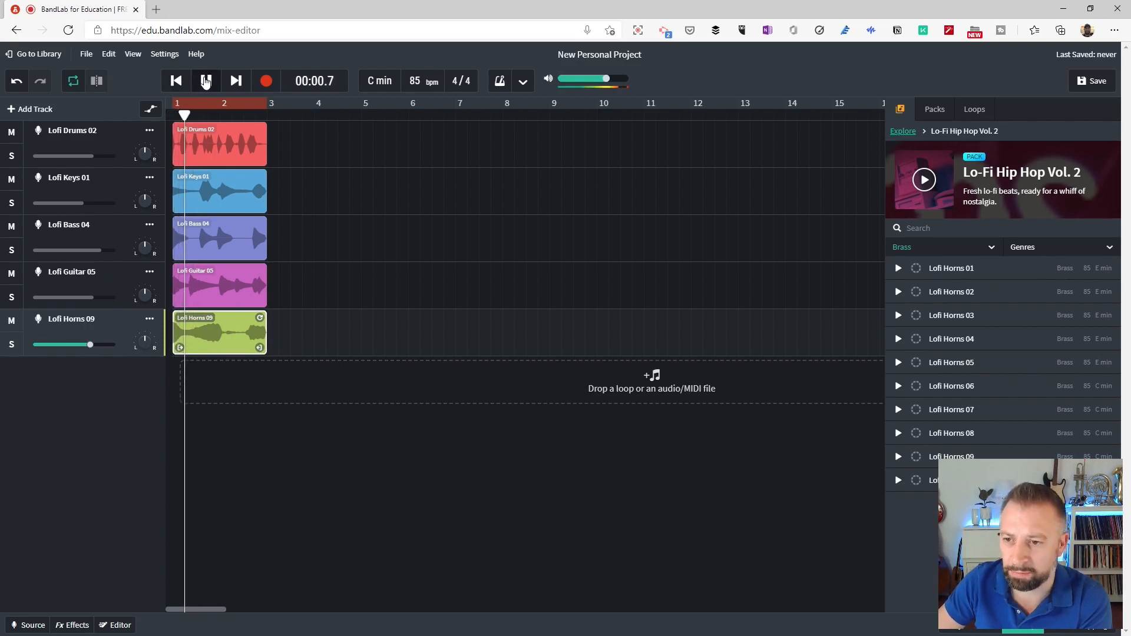
click(206, 80)
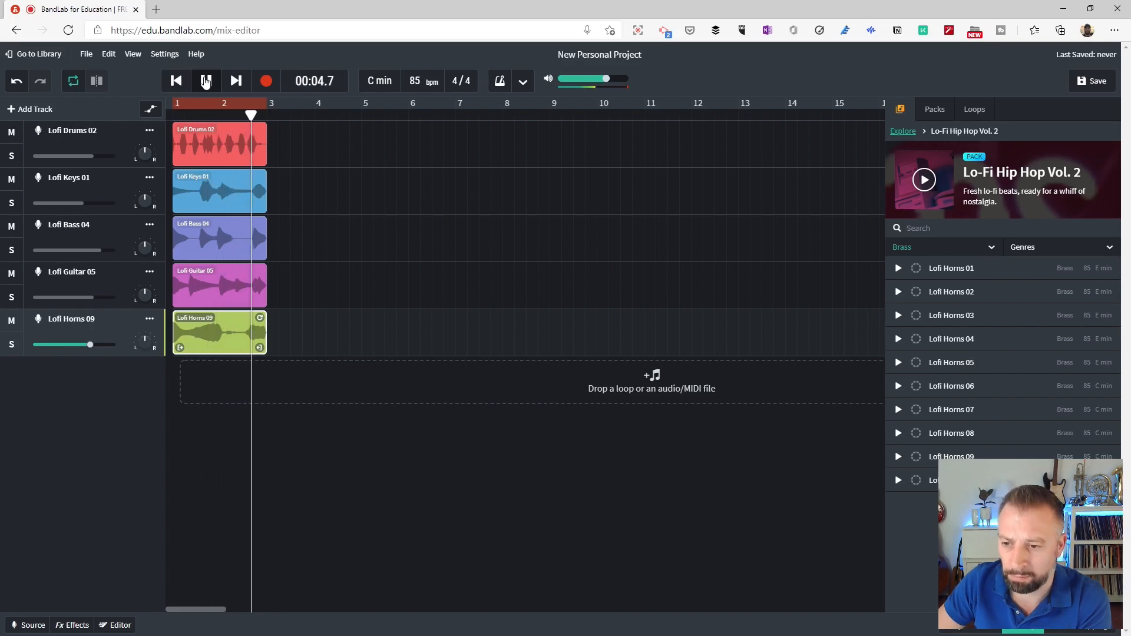
click(205, 80)
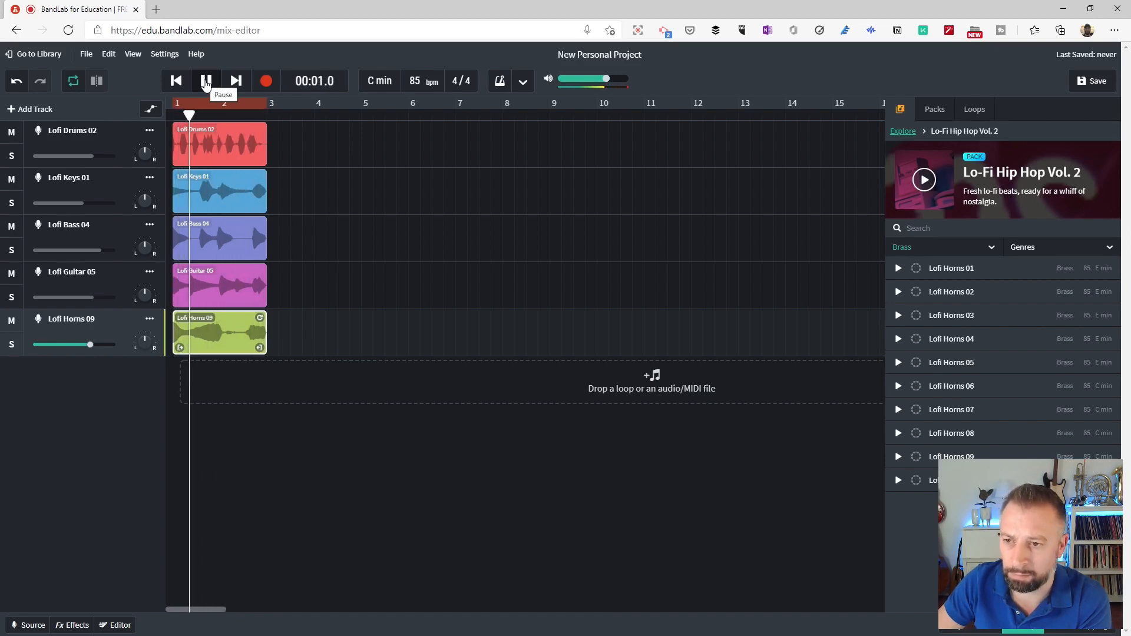
click(205, 80)
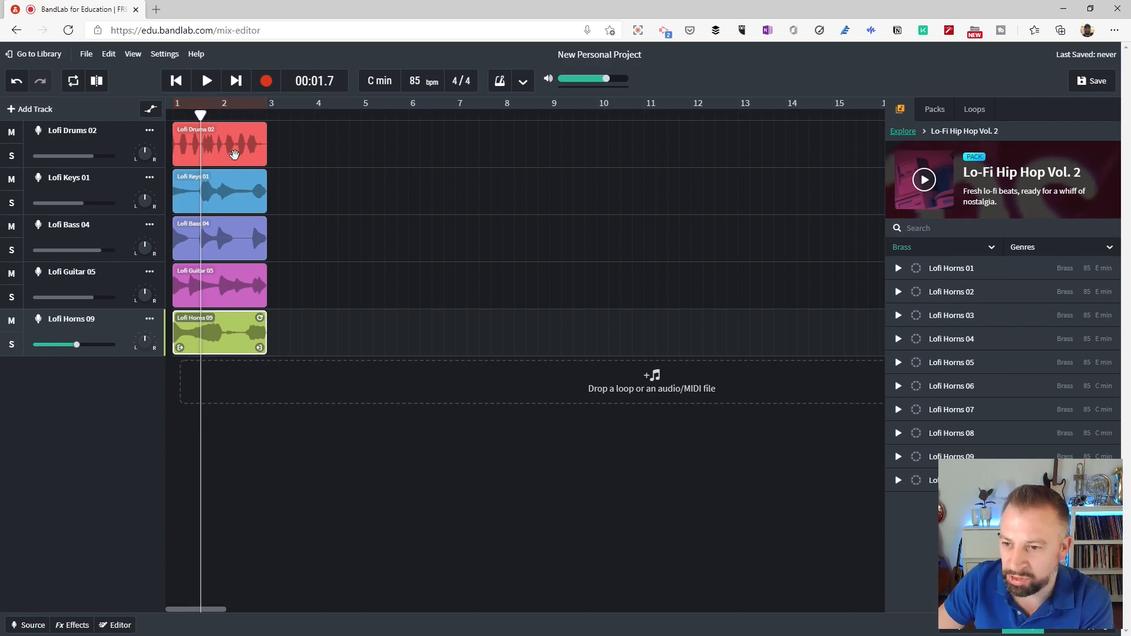
mouse_move(231, 150)
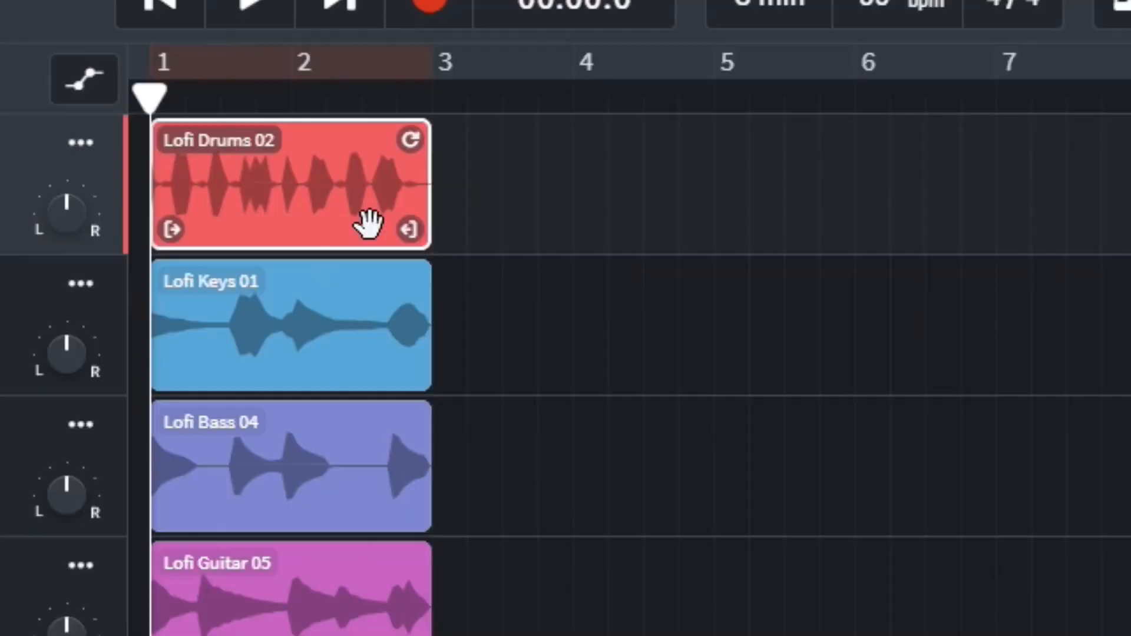
mouse_move(425, 169)
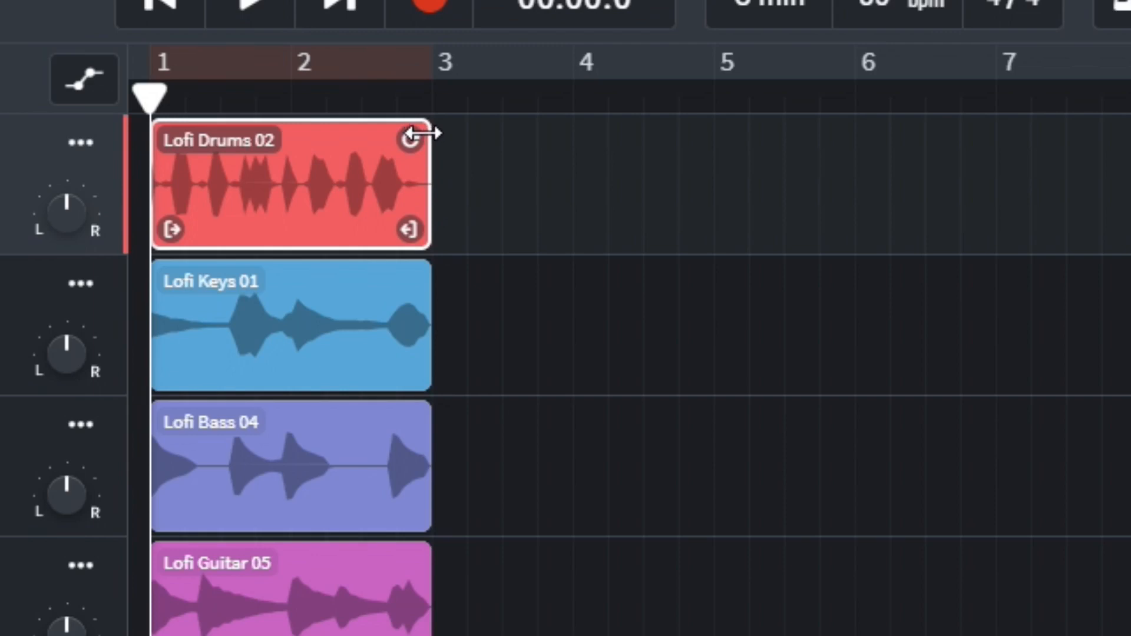
mouse_move(439, 244)
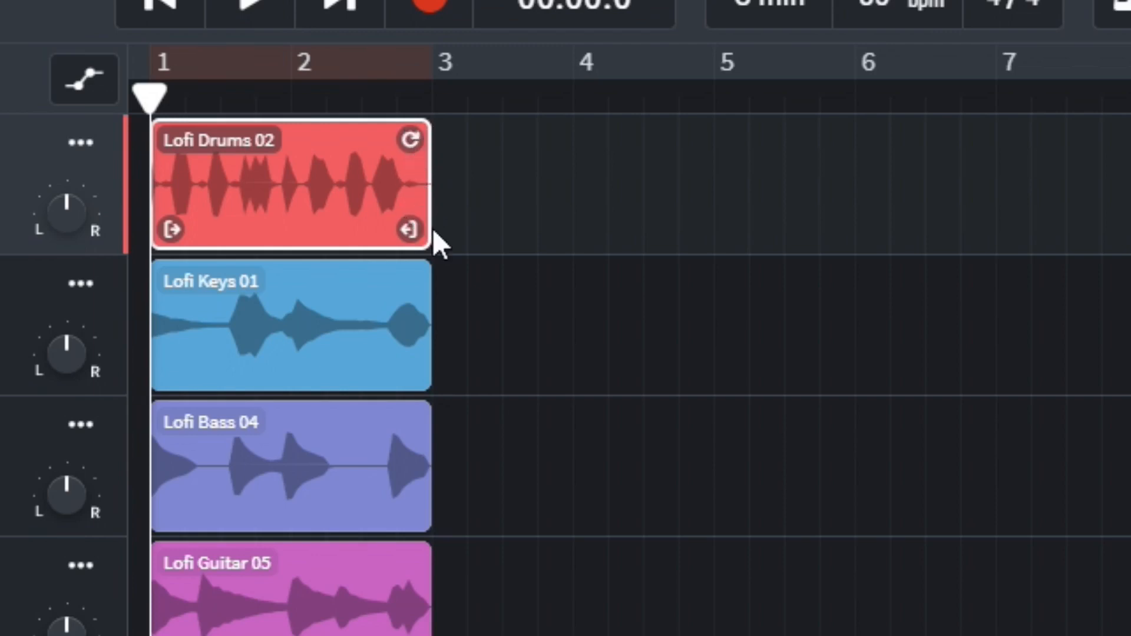
mouse_move(421, 140)
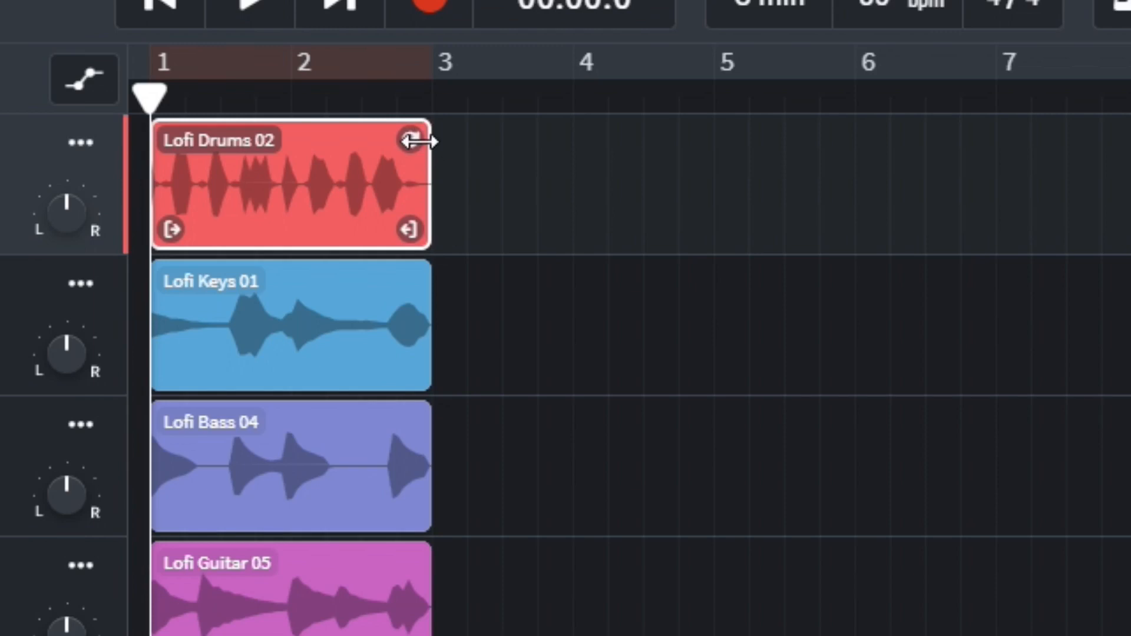
- Repeat the Lofi Drums 02 loop out from bar 1 to bar 15
drag(426, 141, 668, 141)
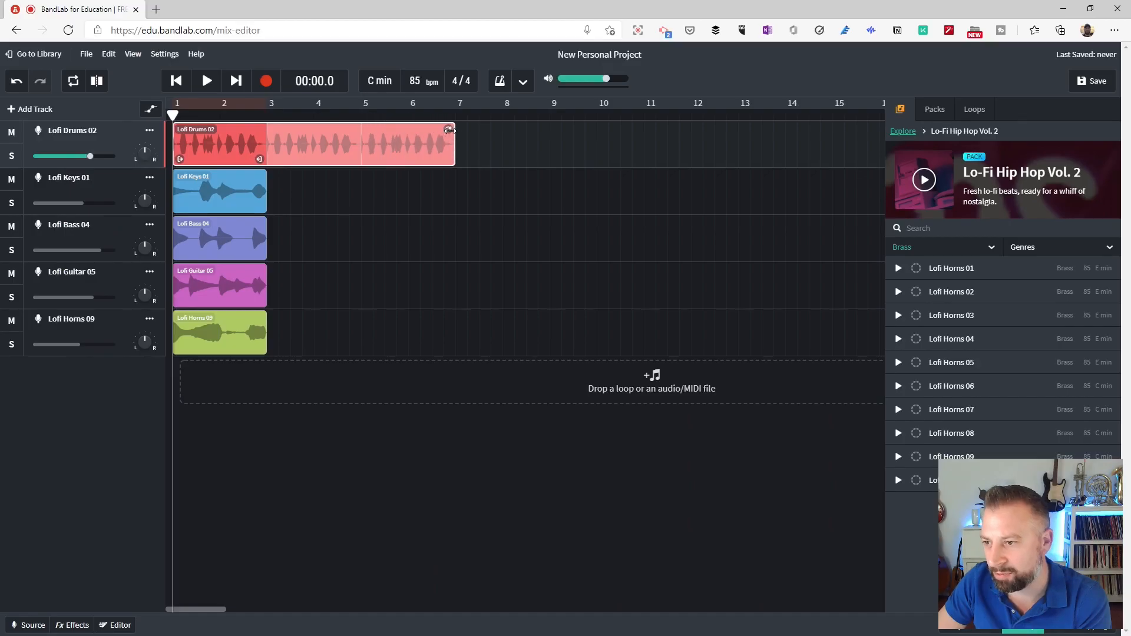
drag(450, 129, 547, 129)
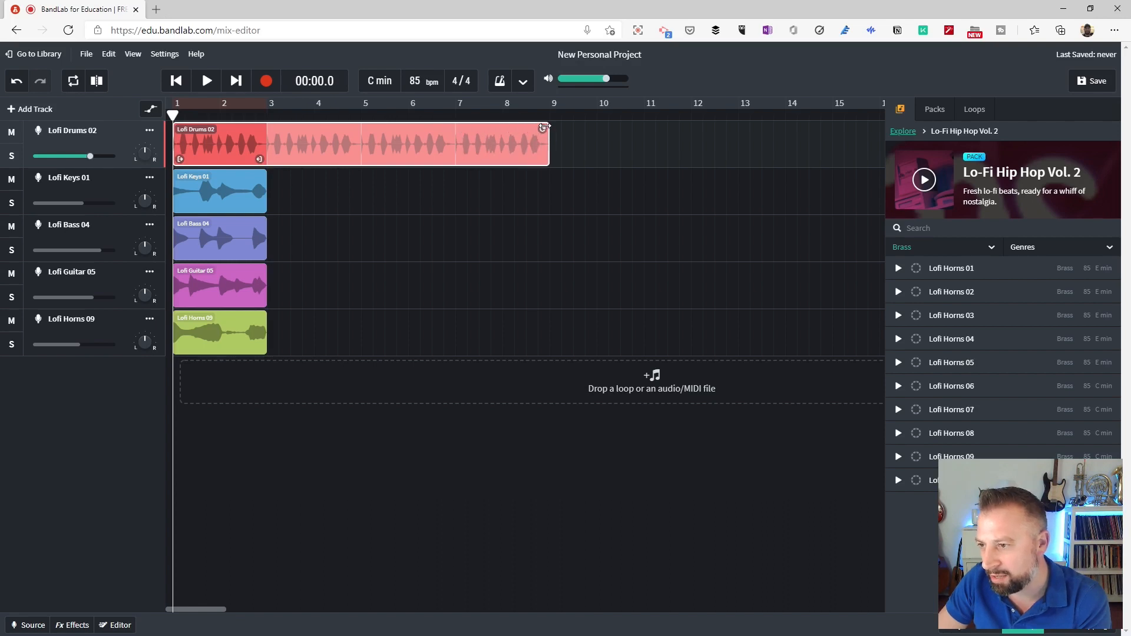
drag(544, 143, 618, 143)
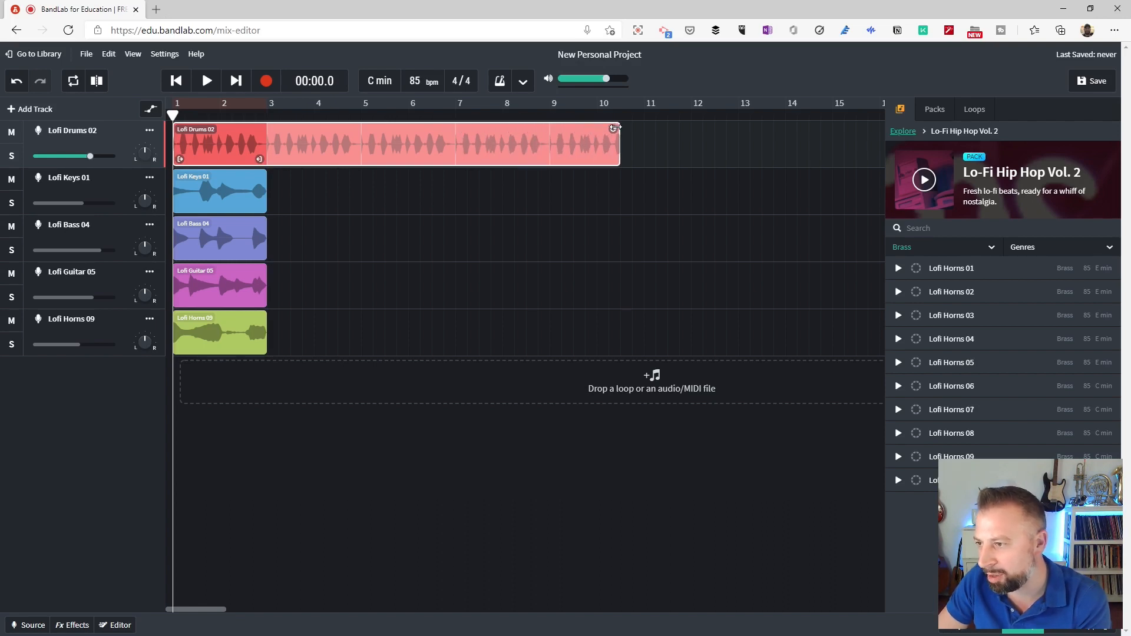
drag(617, 142, 733, 142)
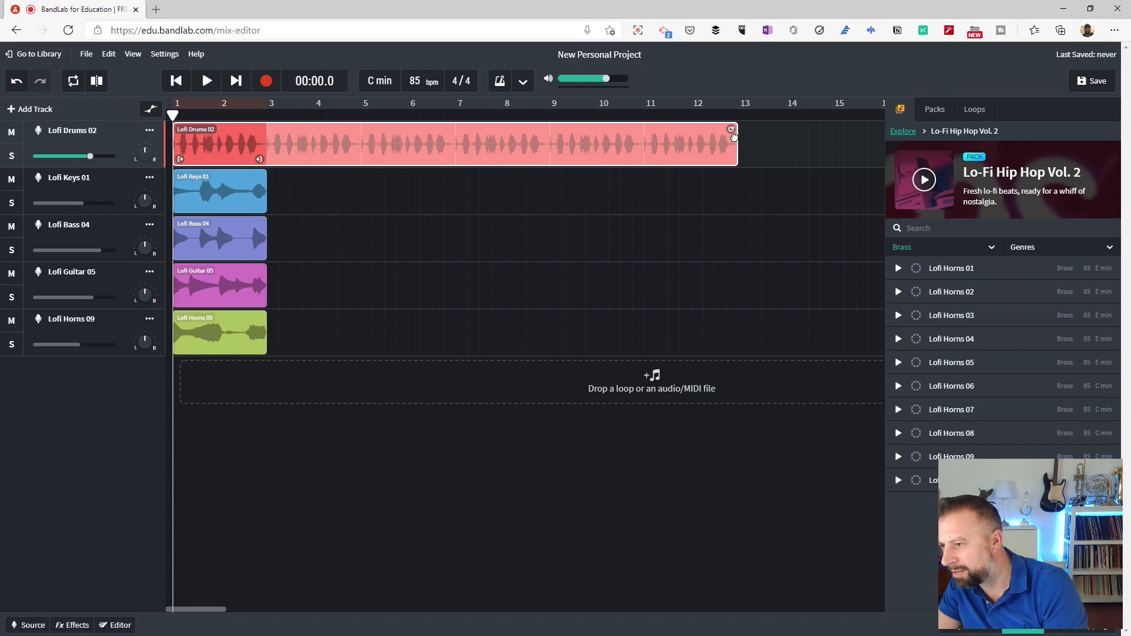
drag(732, 129, 828, 130)
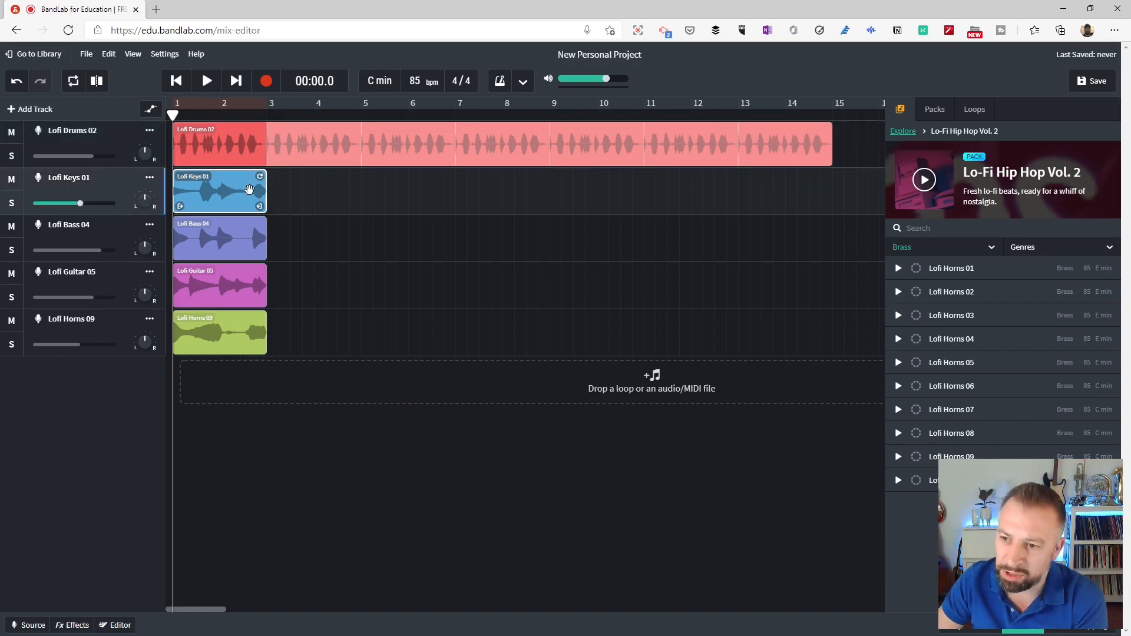
- Repeat the Lofi Keys 01, Bass 04 and Guitar 05 loops out to bar 15 to match the drums
drag(267, 191, 710, 191)
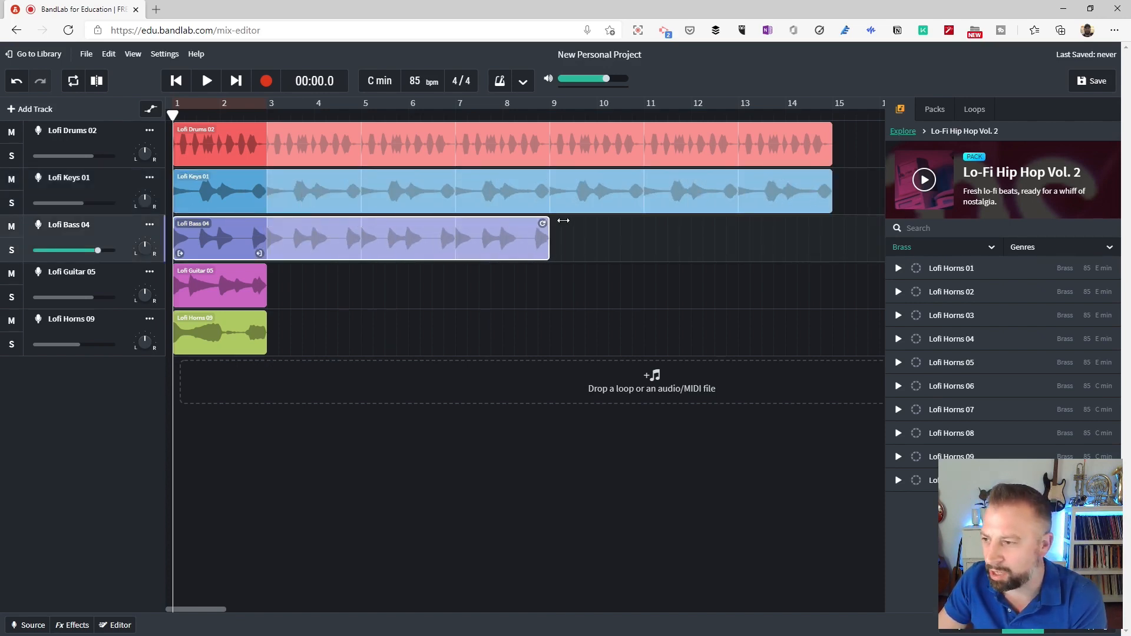
drag(545, 238, 826, 238)
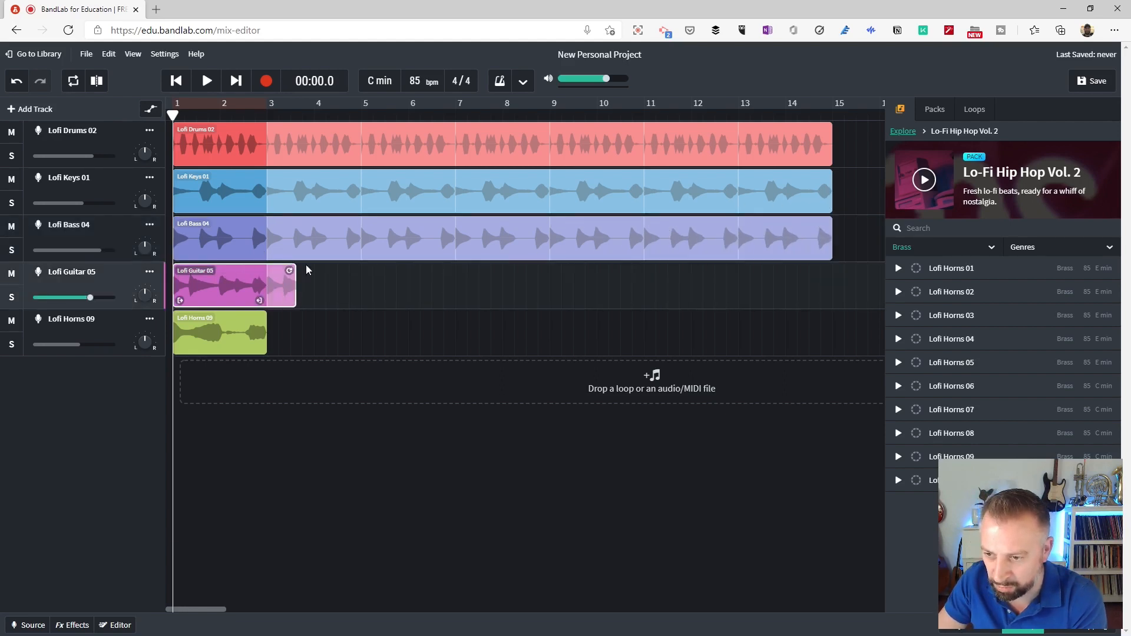
drag(290, 285, 797, 270)
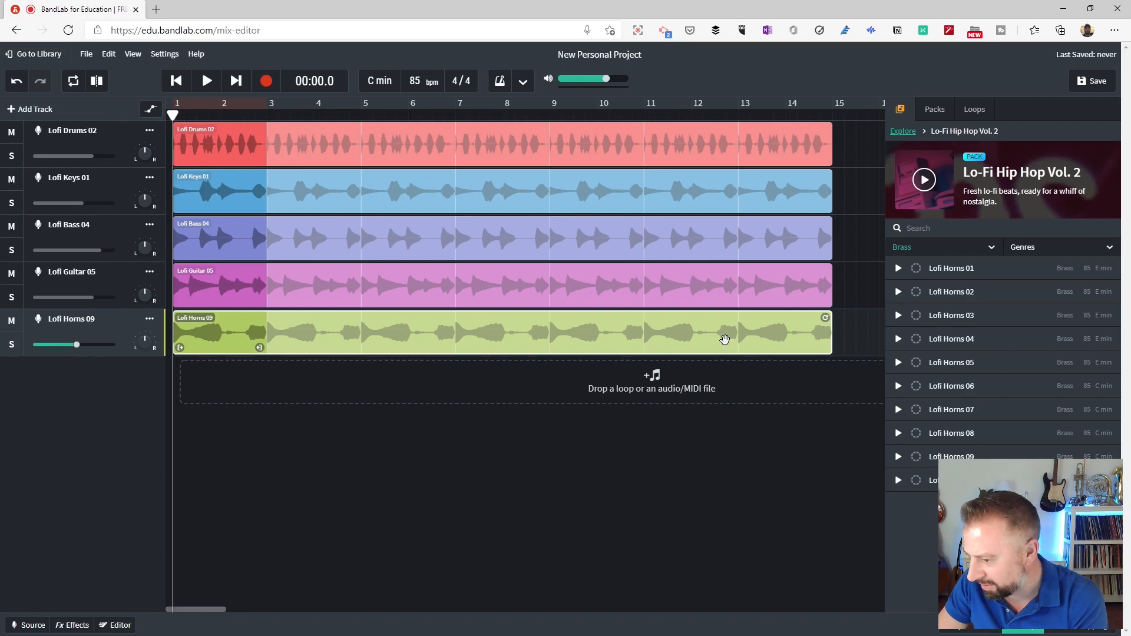
mouse_move(262, 199)
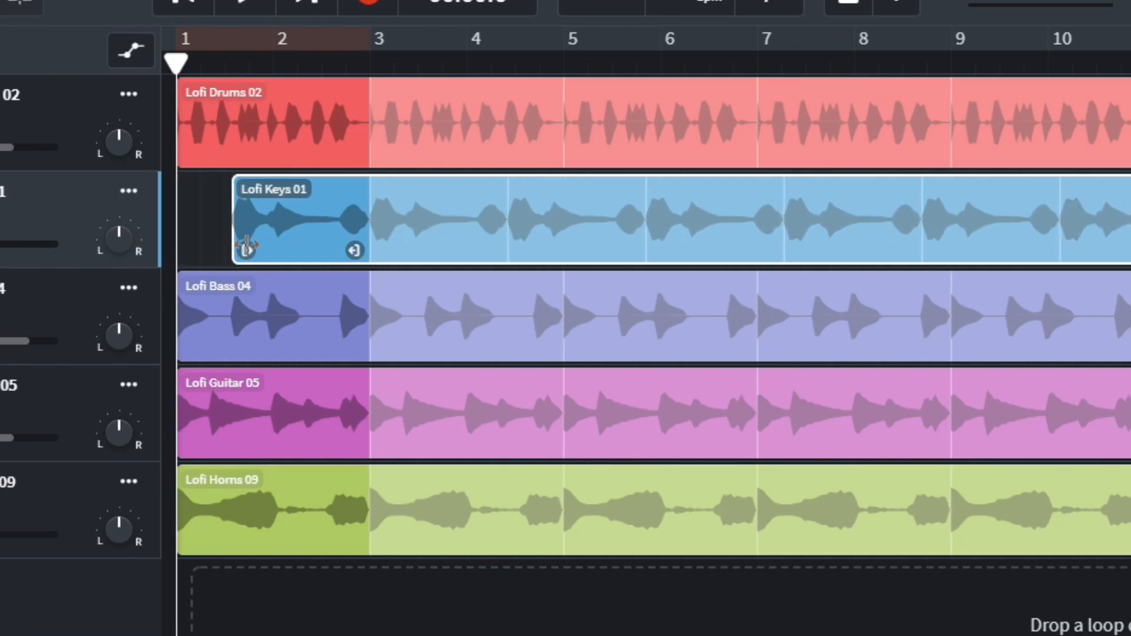
- Stagger the entries: keys start at bar 3, bass at 5, guitar at 7, horns at 9
drag(260, 223, 324, 224)
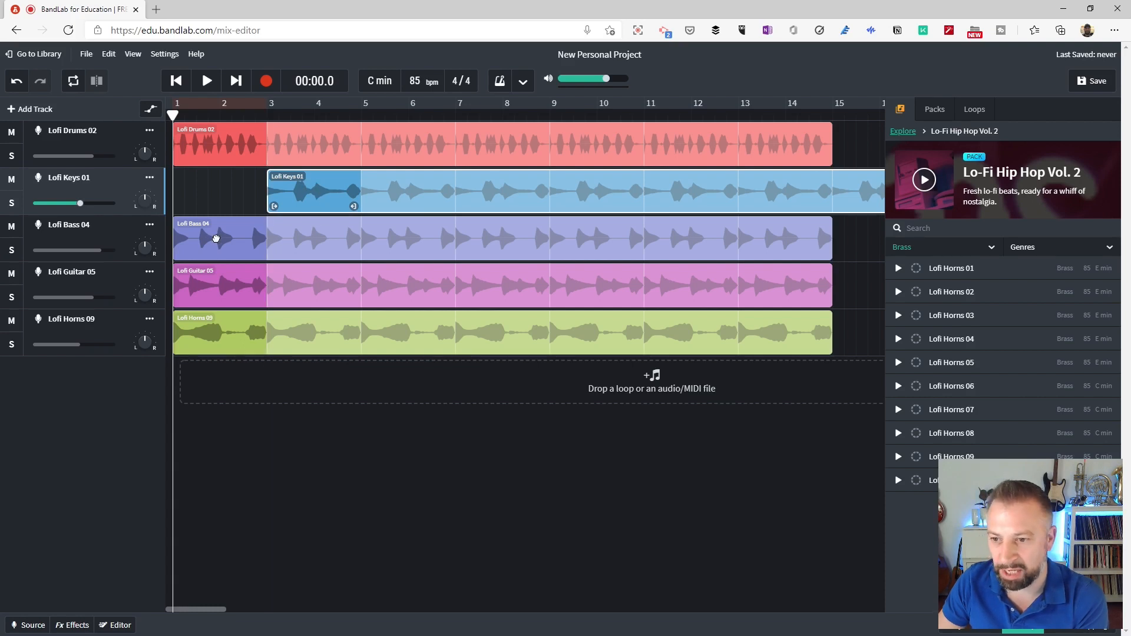
drag(216, 238, 382, 238)
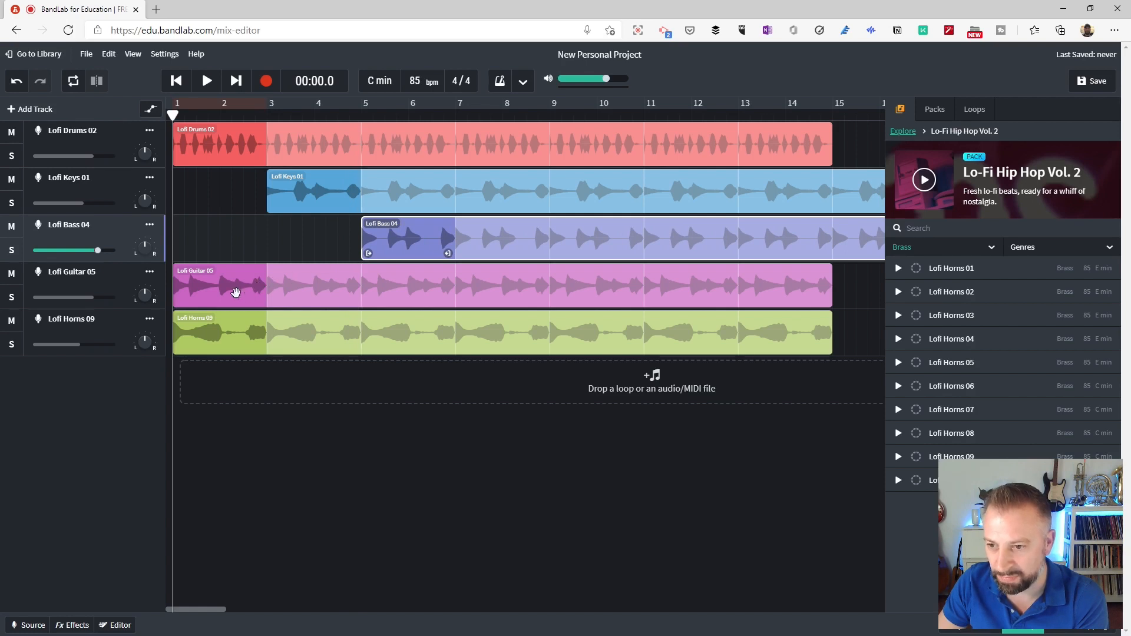
drag(235, 285, 504, 285)
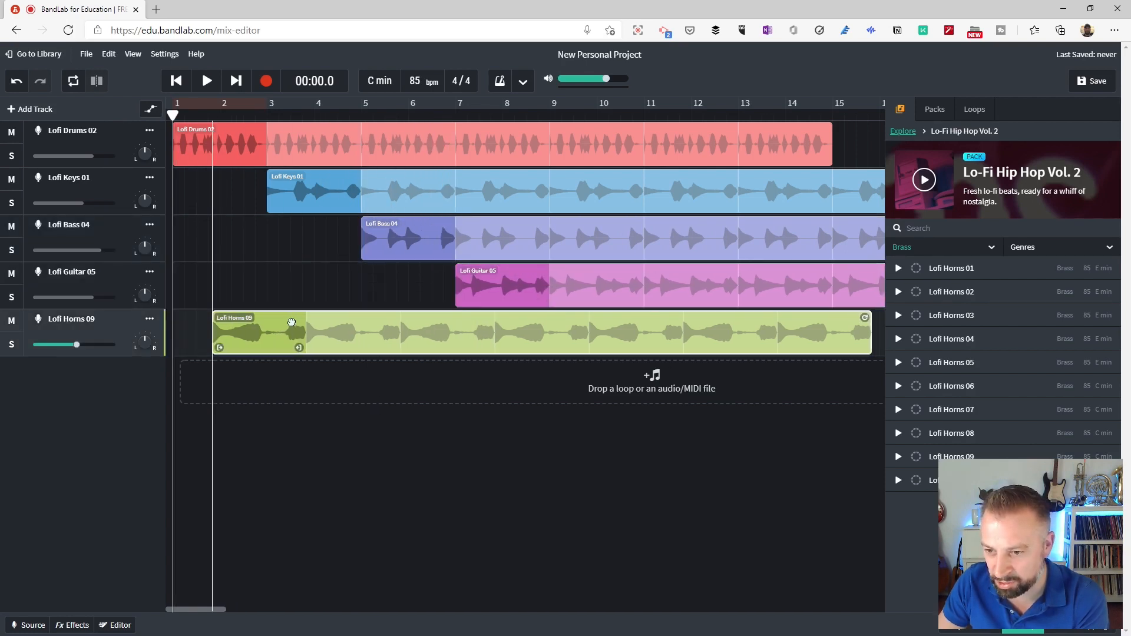
drag(257, 332, 595, 332)
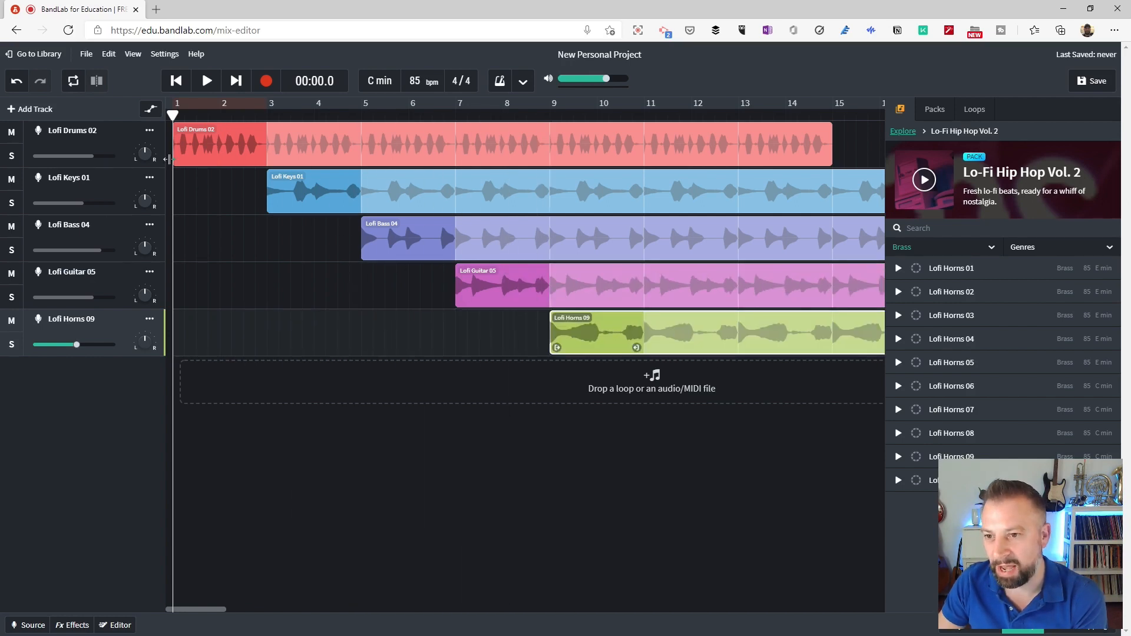
mouse_move(527, 316)
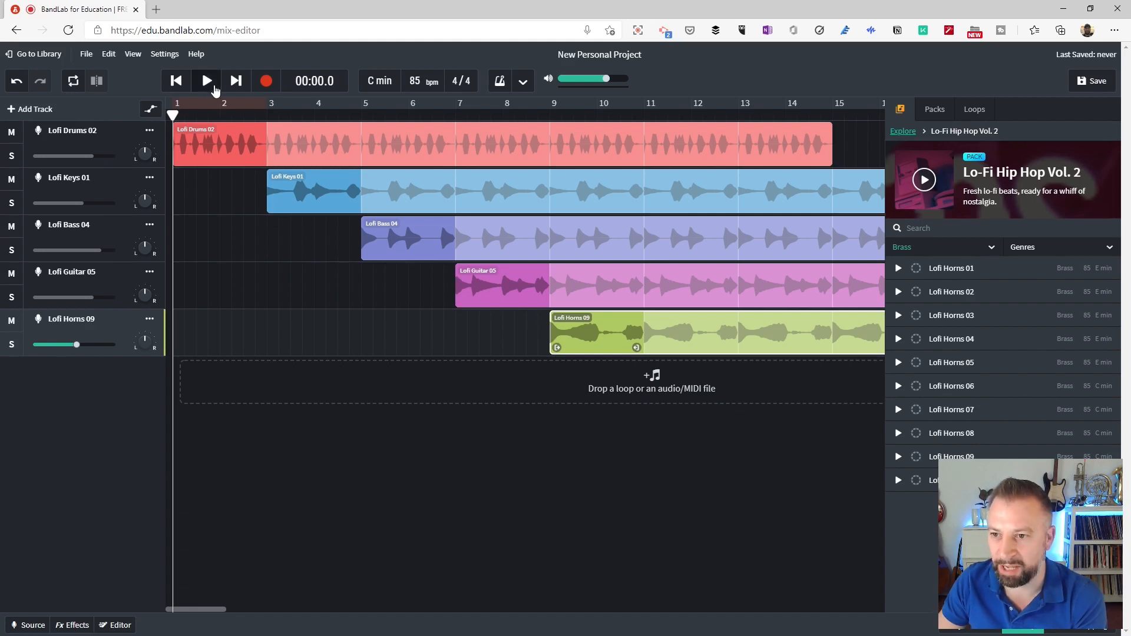
click(205, 80)
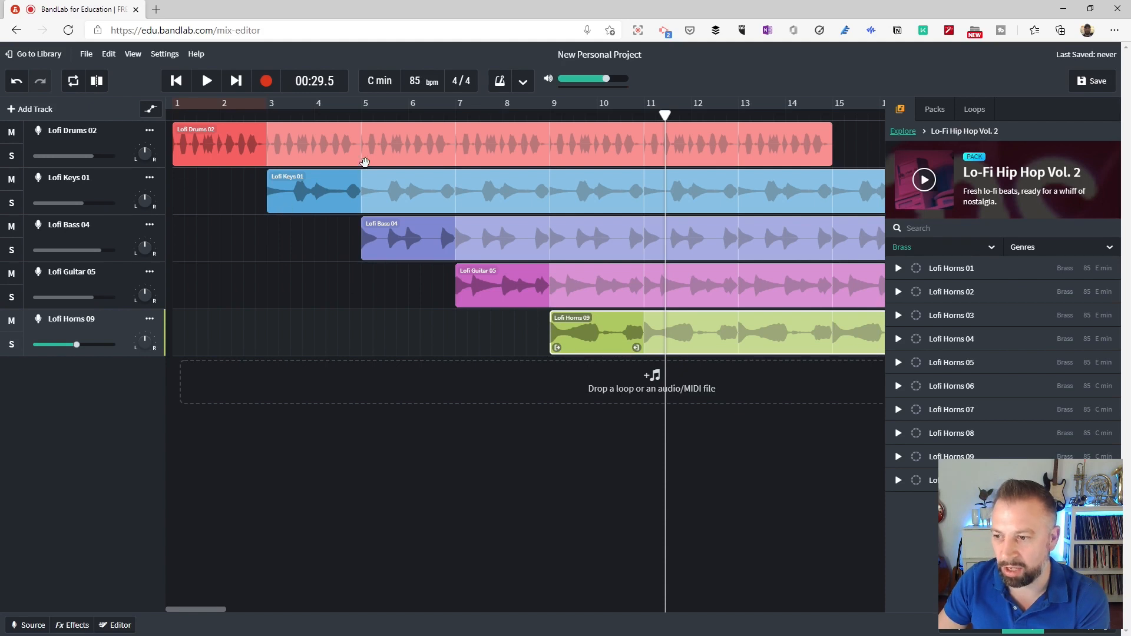
mouse_move(435, 248)
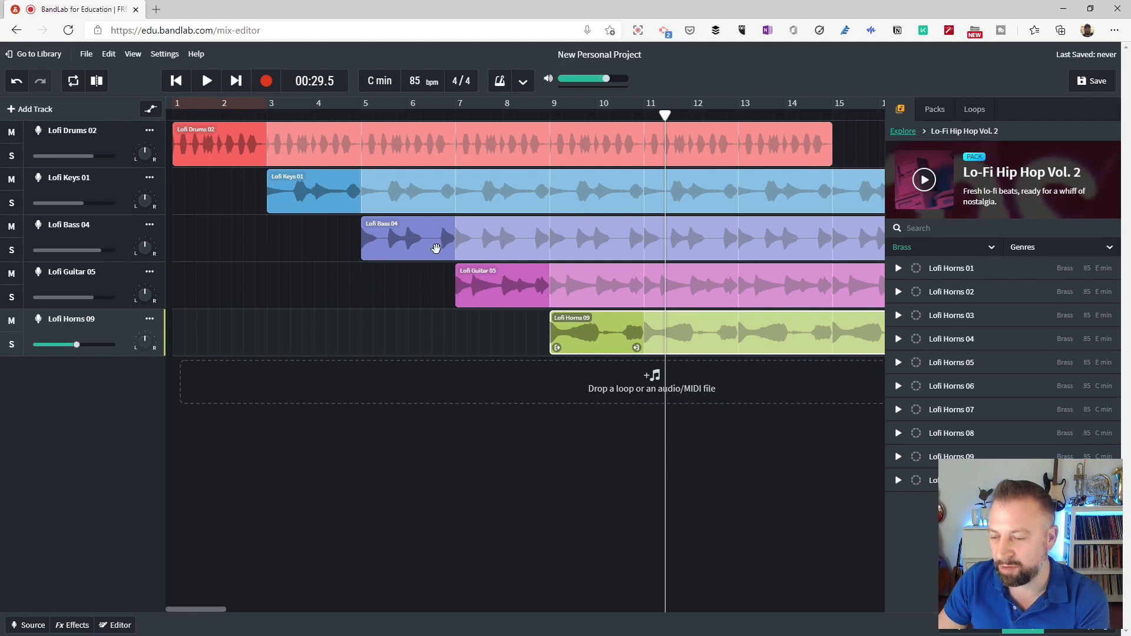
mouse_move(403, 321)
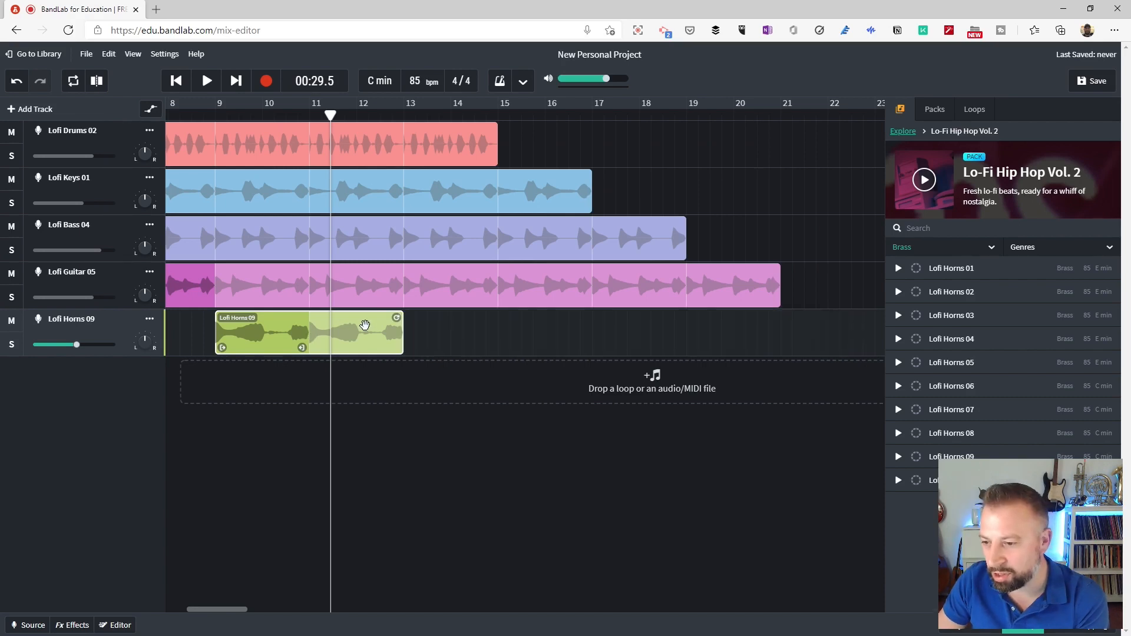
- Shorten the Lofi Guitar 05 part so it ends at bar 15
click(525, 283)
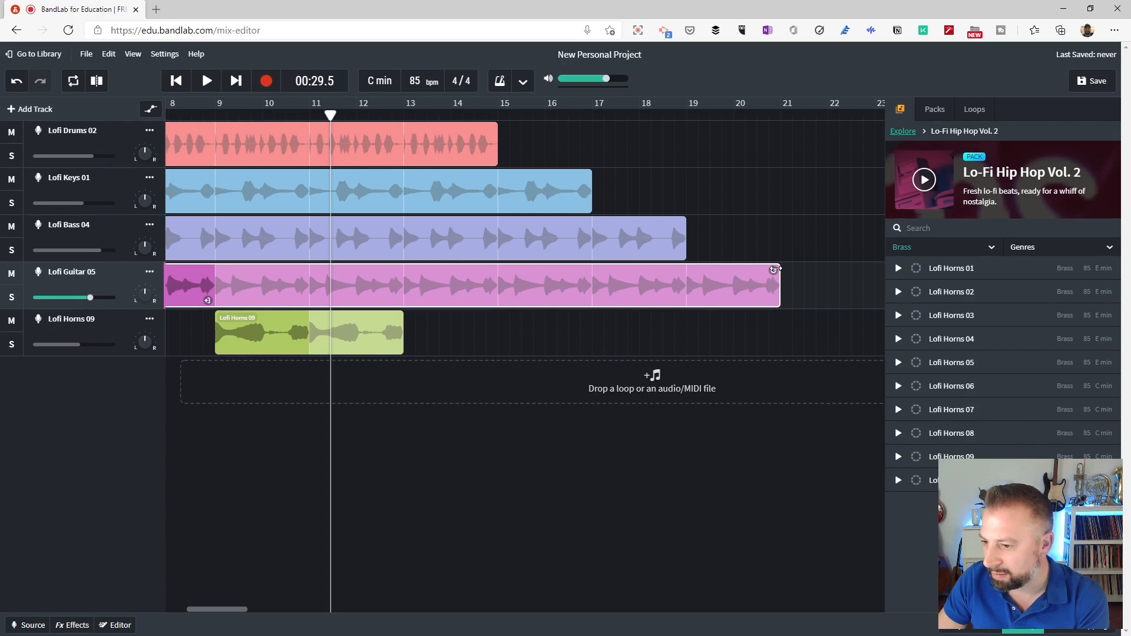
drag(777, 285, 597, 285)
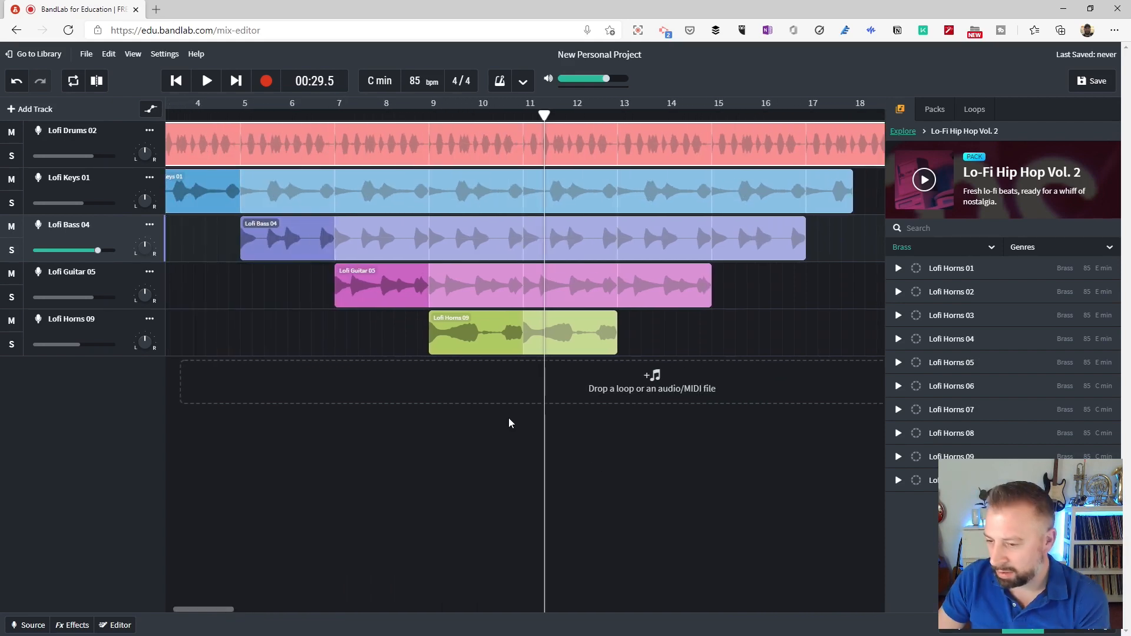
mouse_move(608, 447)
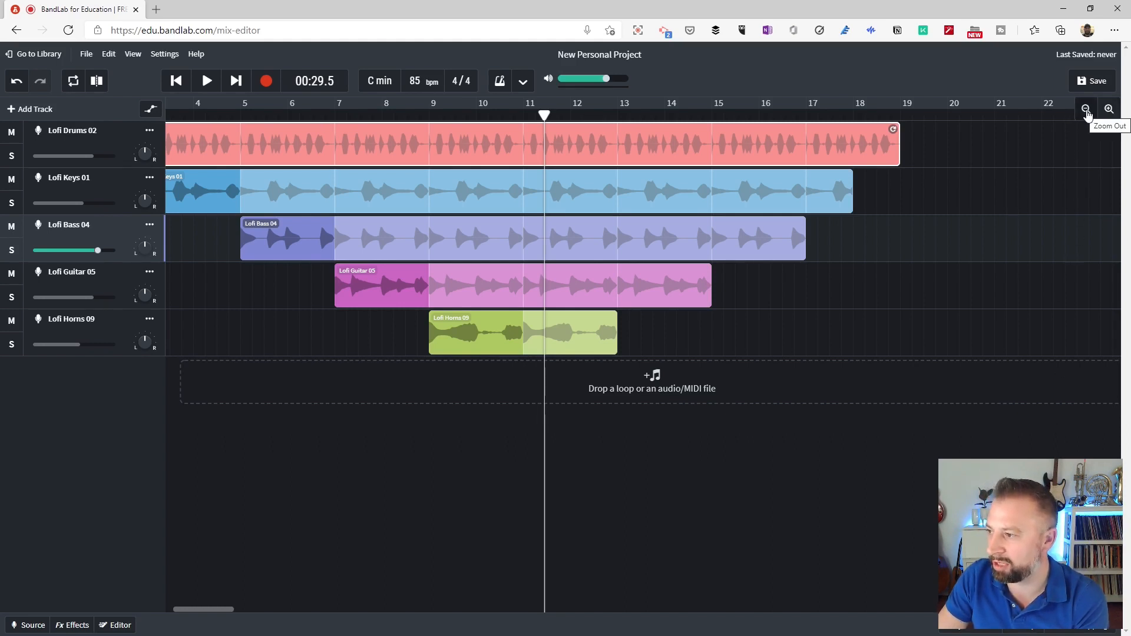
- Zoom out to view the whole pyramid arrangement with drums running to bar 19
click(1085, 109)
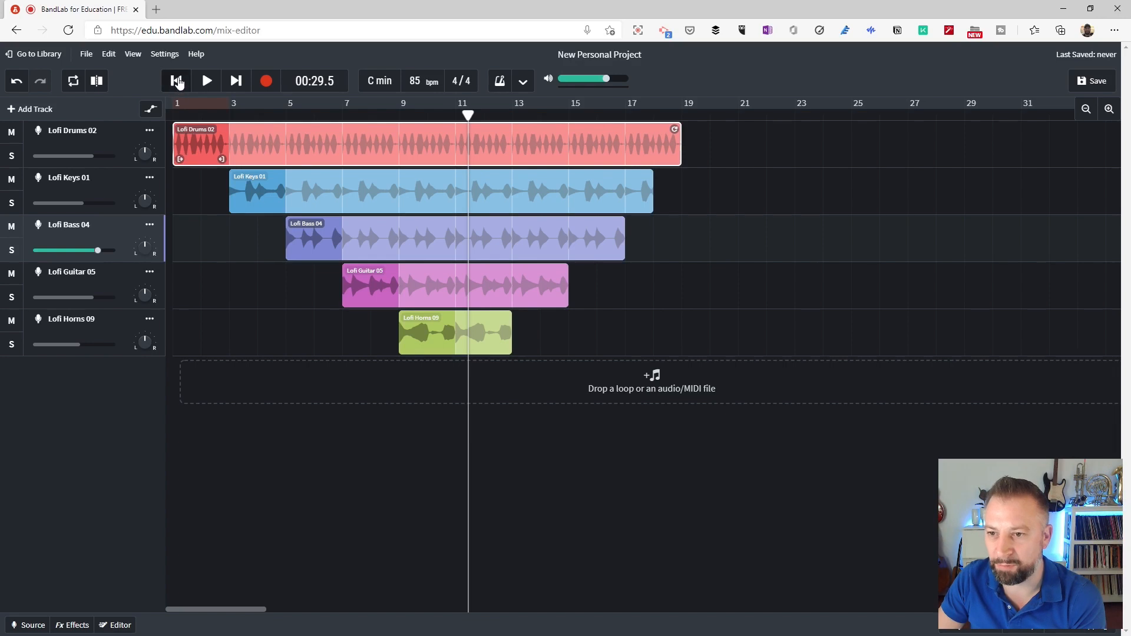
click(175, 80)
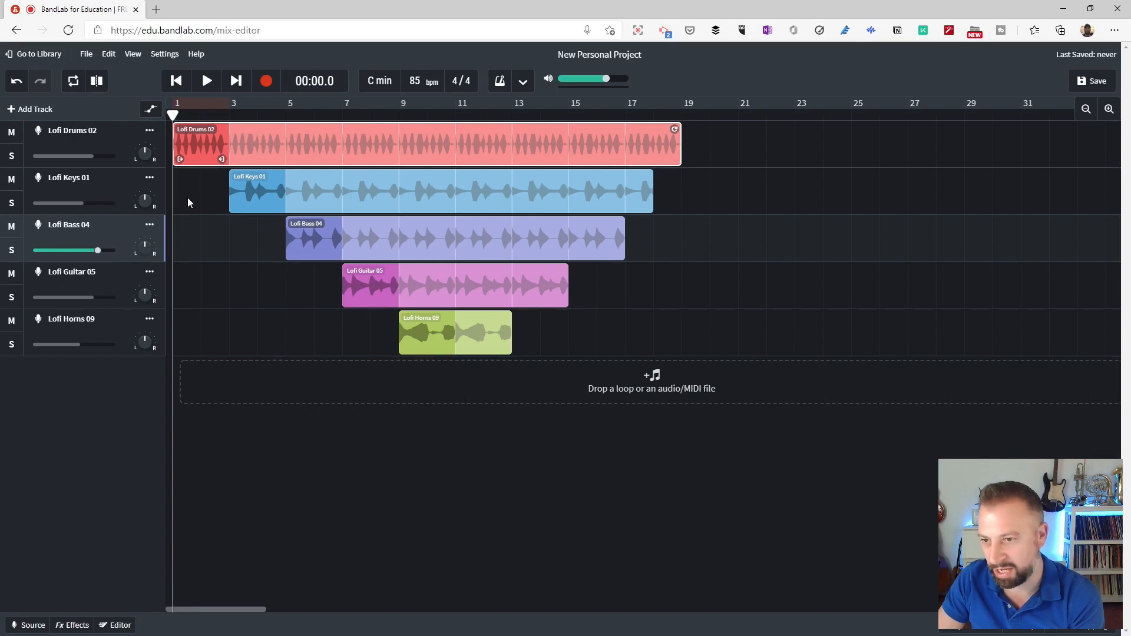
click(205, 81)
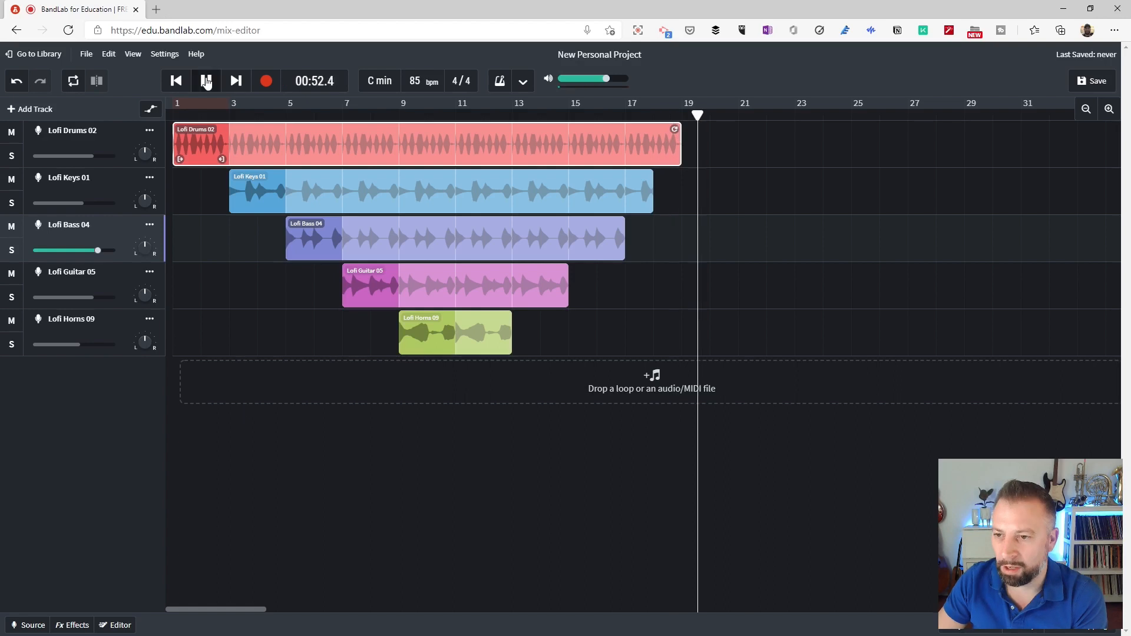
click(206, 80)
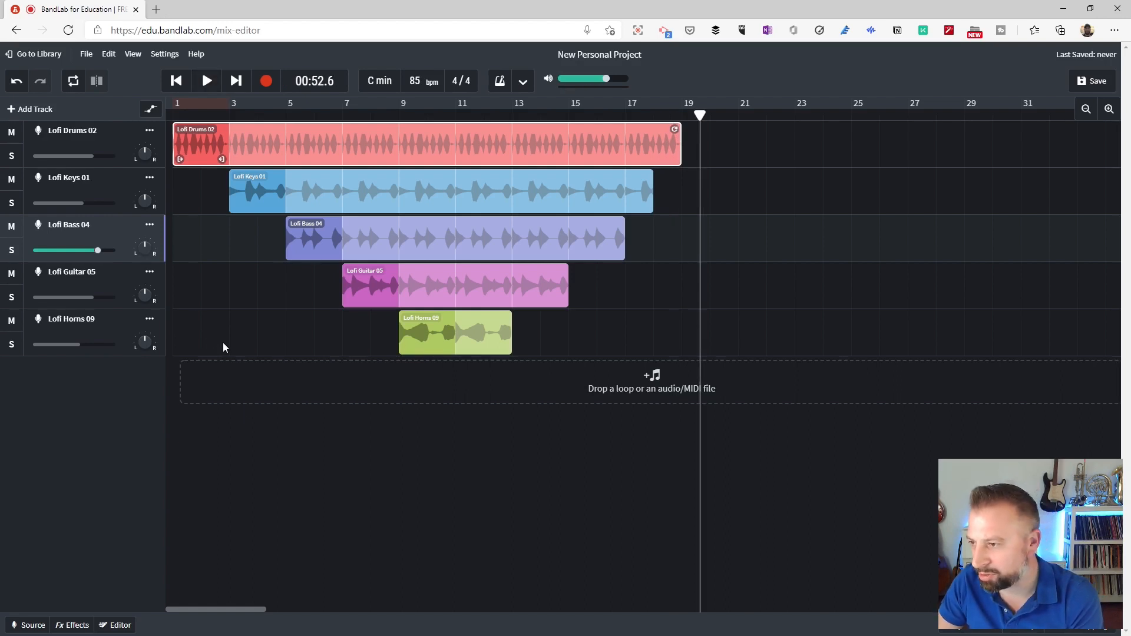